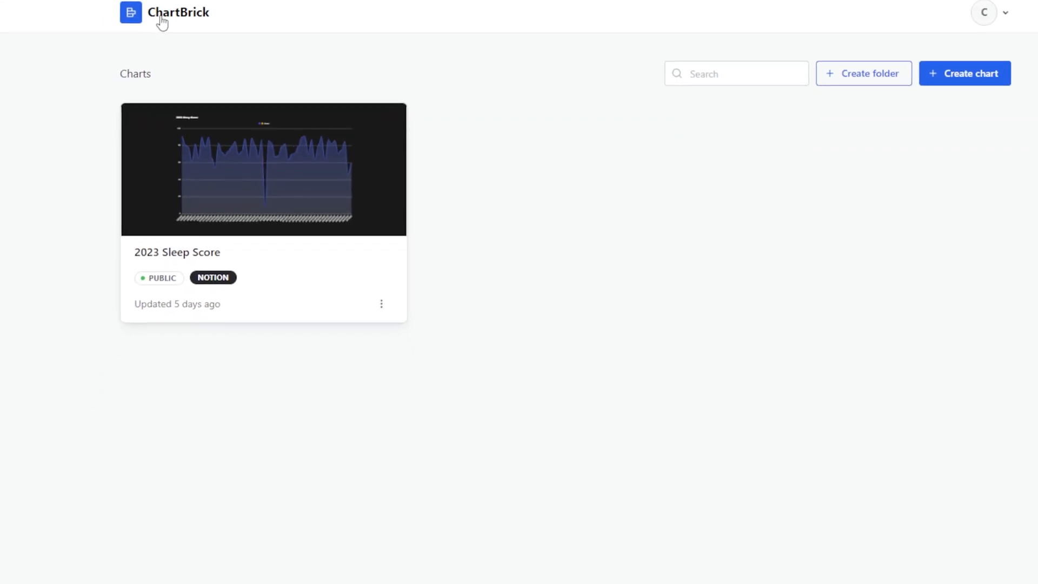
Step: Mark the filming to-do in Today's Plan as completed
scroll(down, 3)
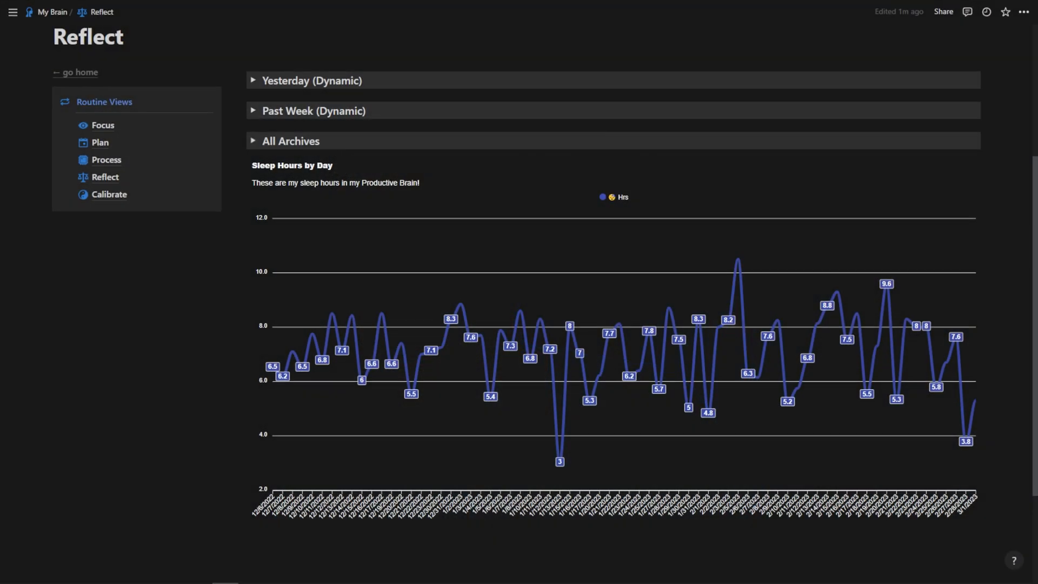
mouse_move(639, 354)
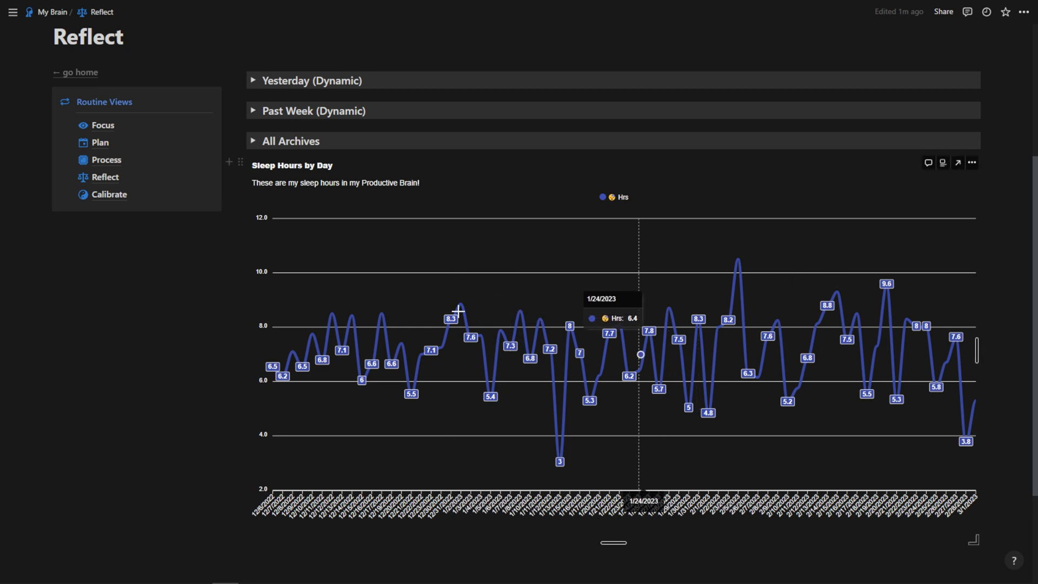
mouse_move(581, 271)
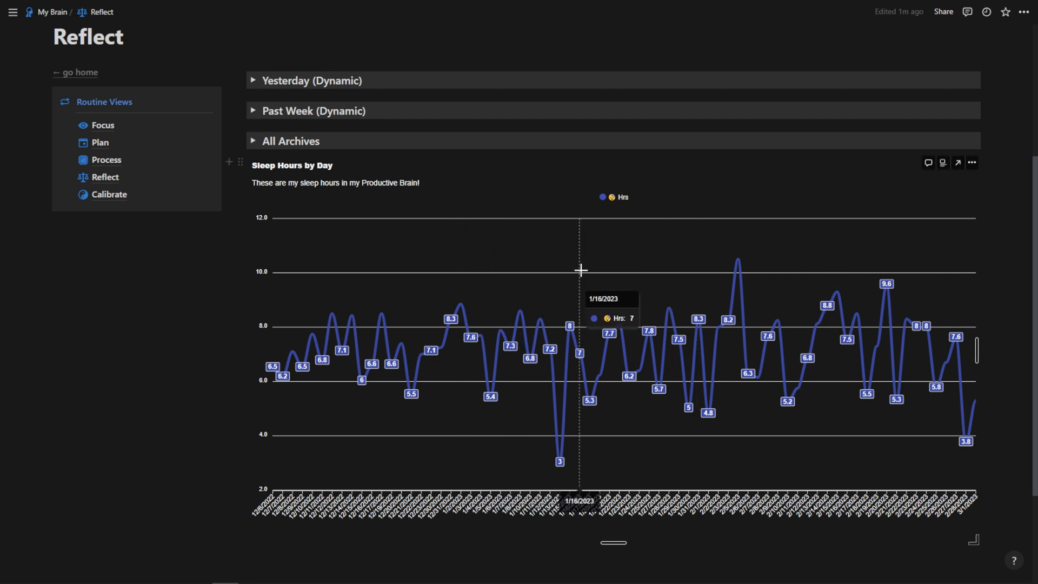
mouse_move(510, 279)
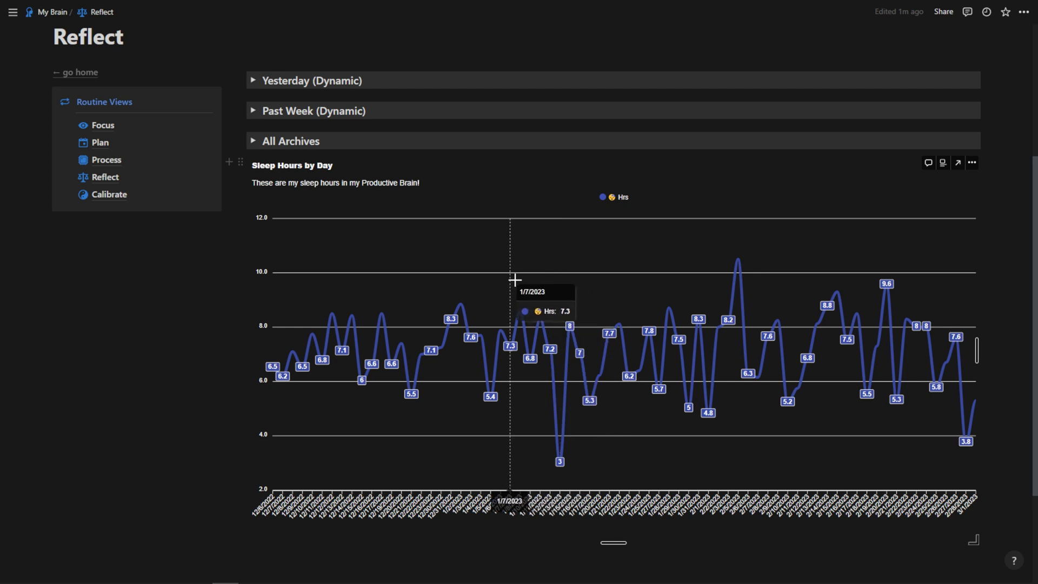
mouse_move(388, 514)
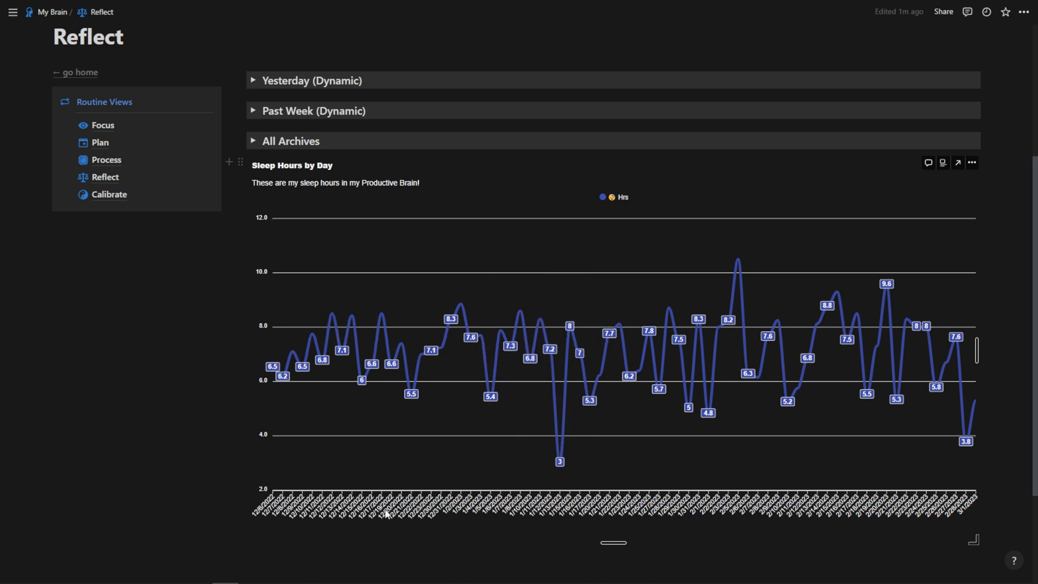
mouse_move(735, 352)
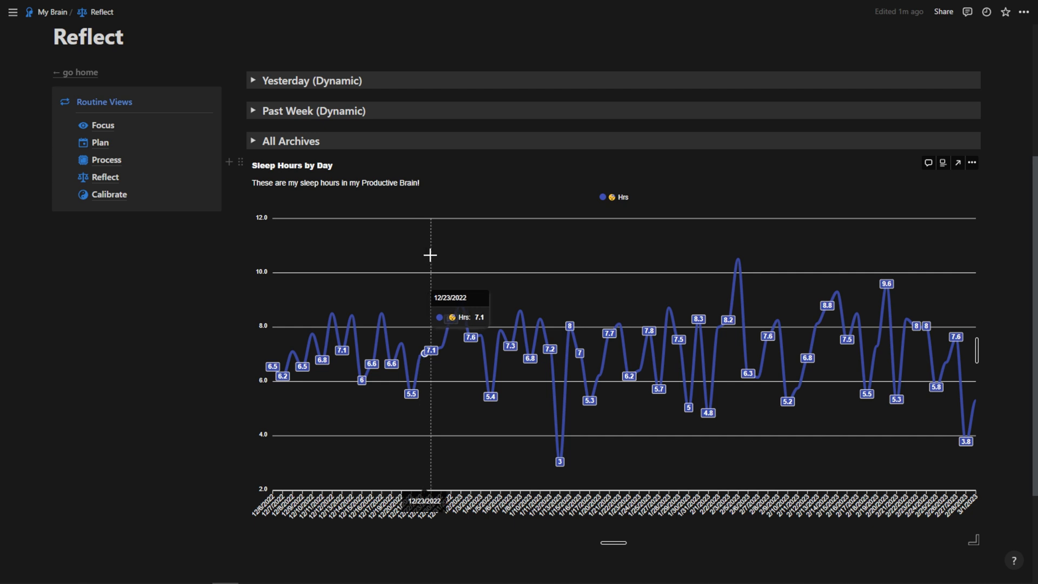
mouse_move(460, 257)
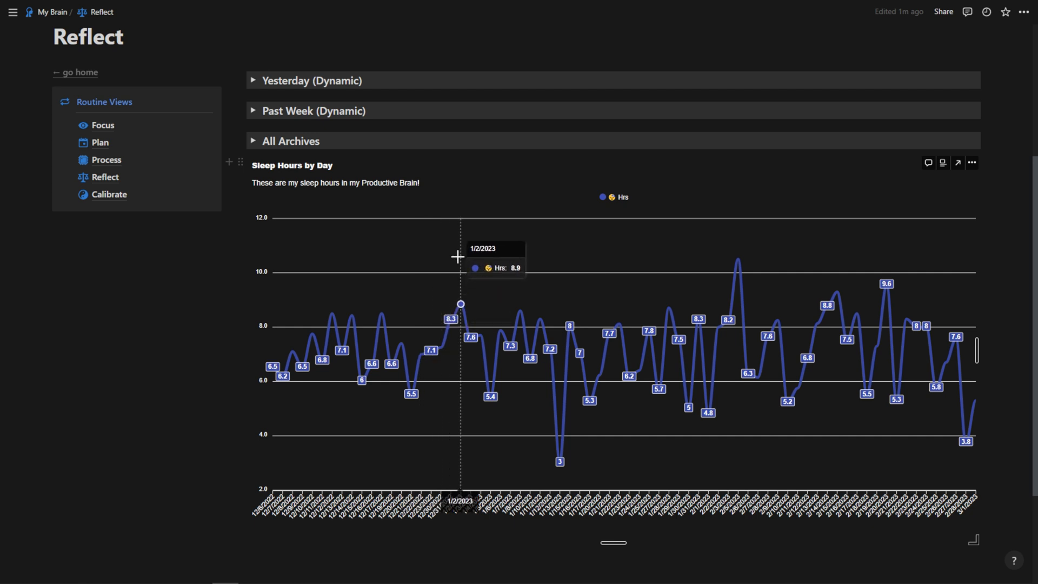
mouse_move(622, 268)
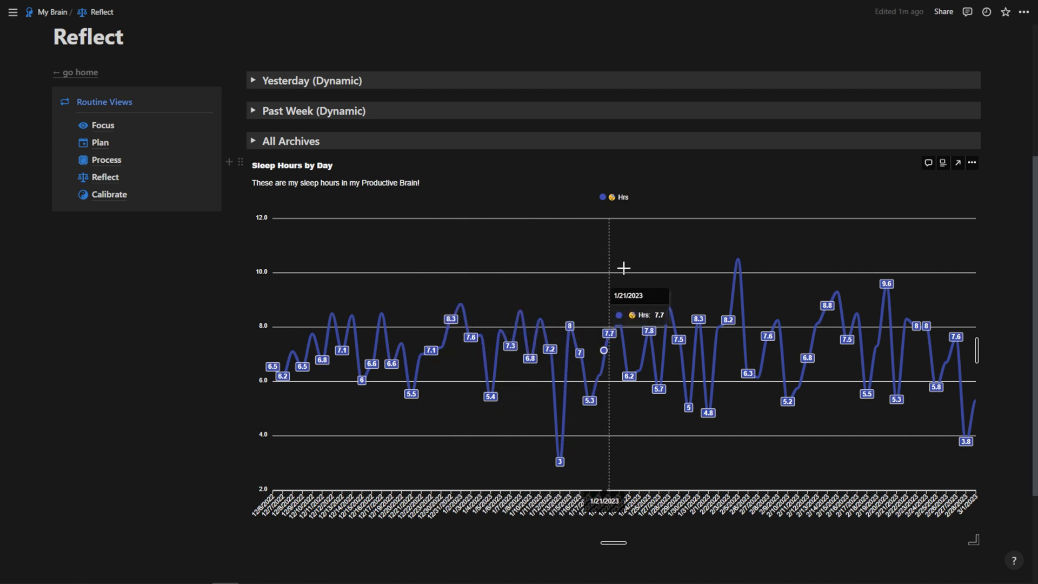
mouse_move(738, 260)
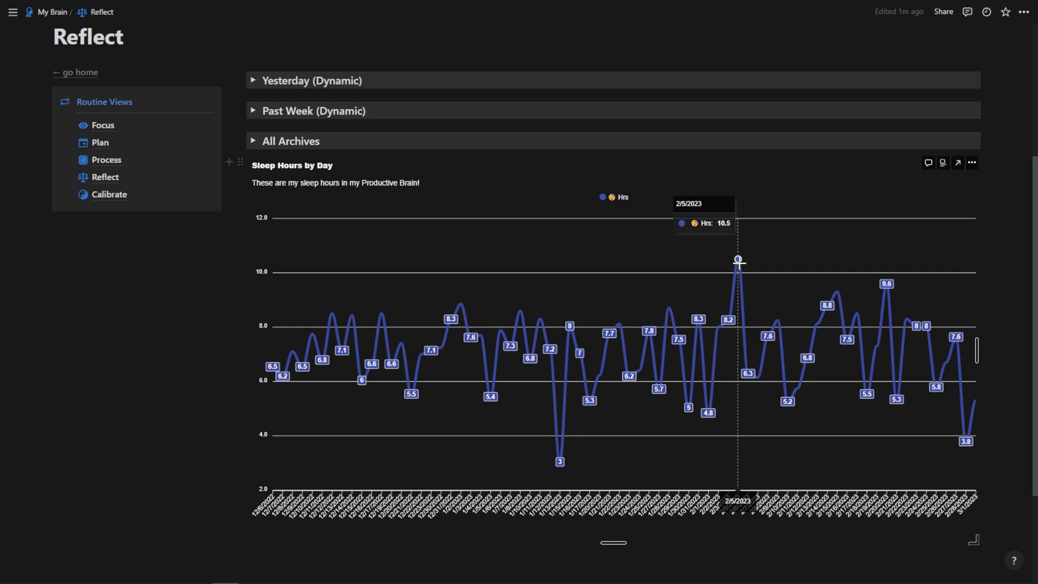
mouse_move(440, 256)
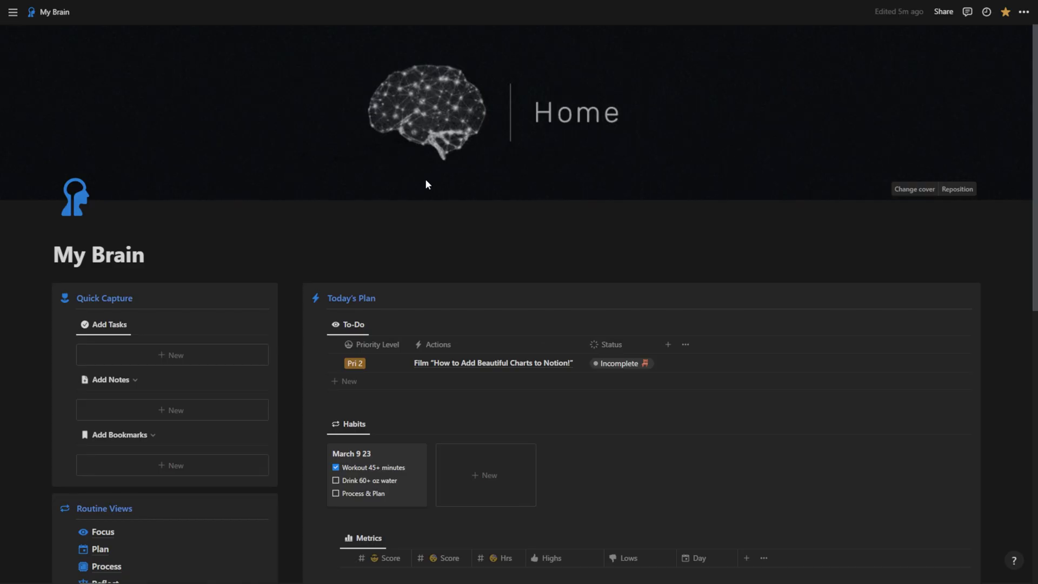
scroll(down, 3)
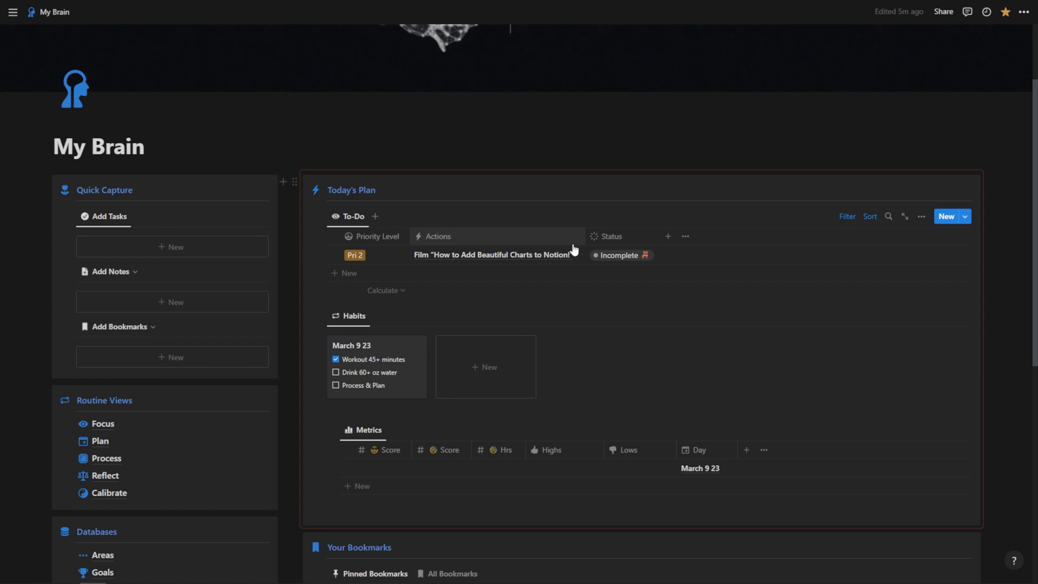
mouse_move(412, 241)
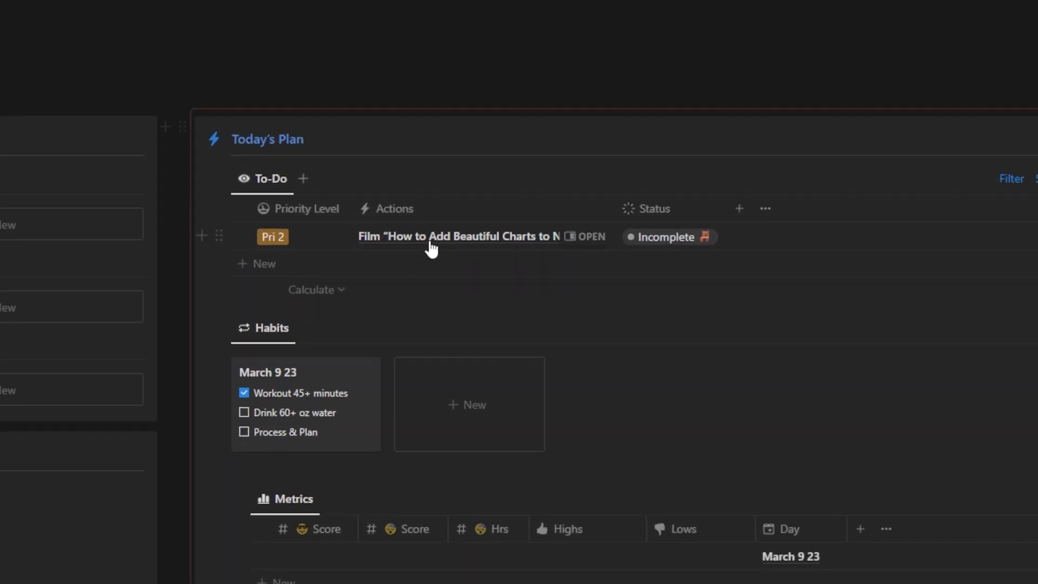
mouse_move(670, 247)
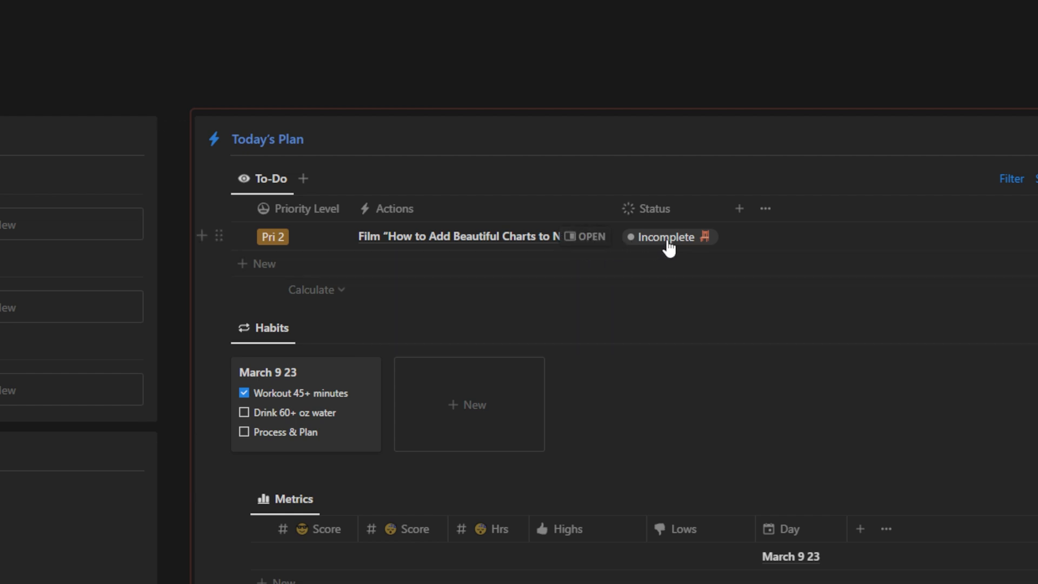
click(664, 237)
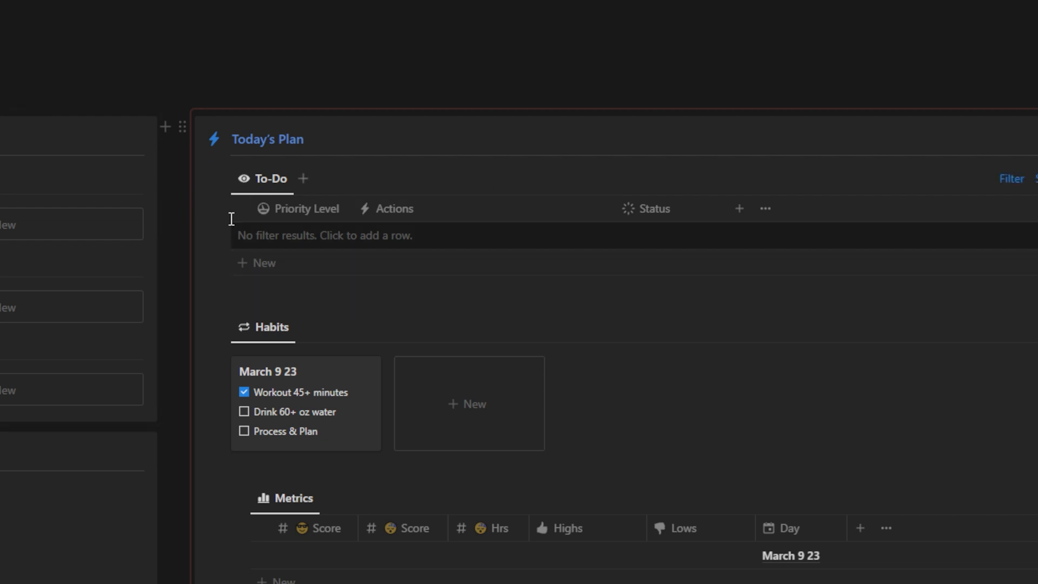
mouse_move(245, 416)
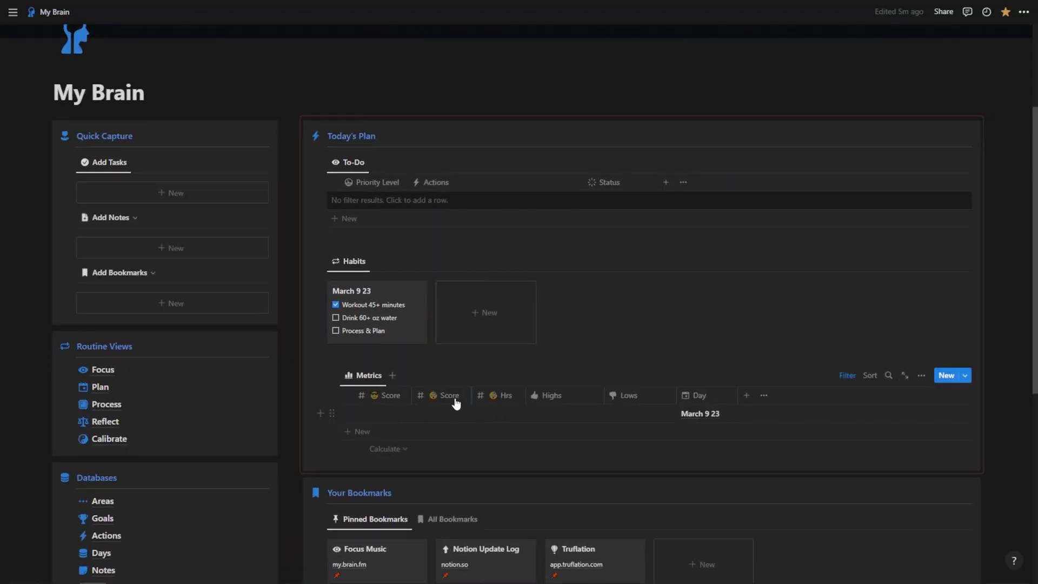
mouse_move(547, 396)
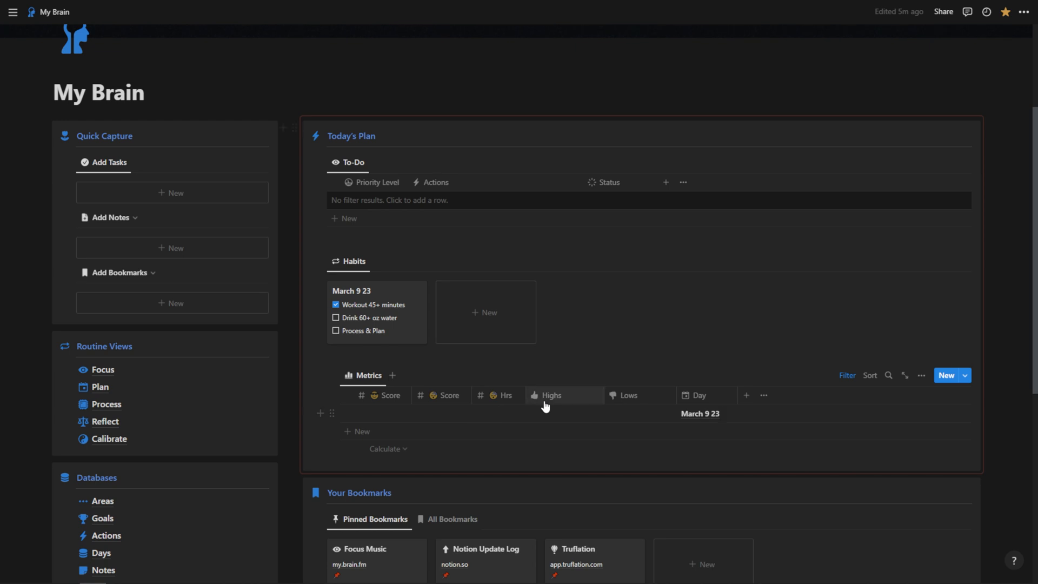
mouse_move(568, 416)
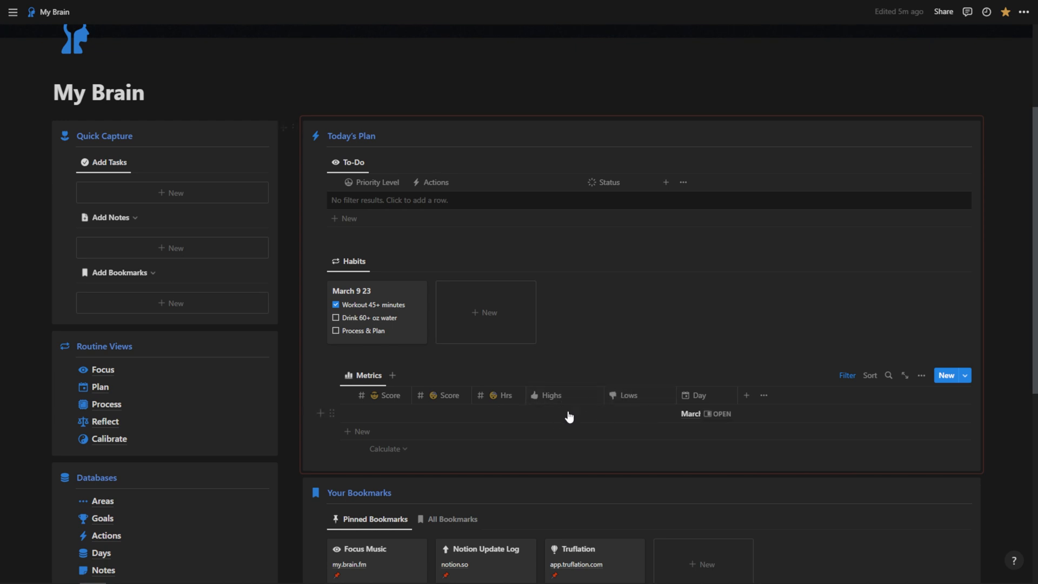
mouse_move(686, 413)
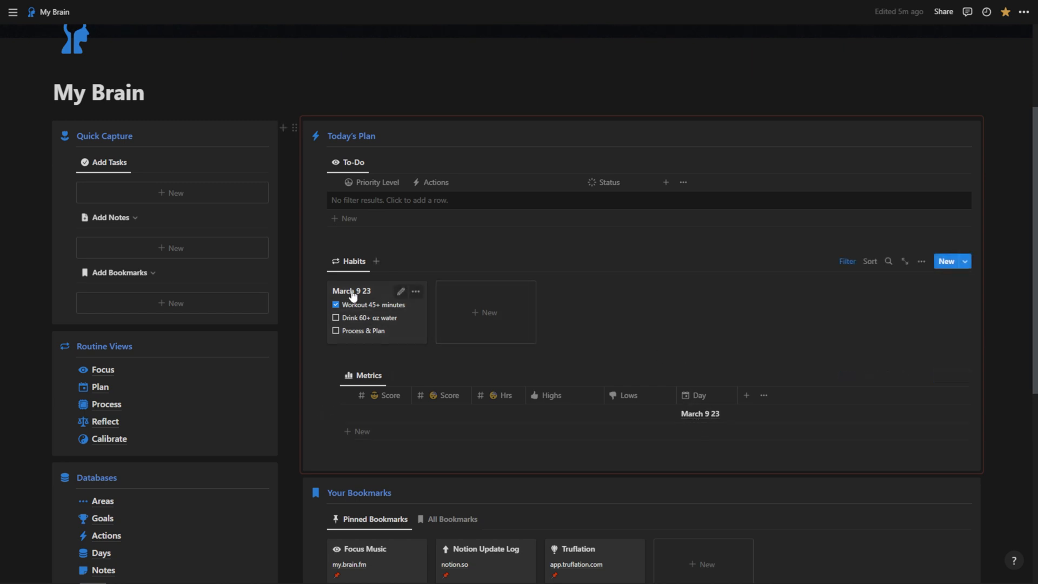
mouse_move(522, 316)
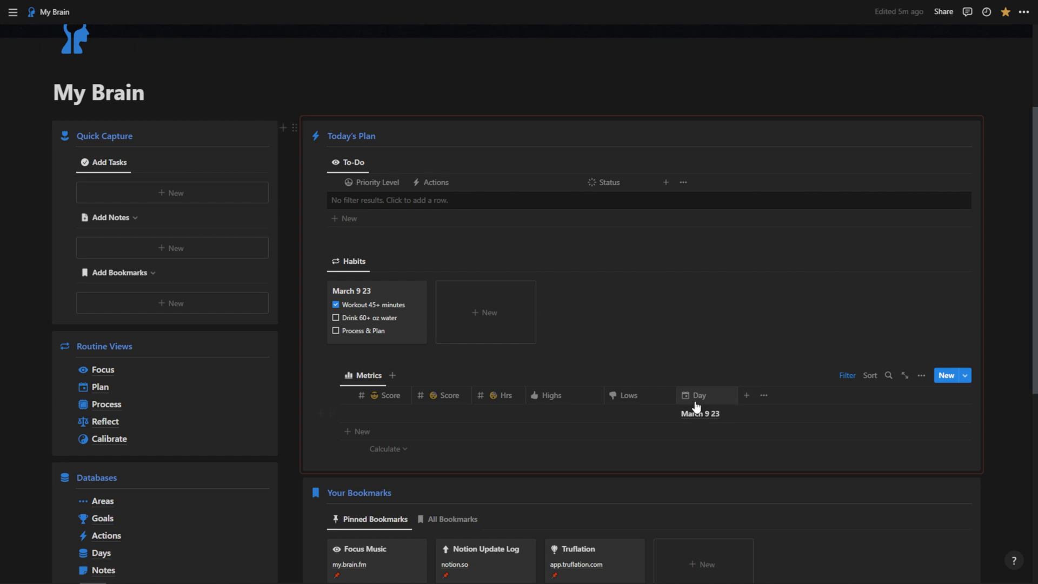
mouse_move(696, 395)
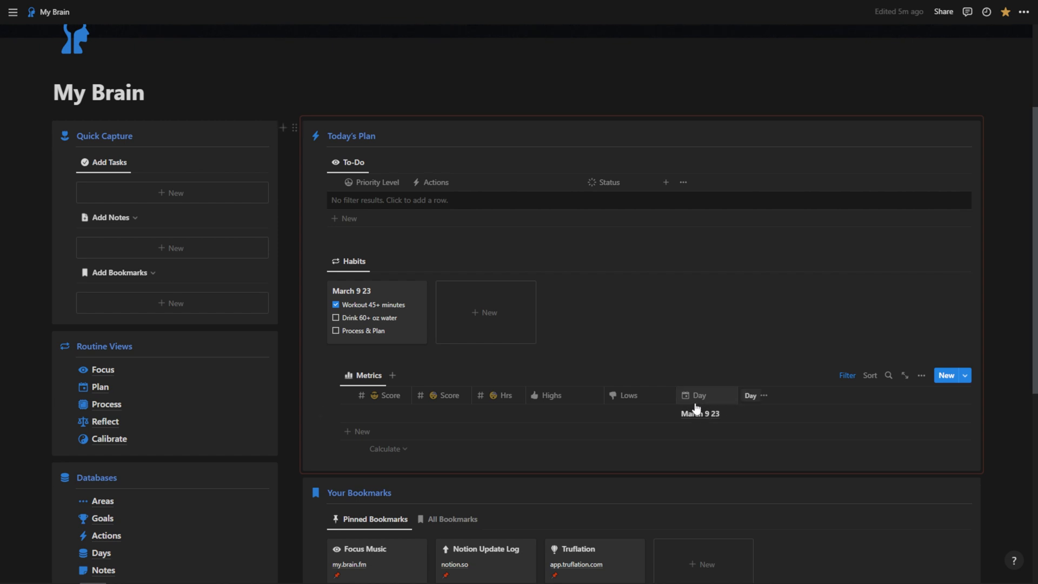
mouse_move(693, 404)
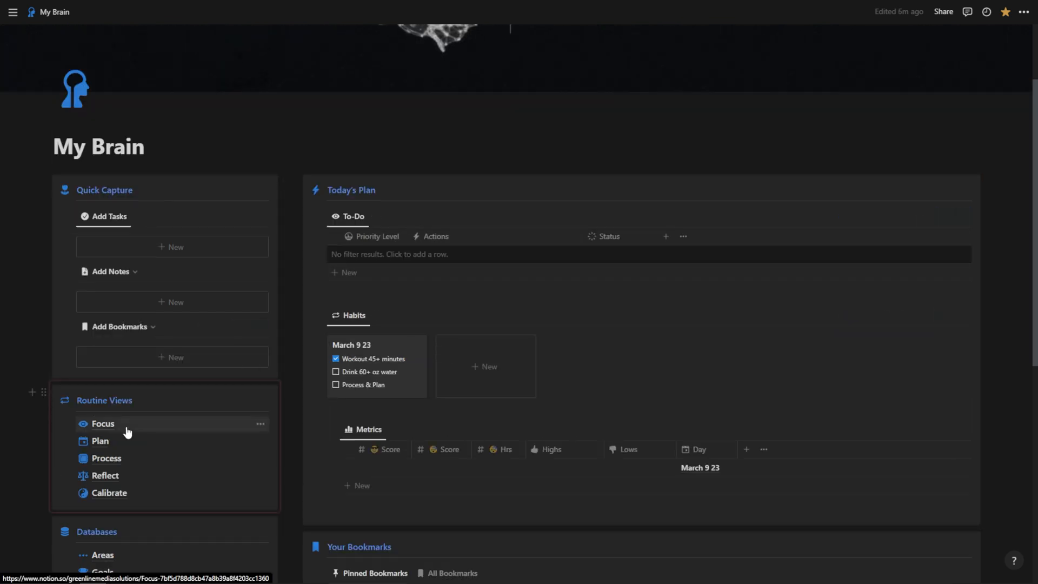
Step: Add a new task to the Focus page's Action Plan table
click(101, 440)
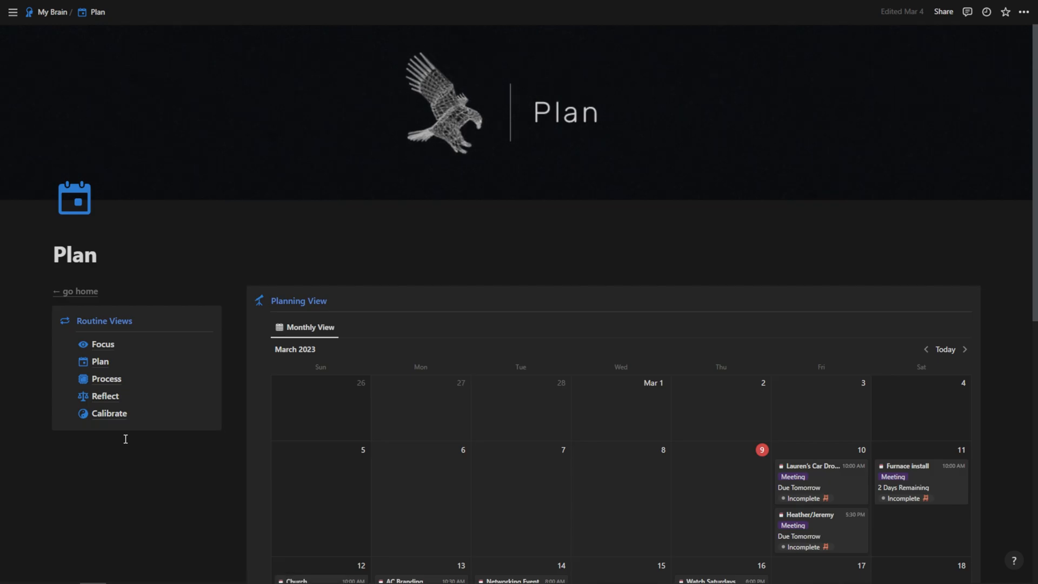
click(102, 344)
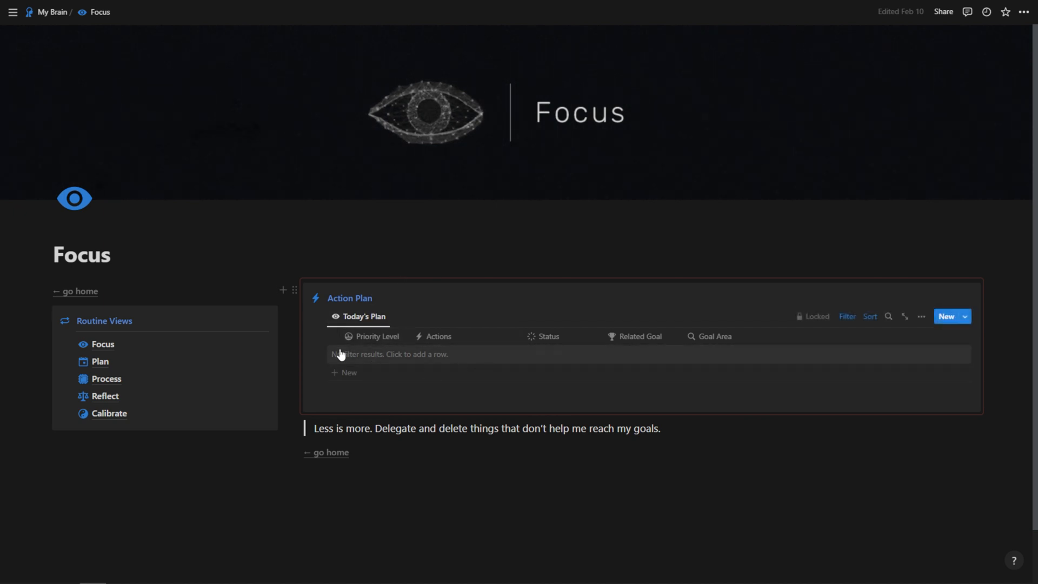
mouse_move(351, 363)
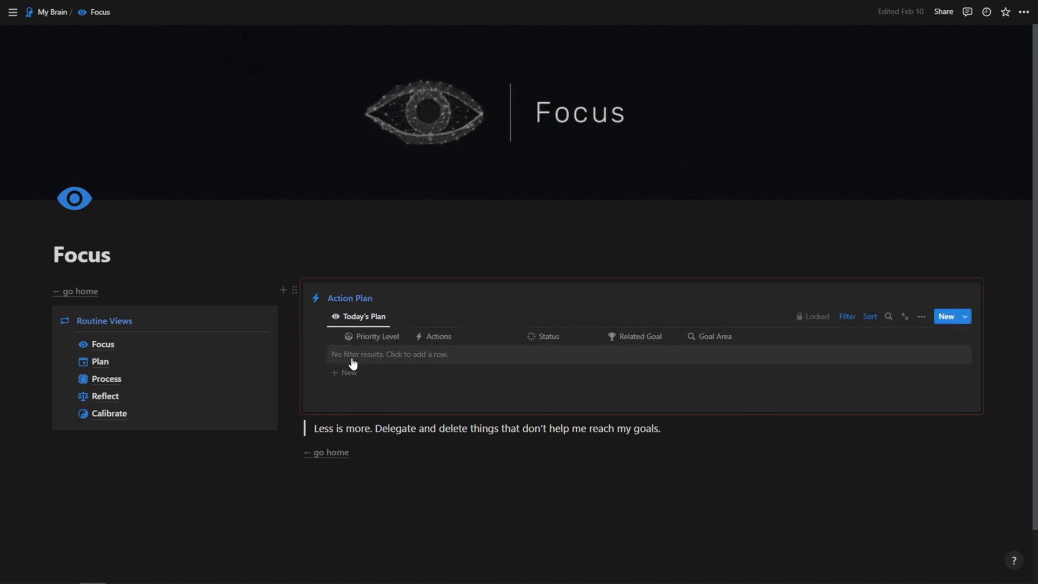
mouse_move(485, 363)
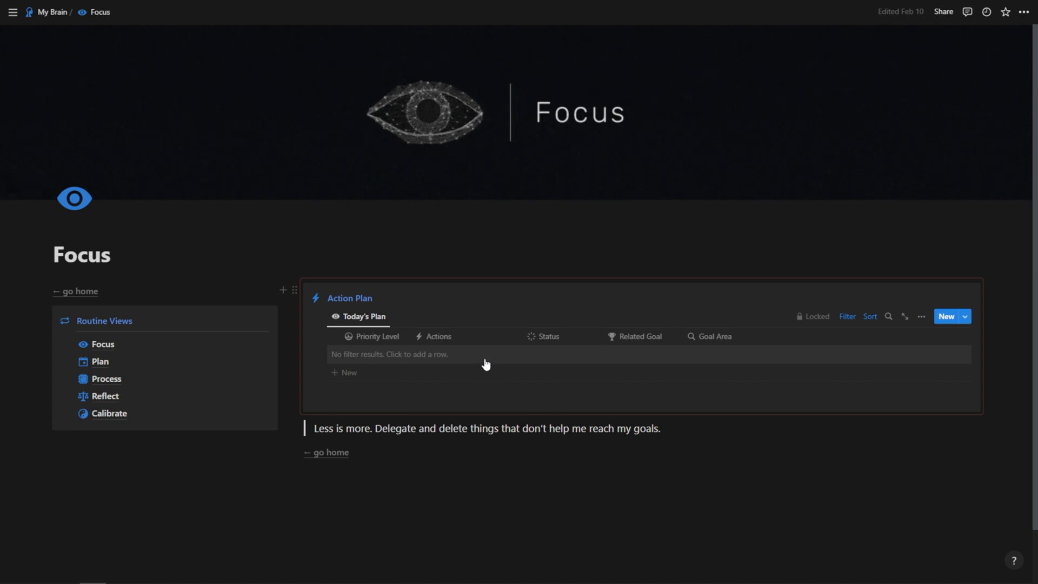
click(100, 361)
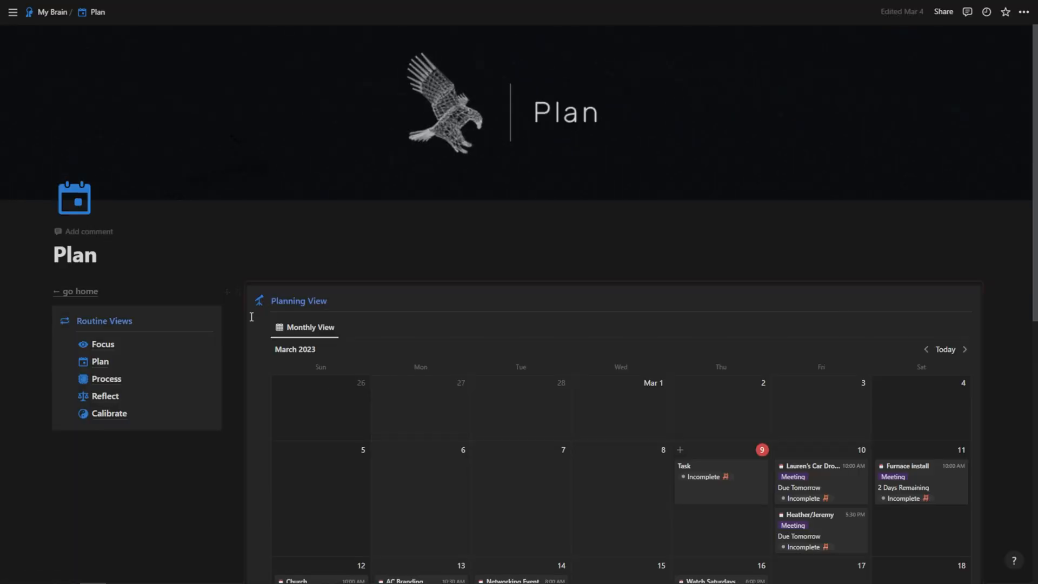
click(103, 344)
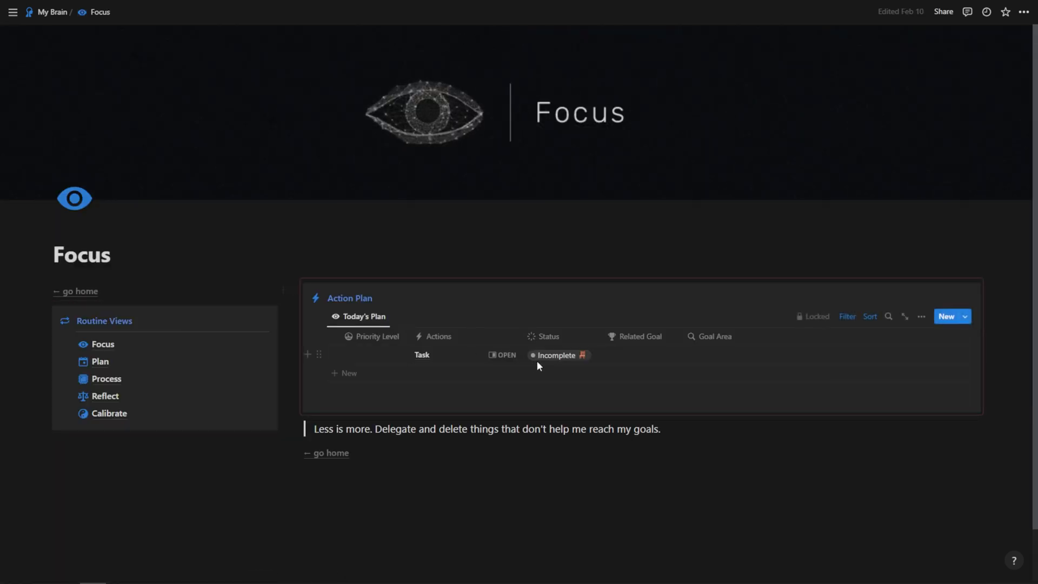
Step: Assign Pri 1, Pri 2 and Pri 3 to the three Action Plan tasks
click(374, 336)
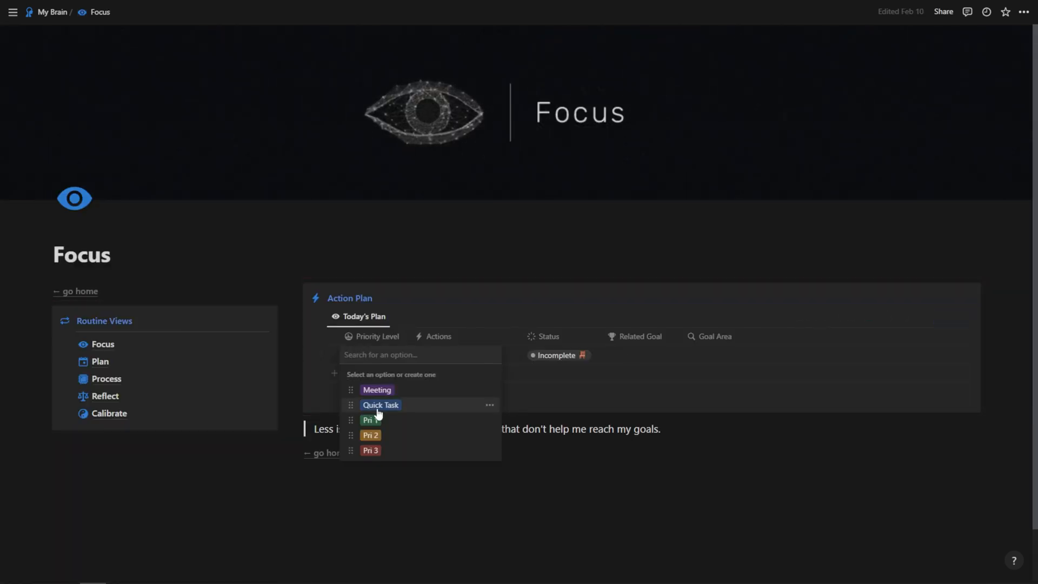
click(369, 420)
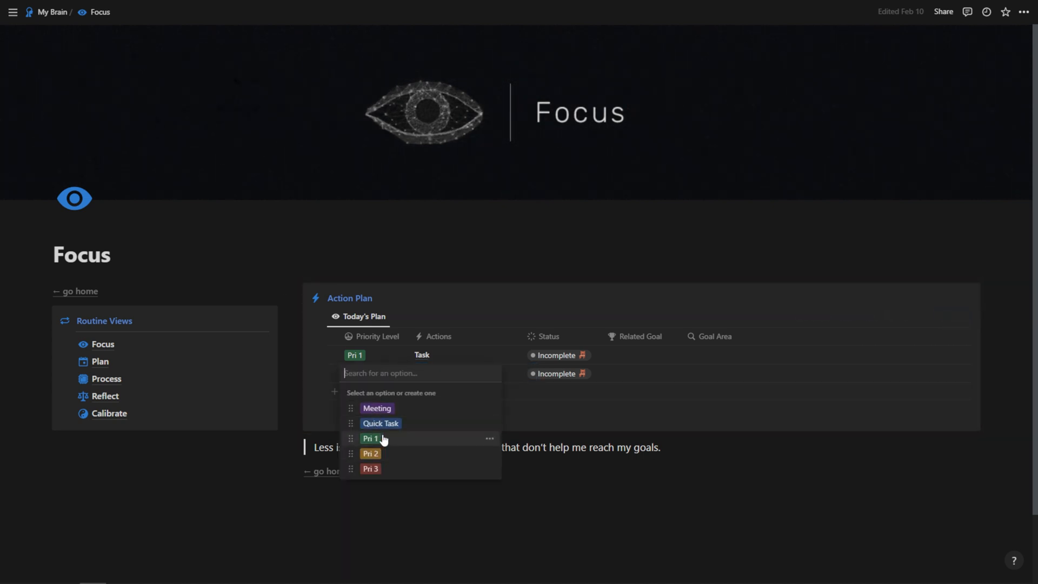
click(380, 423)
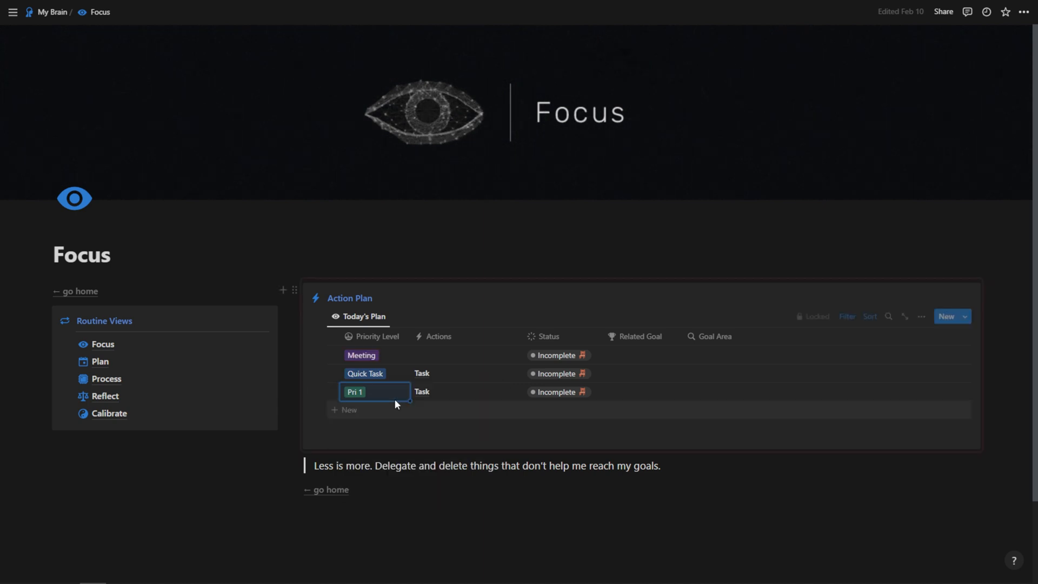
click(474, 355)
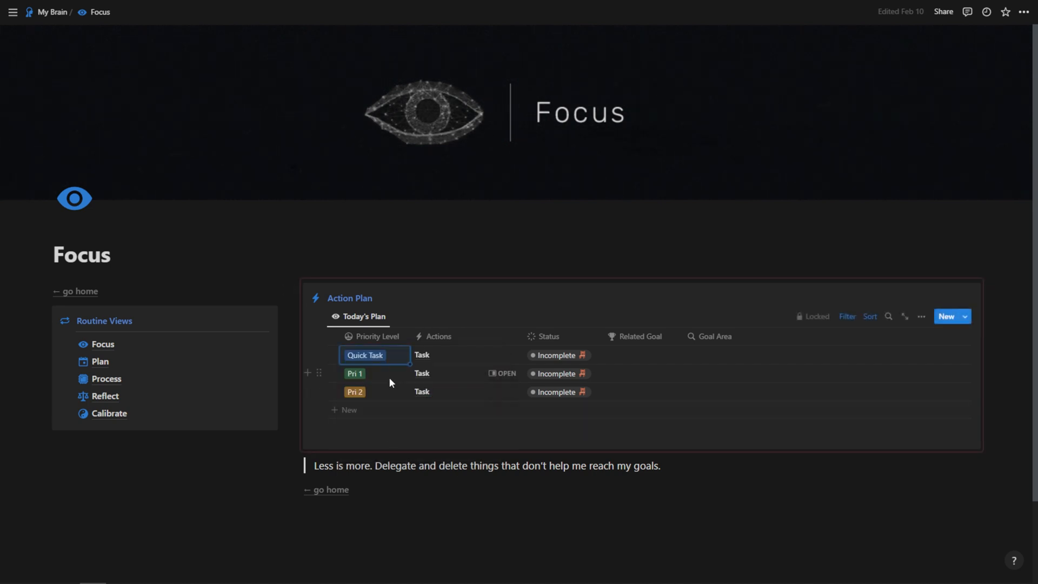
click(374, 354)
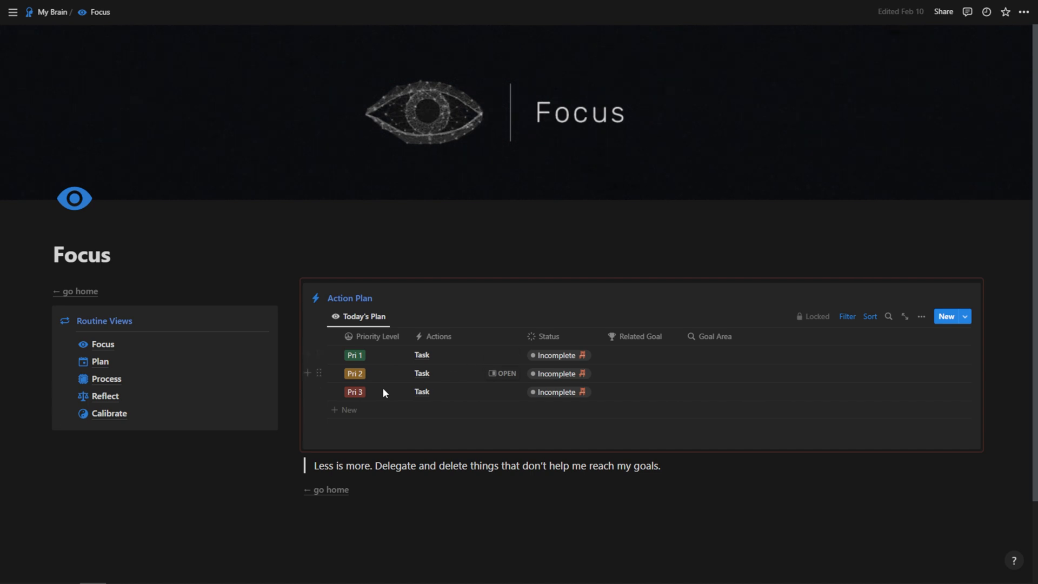
mouse_move(106, 379)
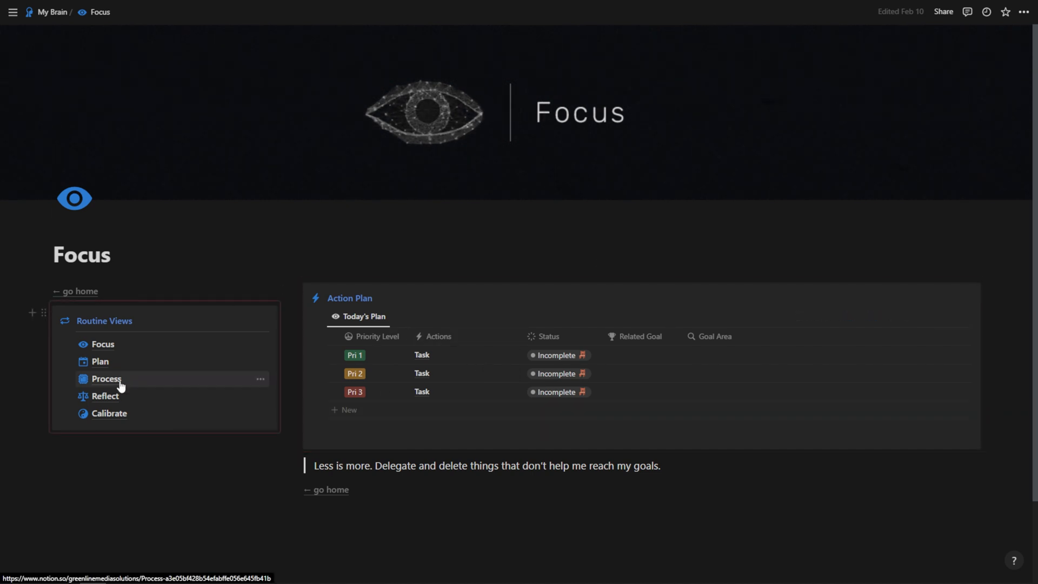
Step: Select all three tasks in My Brain's To-Do table and trash them
click(106, 378)
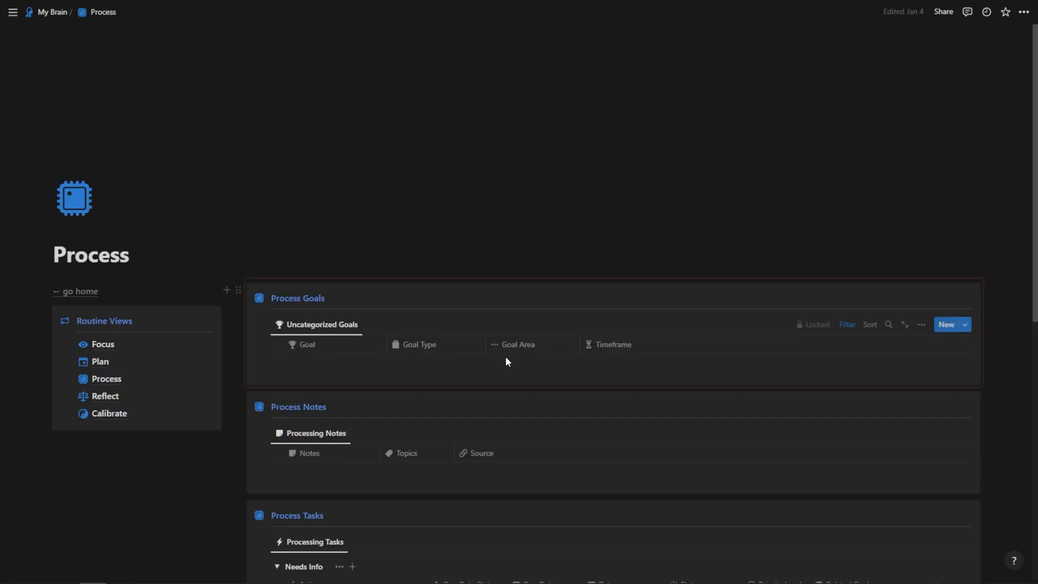
scroll(down, 3)
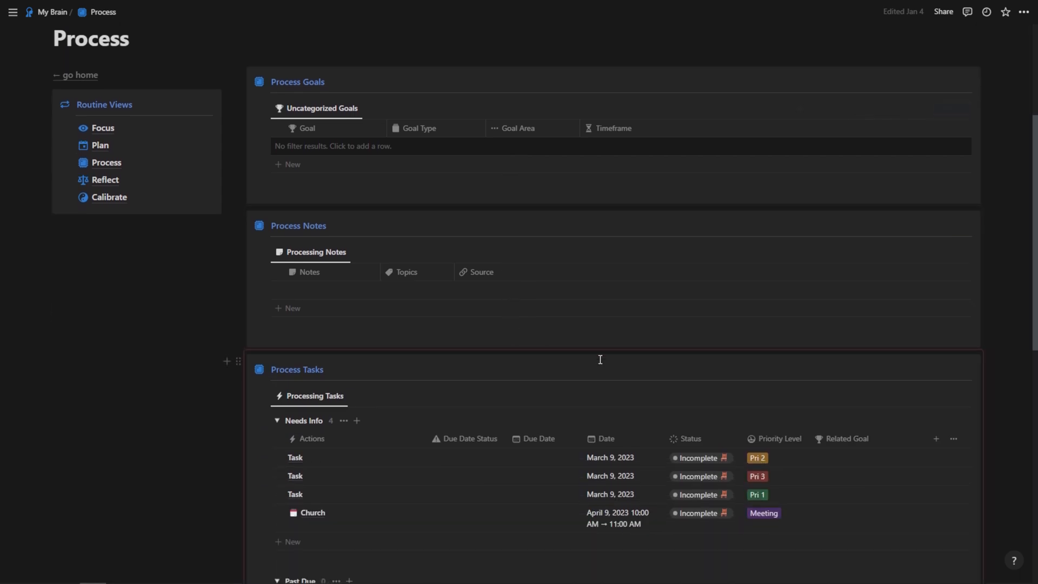
scroll(down, 3)
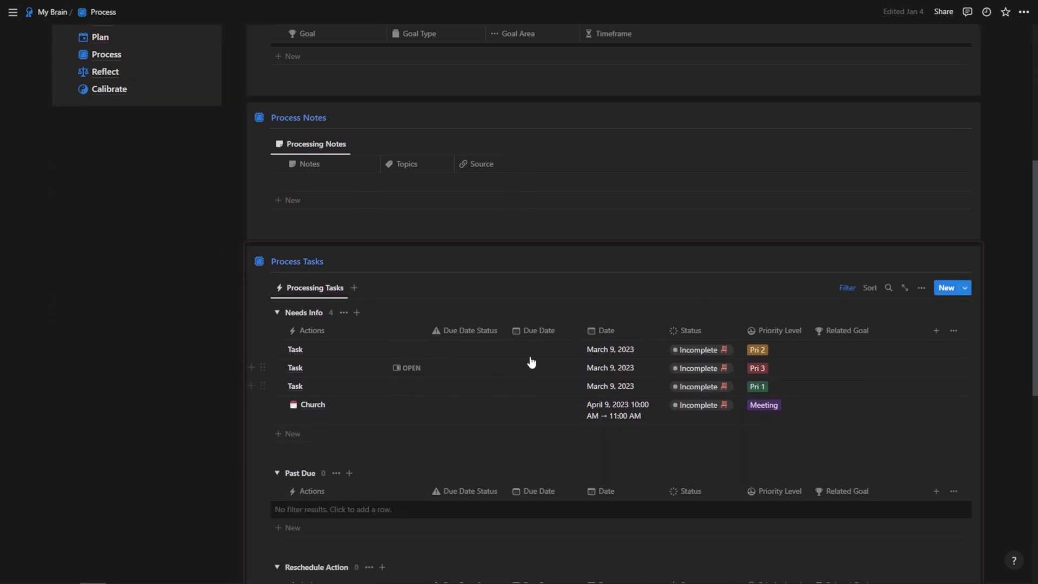
scroll(up, 3)
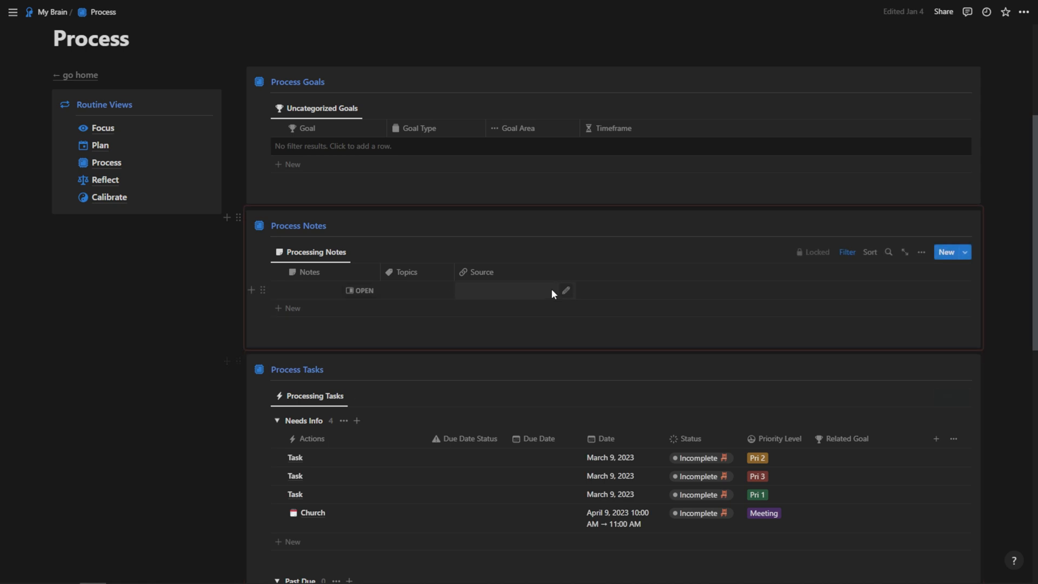
scroll(down, 3)
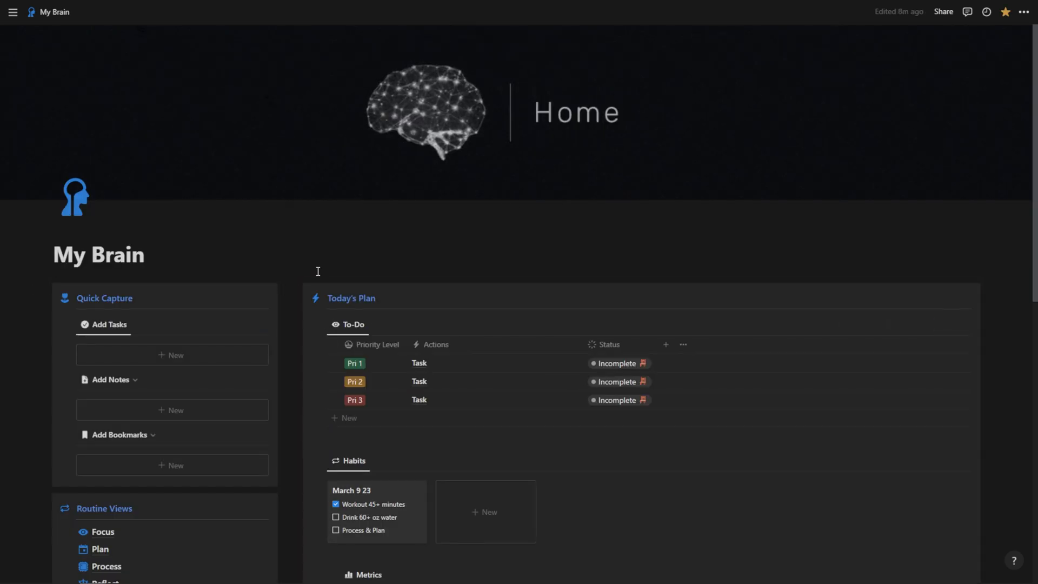
mouse_move(333, 369)
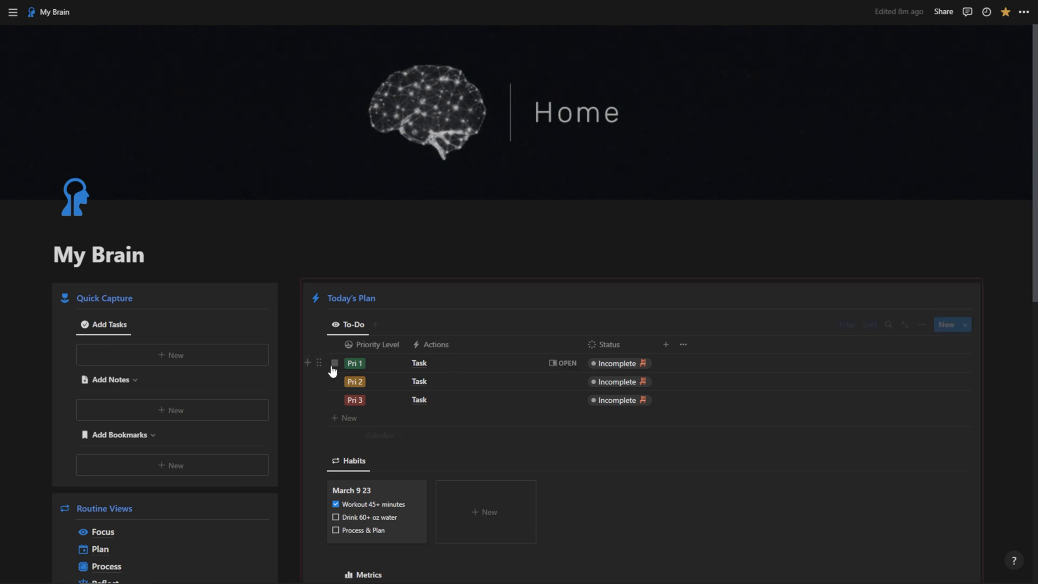
click(334, 345)
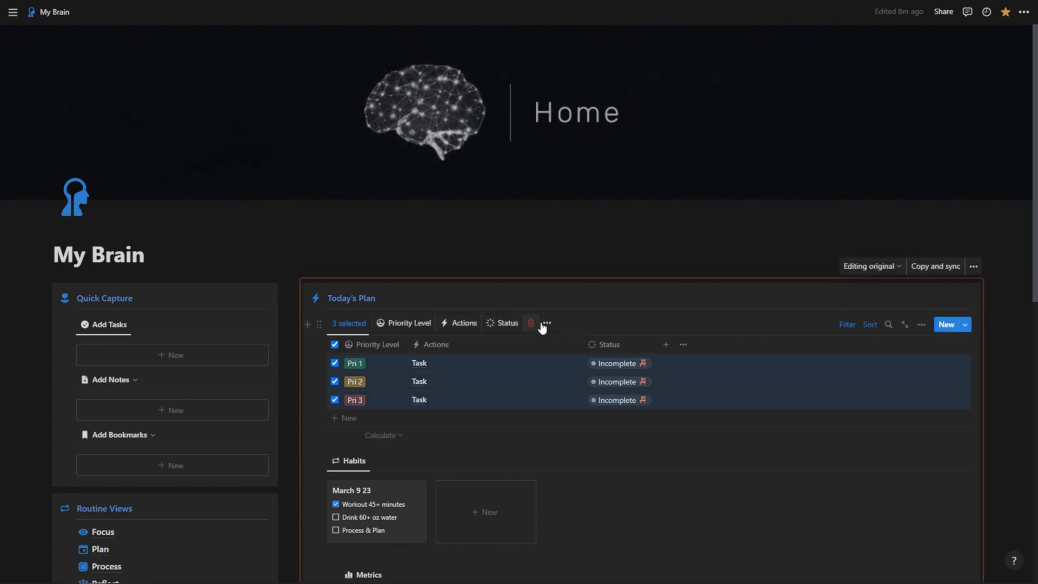
click(530, 324)
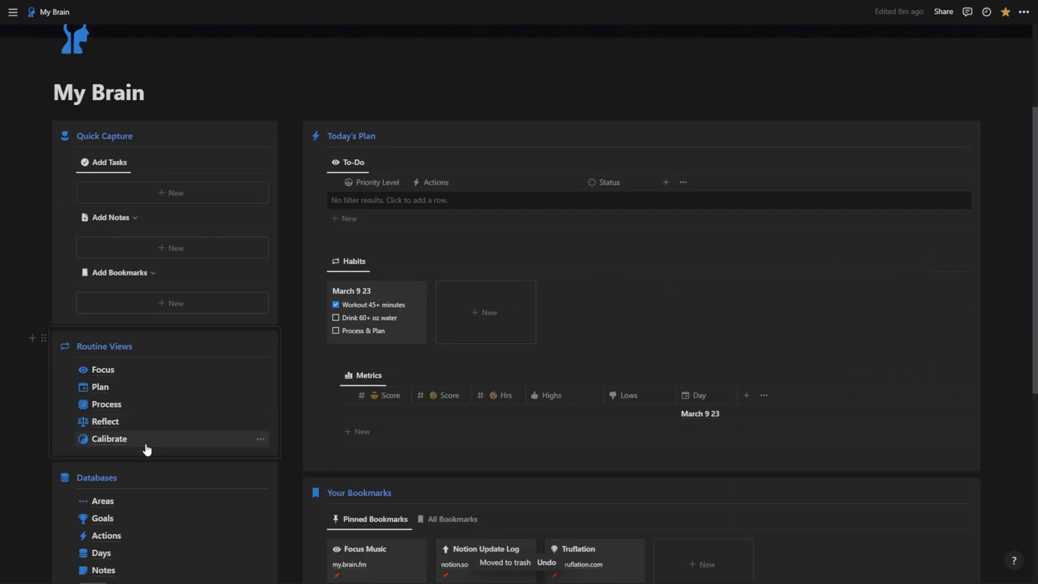
mouse_move(104, 421)
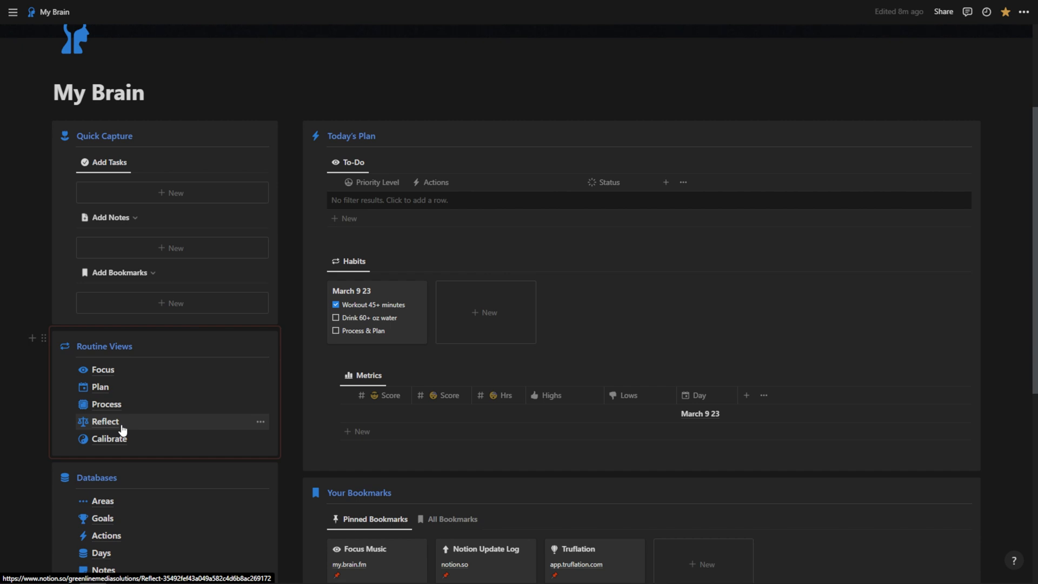
Step: Expand Reflect's All Archives and show Metrics & Habits records for December 2022
click(104, 421)
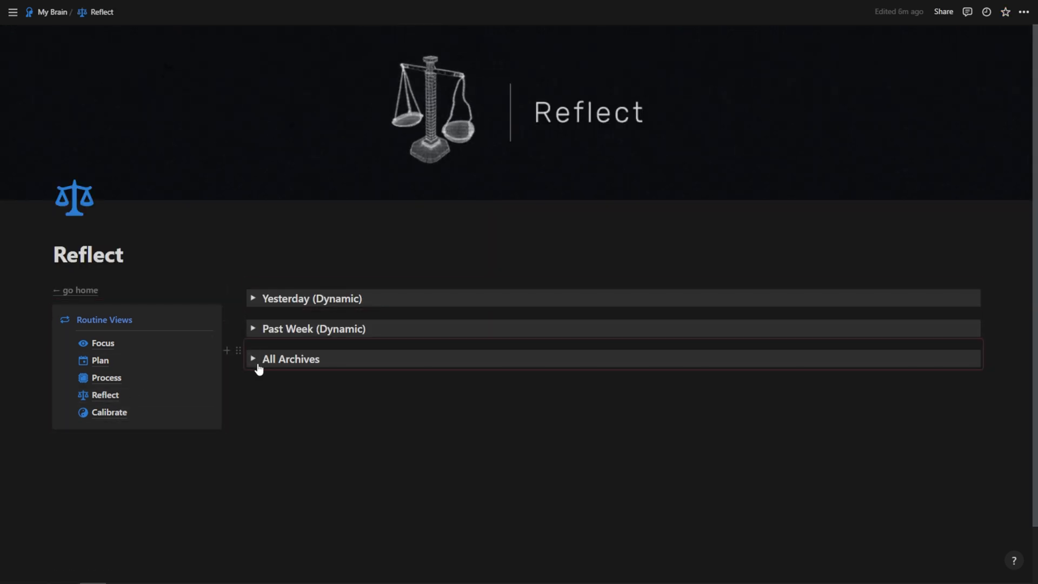
click(252, 359)
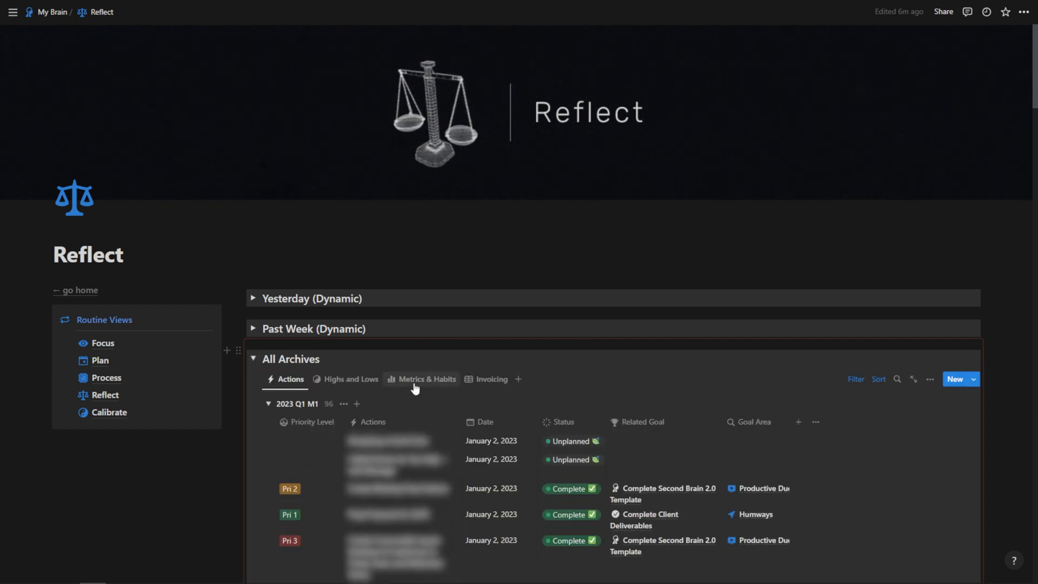
click(426, 378)
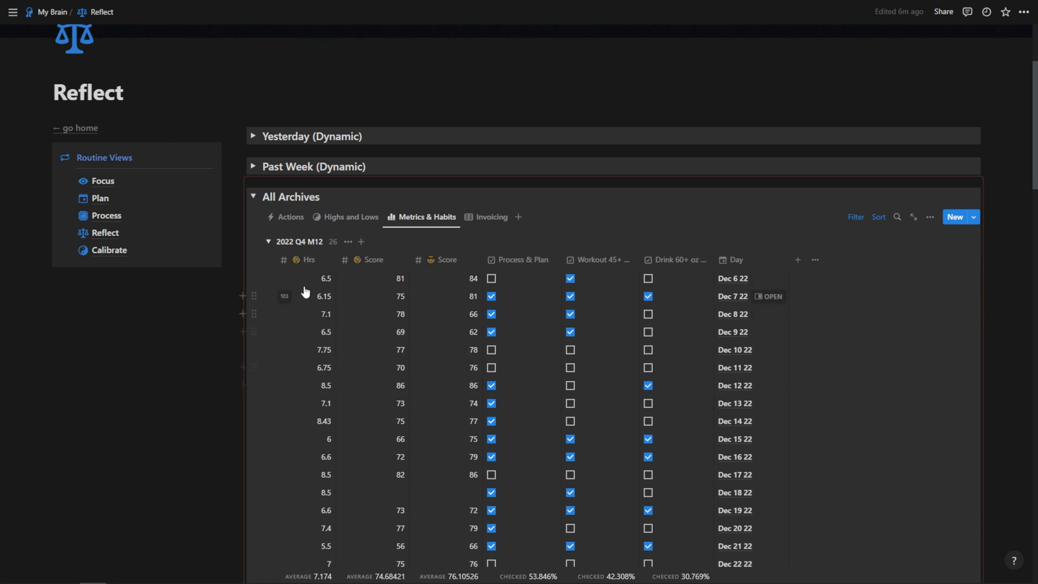
mouse_move(442, 286)
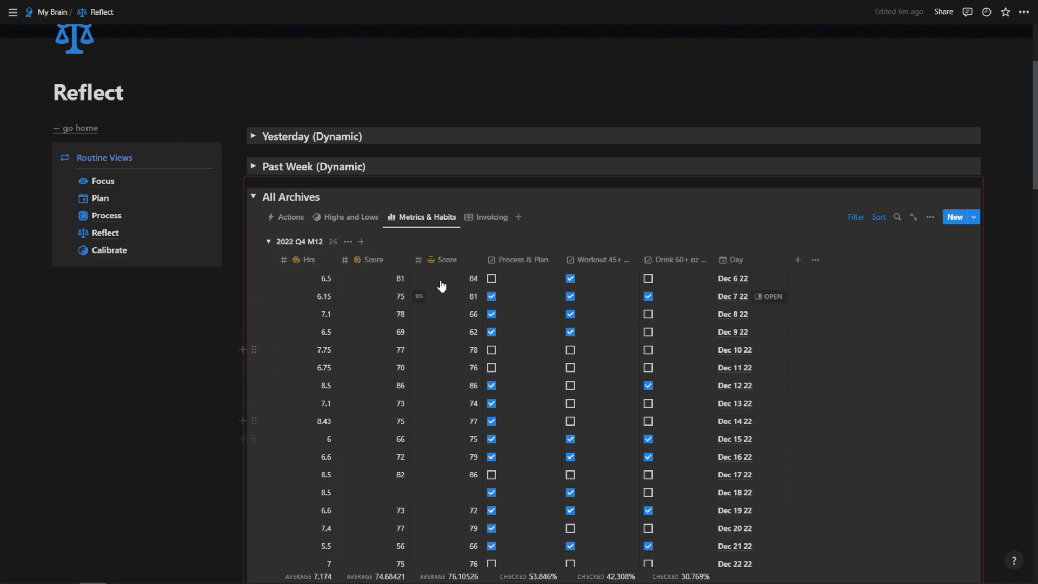
mouse_move(522, 267)
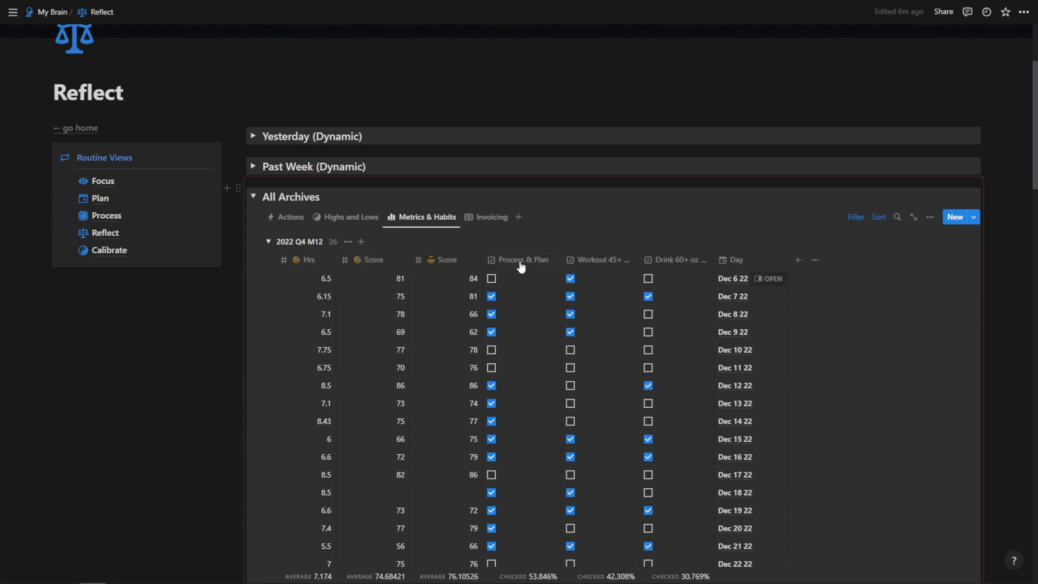
mouse_move(643, 265)
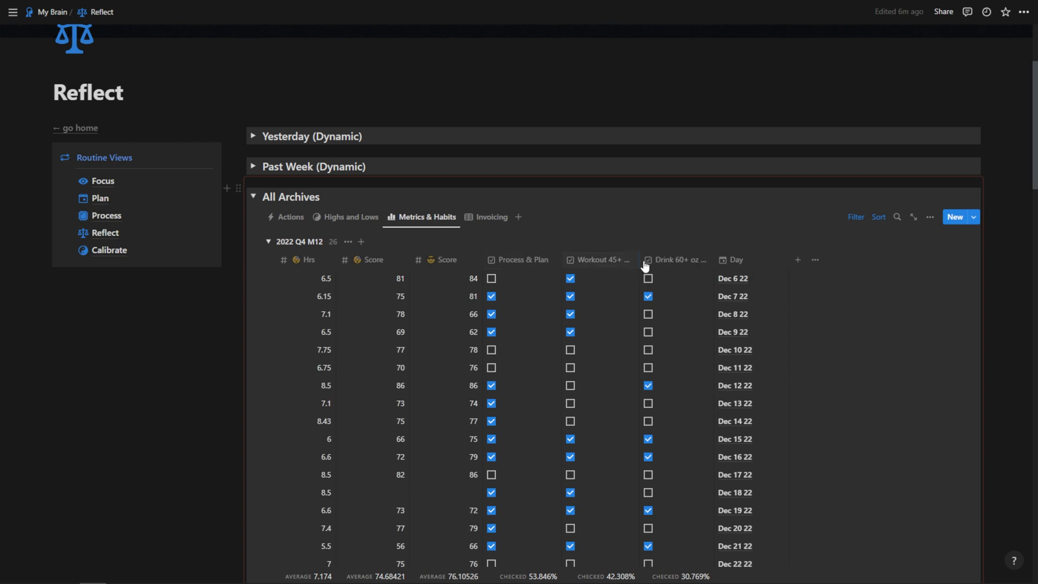
mouse_move(735, 438)
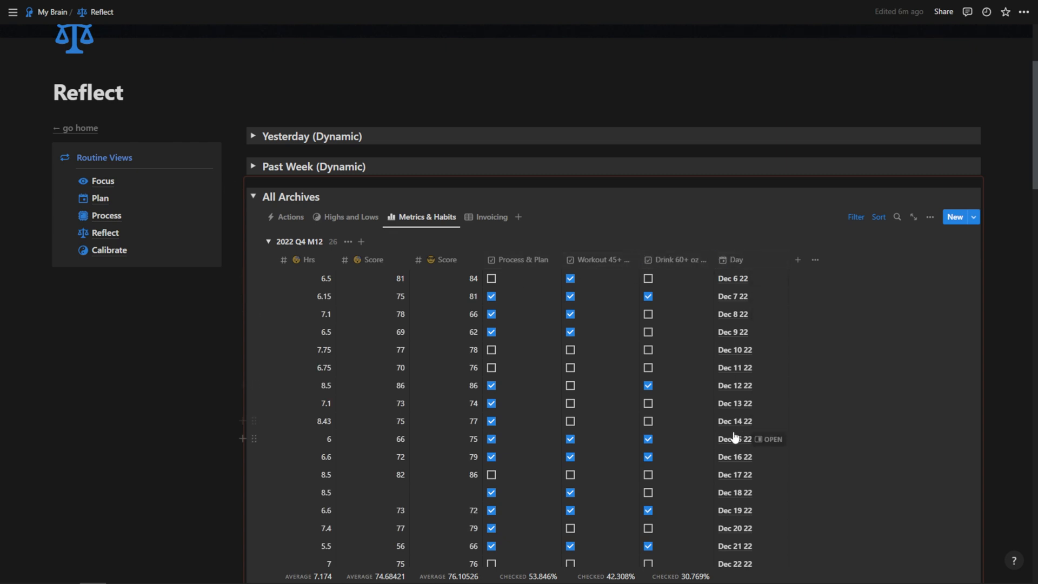
scroll(down, 3)
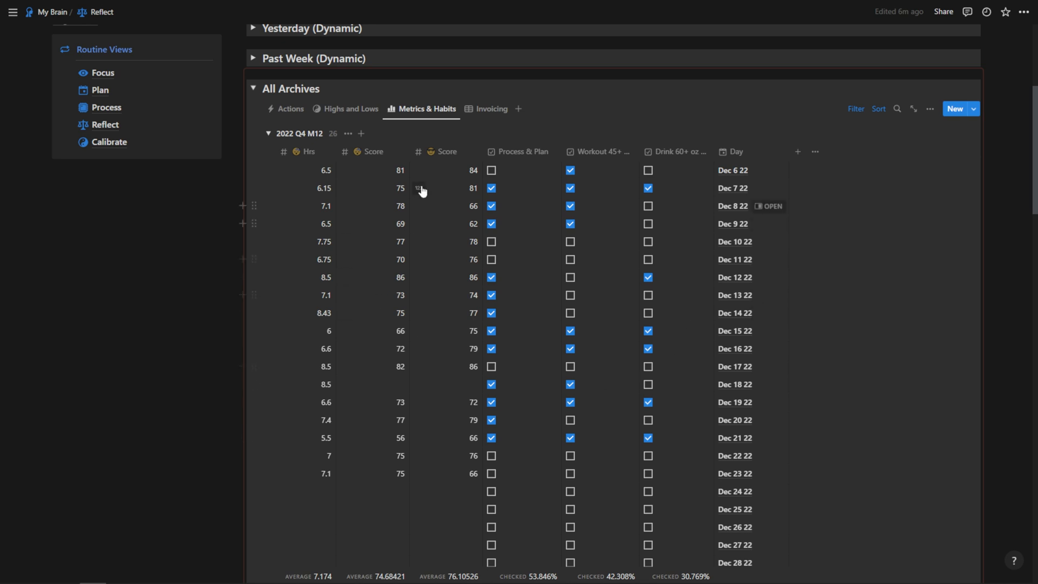
scroll(down, 3)
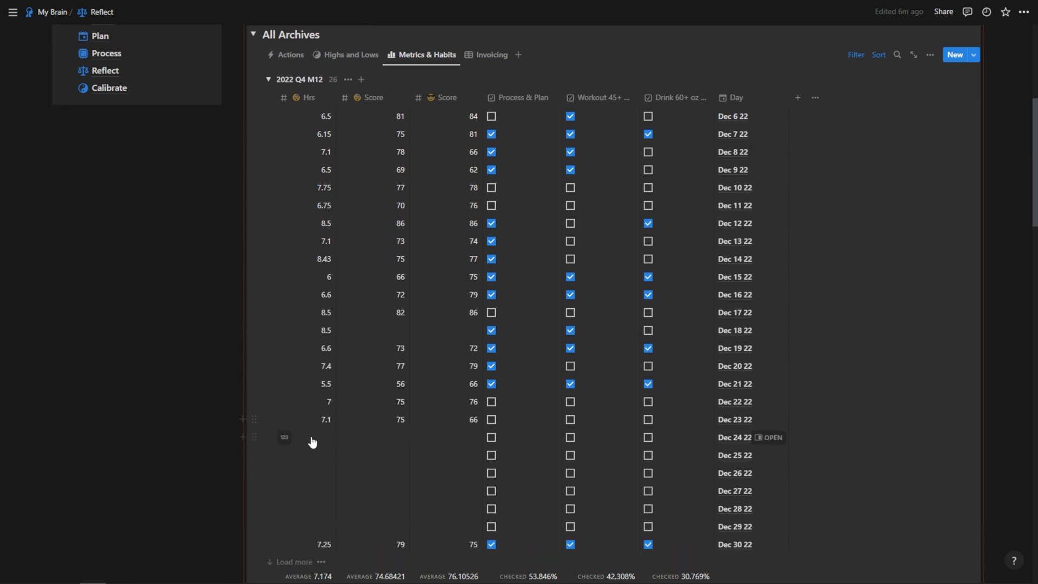
mouse_move(272, 489)
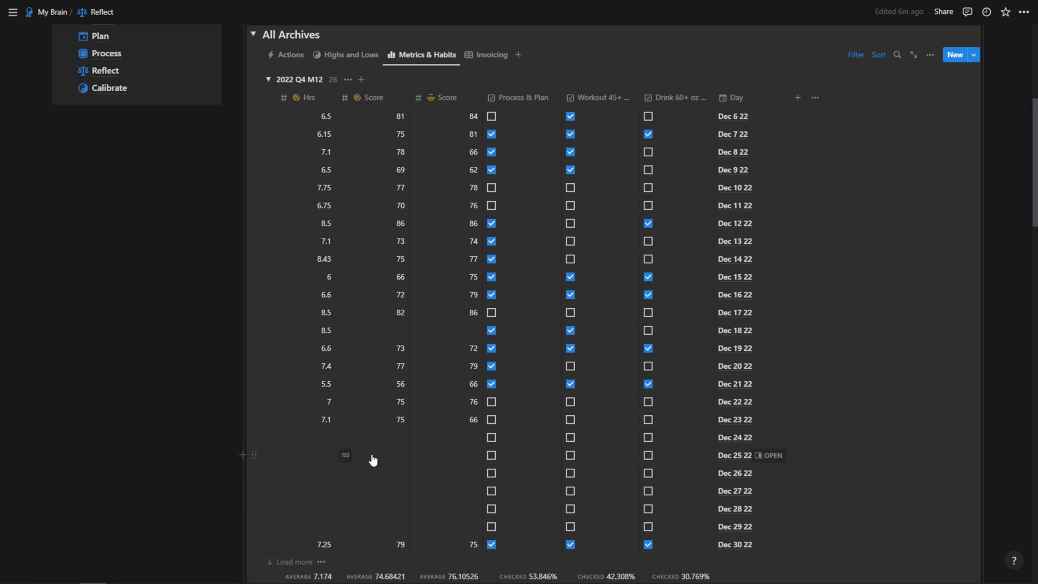
mouse_move(740, 439)
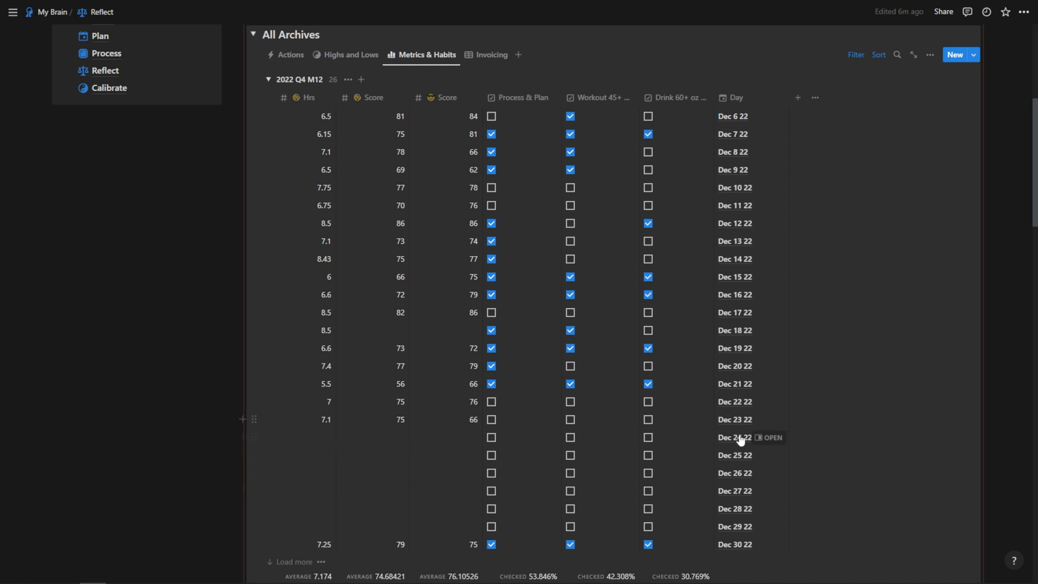
mouse_move(649, 457)
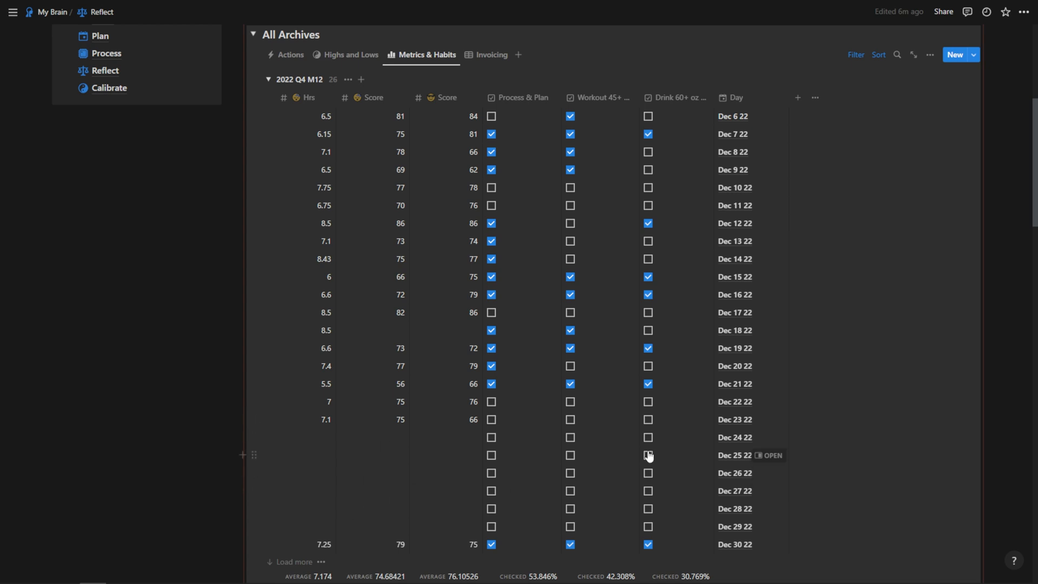
mouse_move(387, 378)
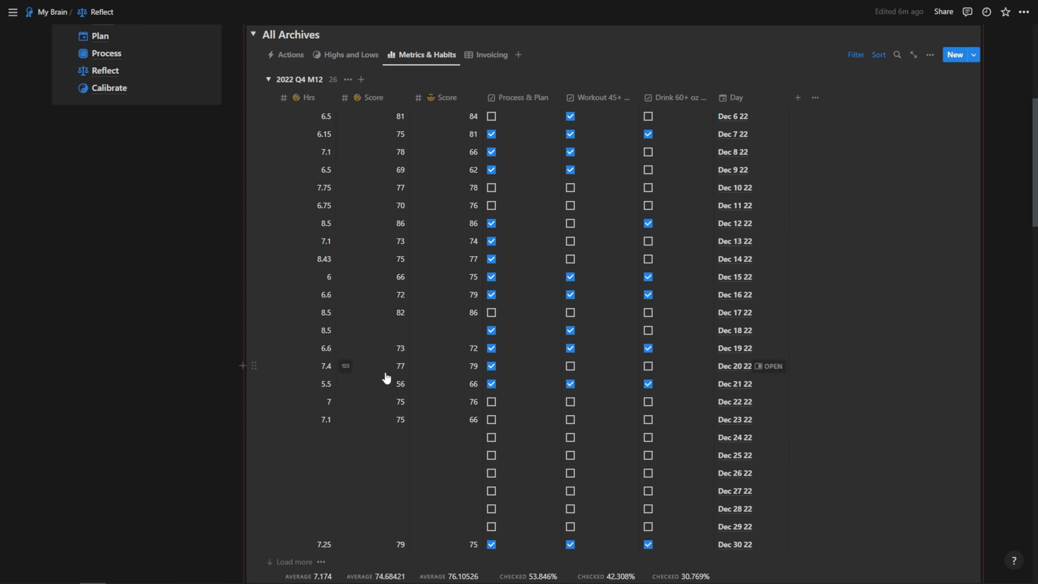
mouse_move(316, 121)
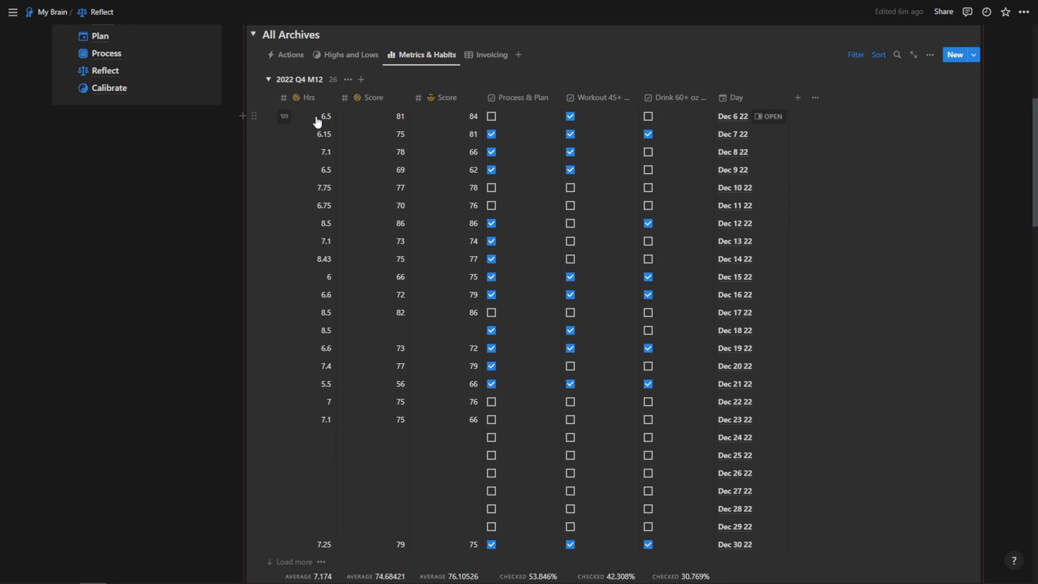
mouse_move(312, 398)
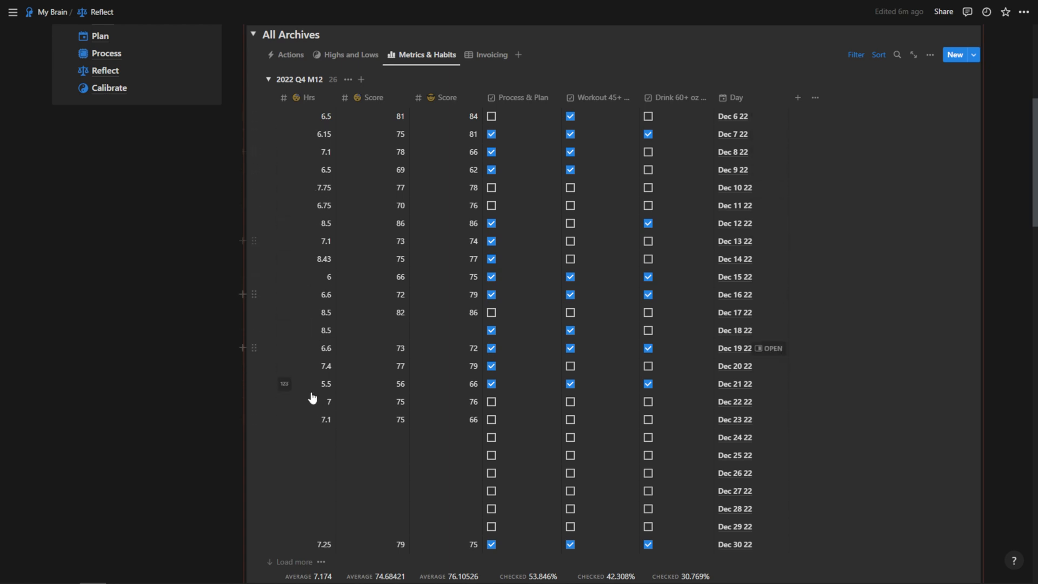
mouse_move(299, 383)
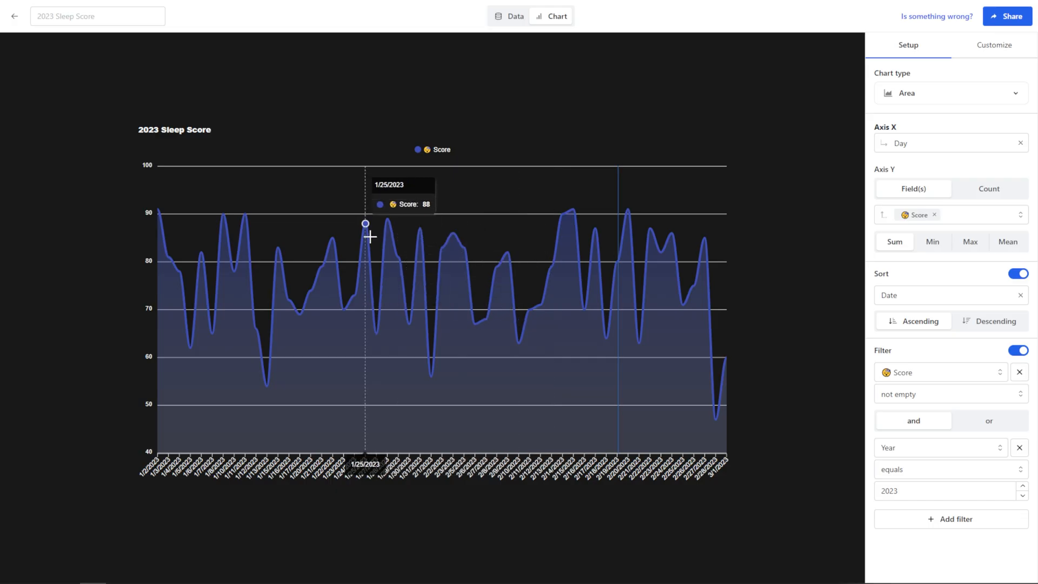
mouse_move(392, 234)
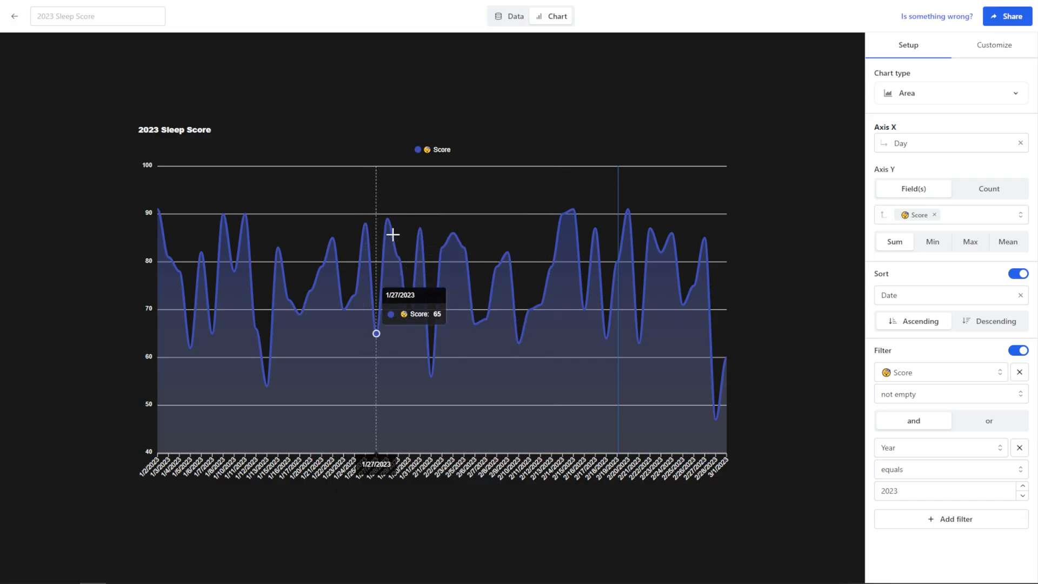
mouse_move(453, 235)
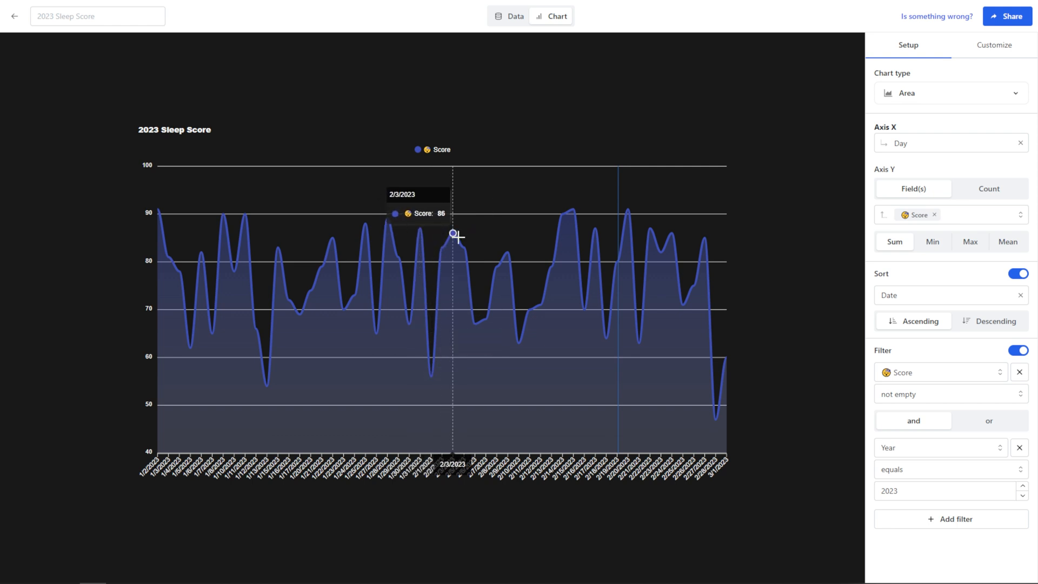
mouse_move(528, 242)
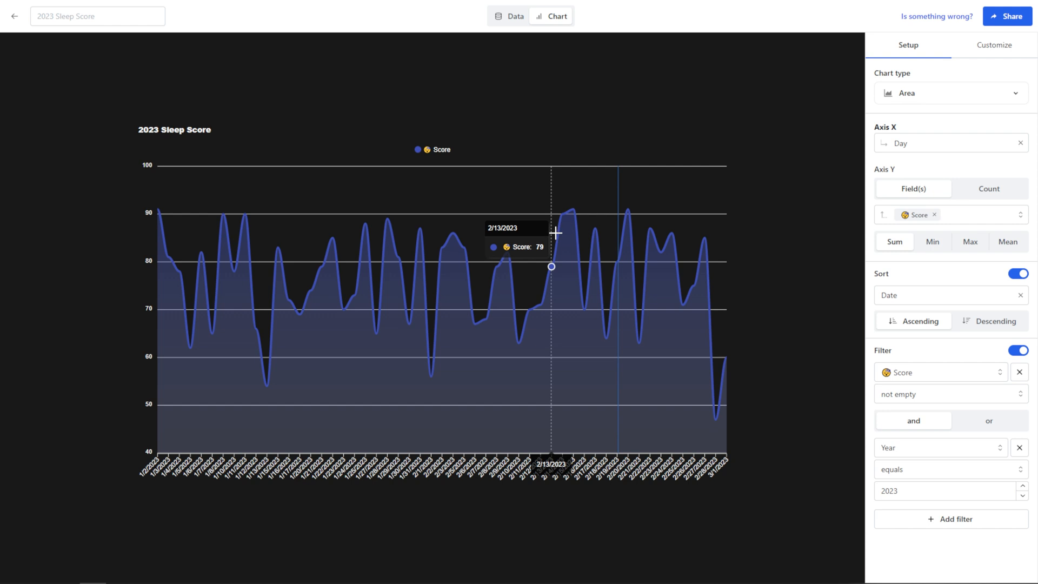
mouse_move(583, 228)
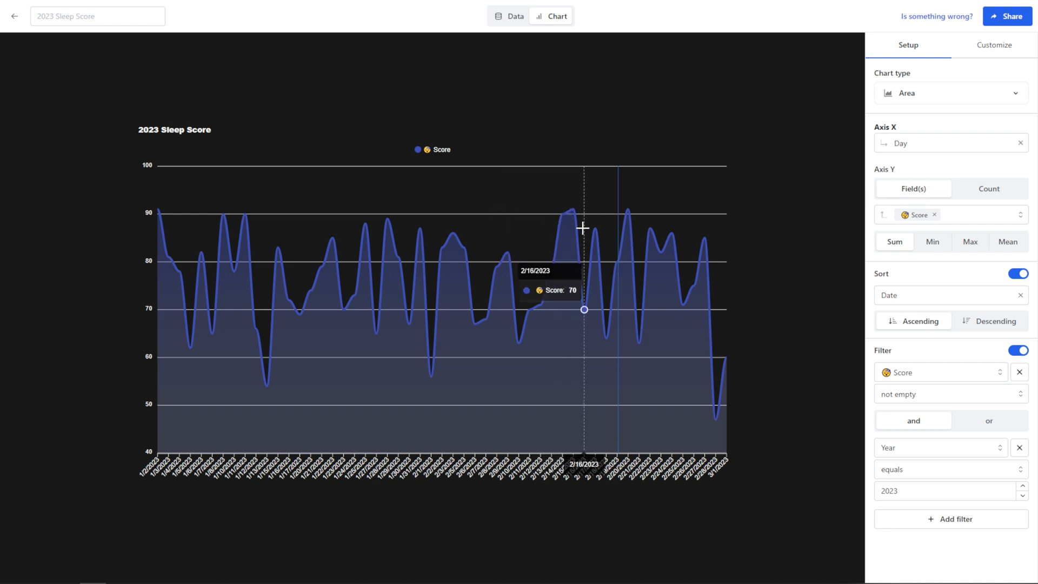
mouse_move(605, 227)
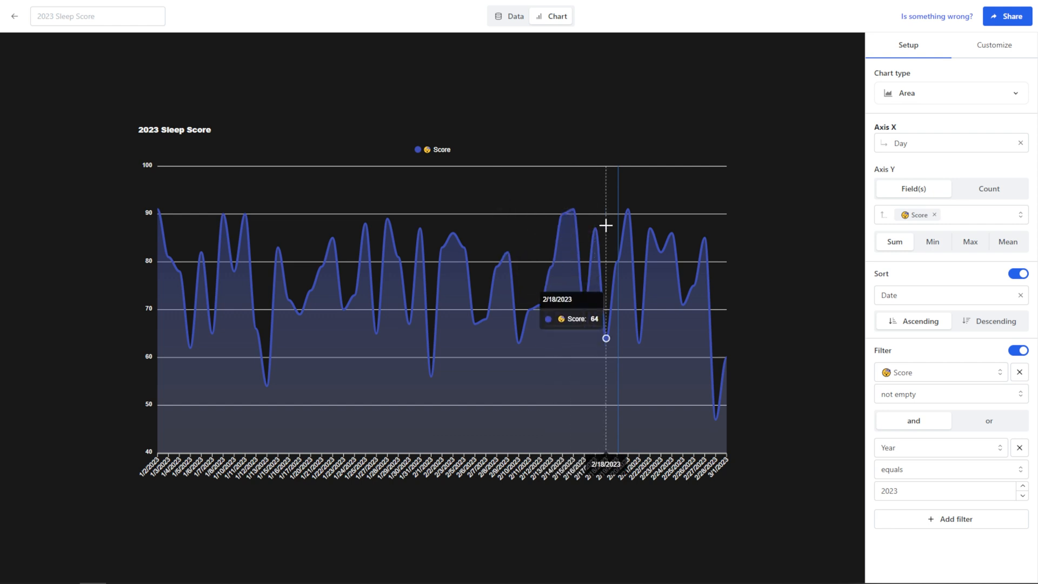
mouse_move(628, 211)
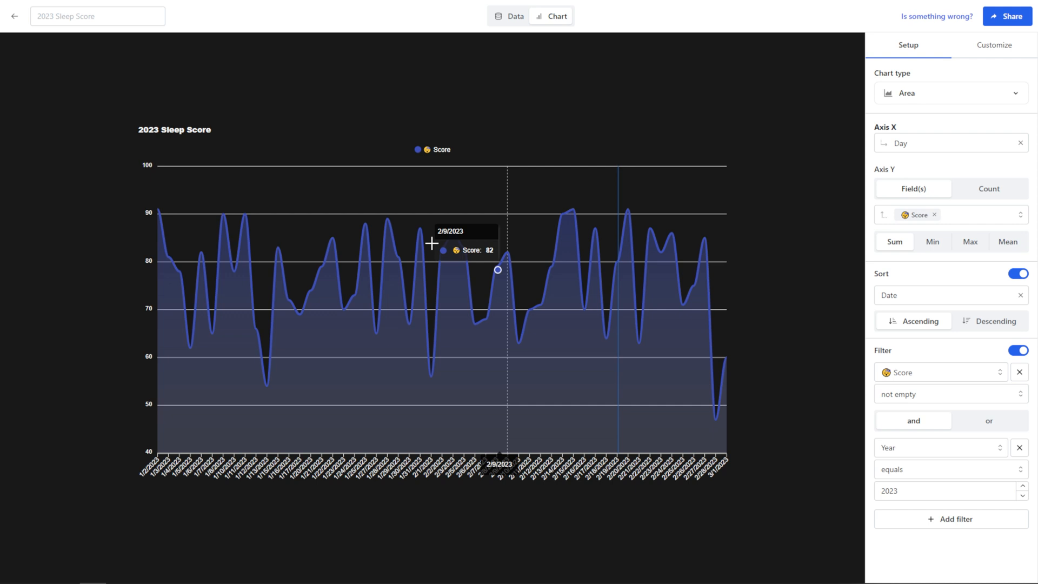
mouse_move(446, 157)
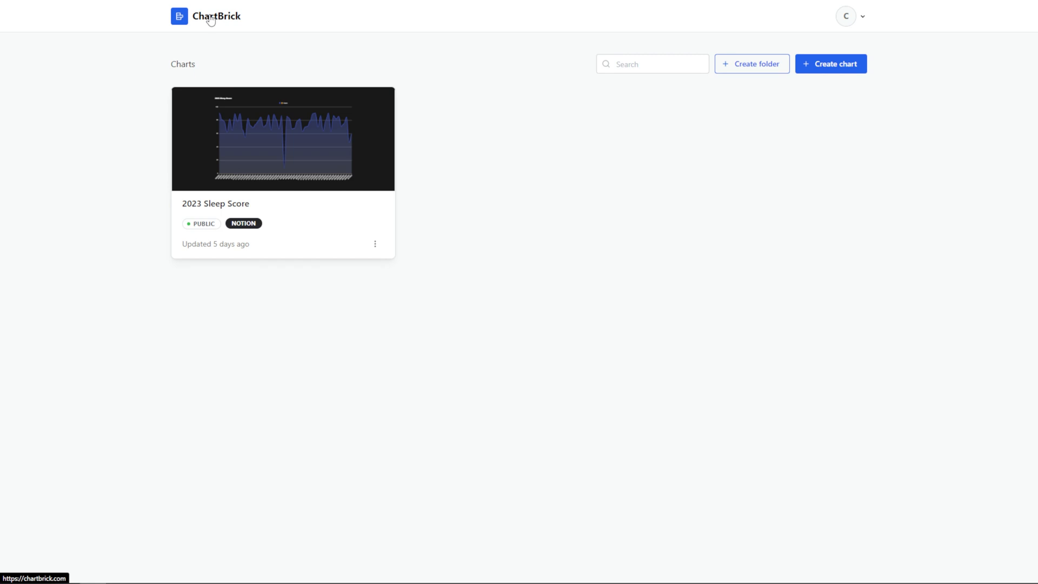
mouse_move(209, 33)
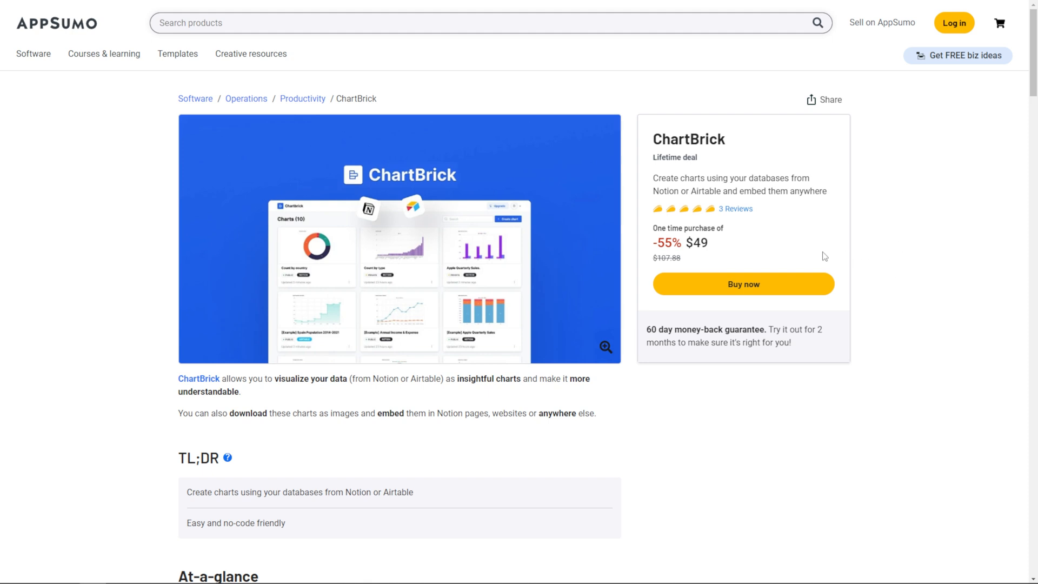
double_click(688, 228)
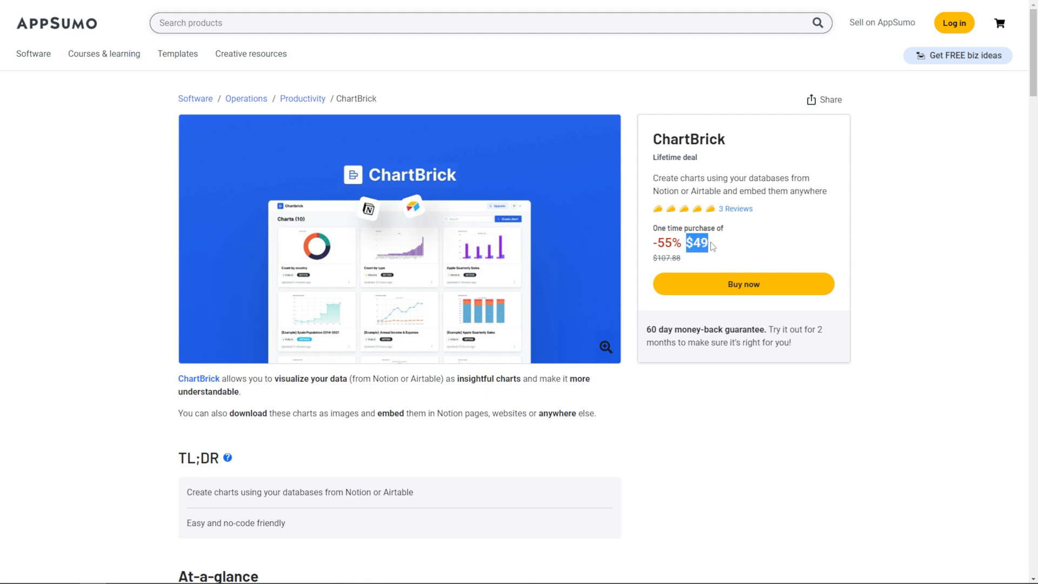
mouse_move(744, 284)
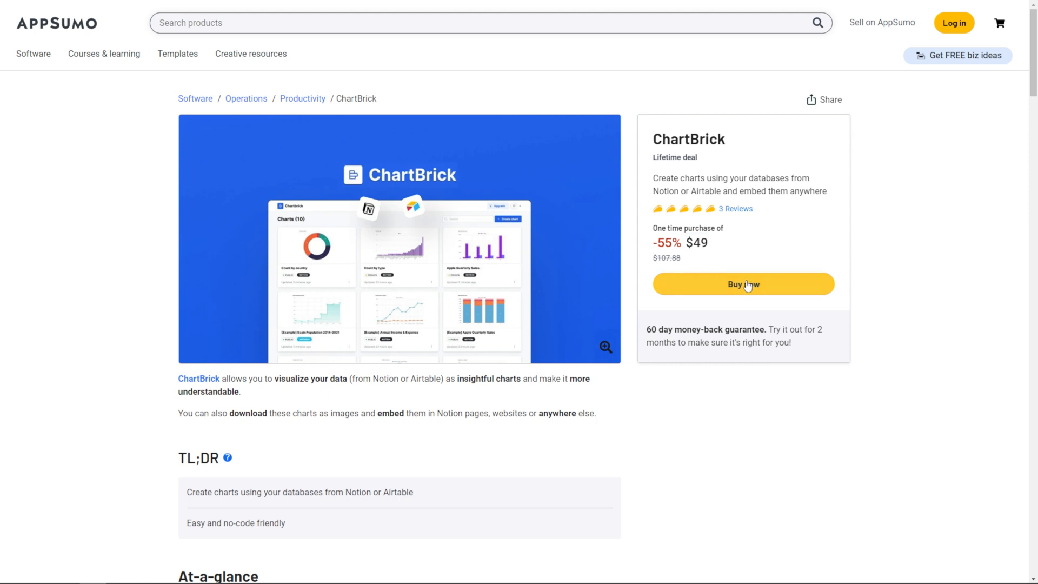
mouse_move(717, 241)
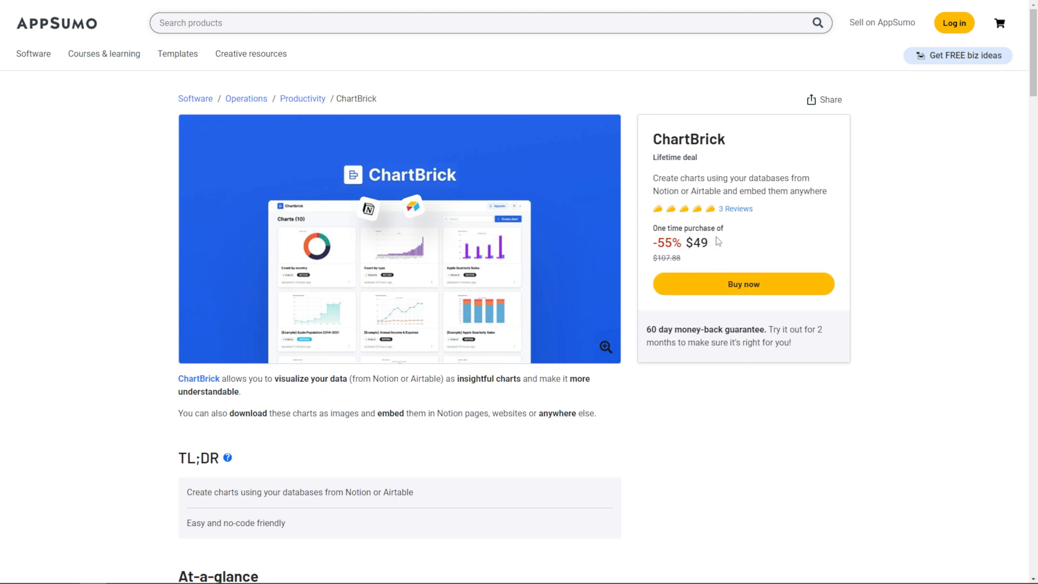
mouse_move(643, 256)
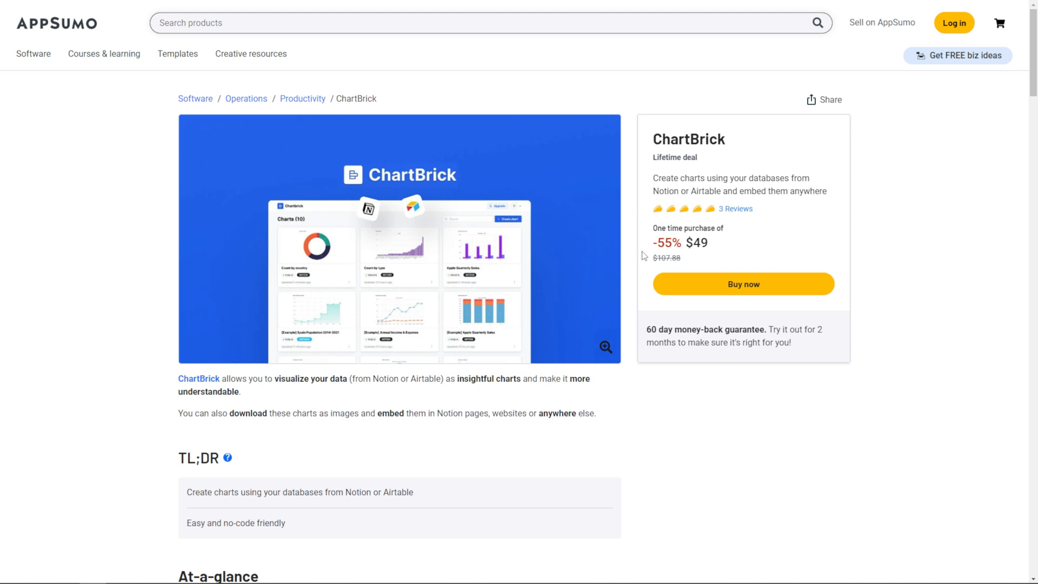
mouse_move(651, 263)
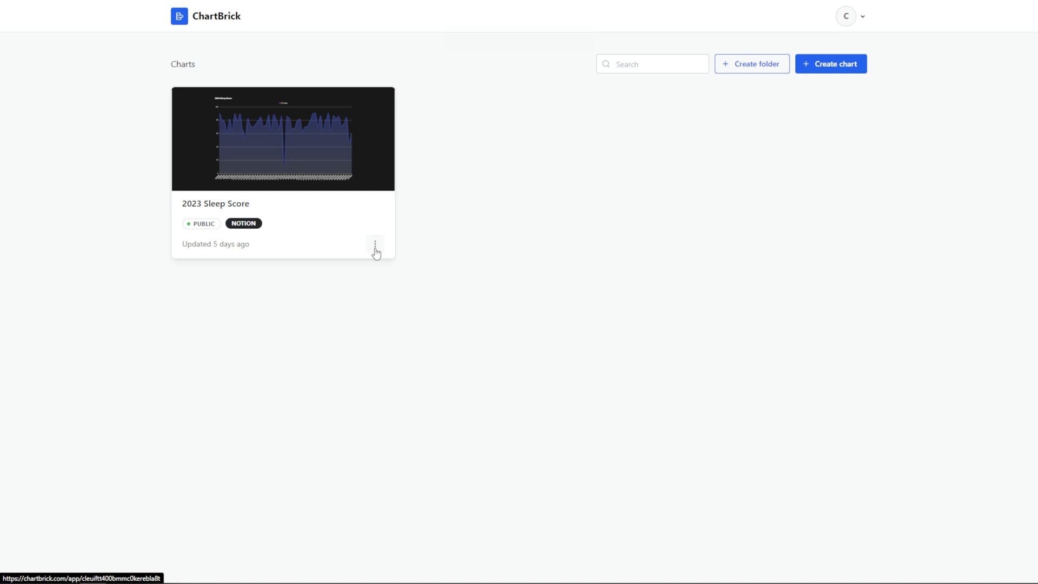
mouse_move(380, 253)
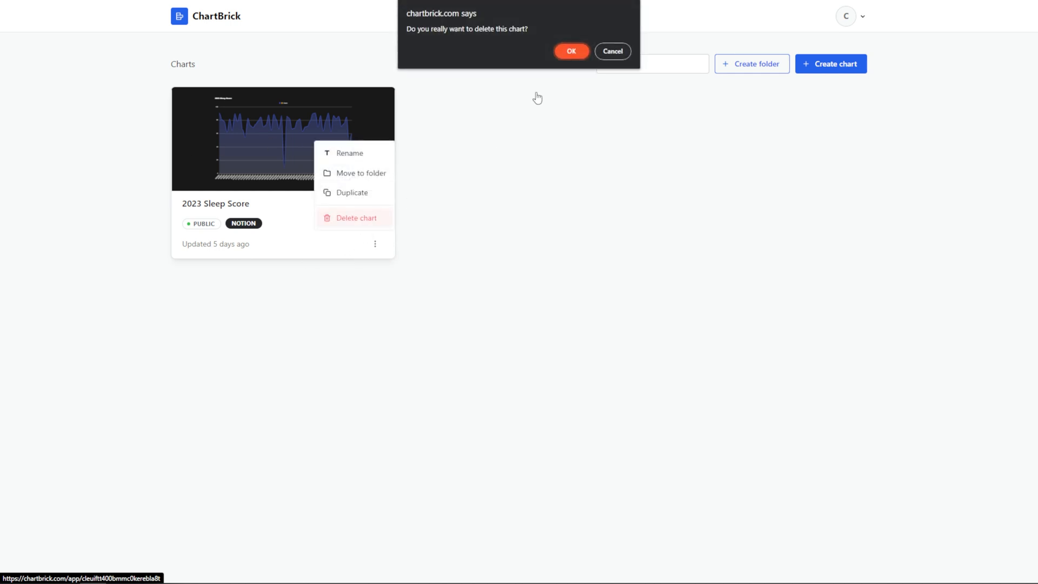
Step: Confirm deletion of the 2023 Sleep Score chart
click(571, 51)
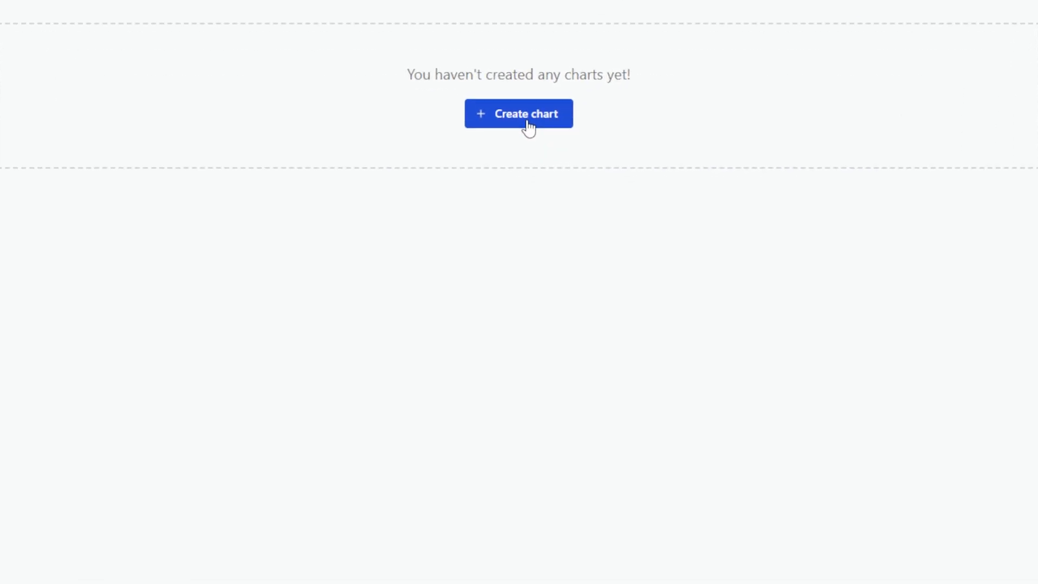
Step: Create a Notion-sourced chart and allow ChartBrick access to the My Brain page
click(518, 113)
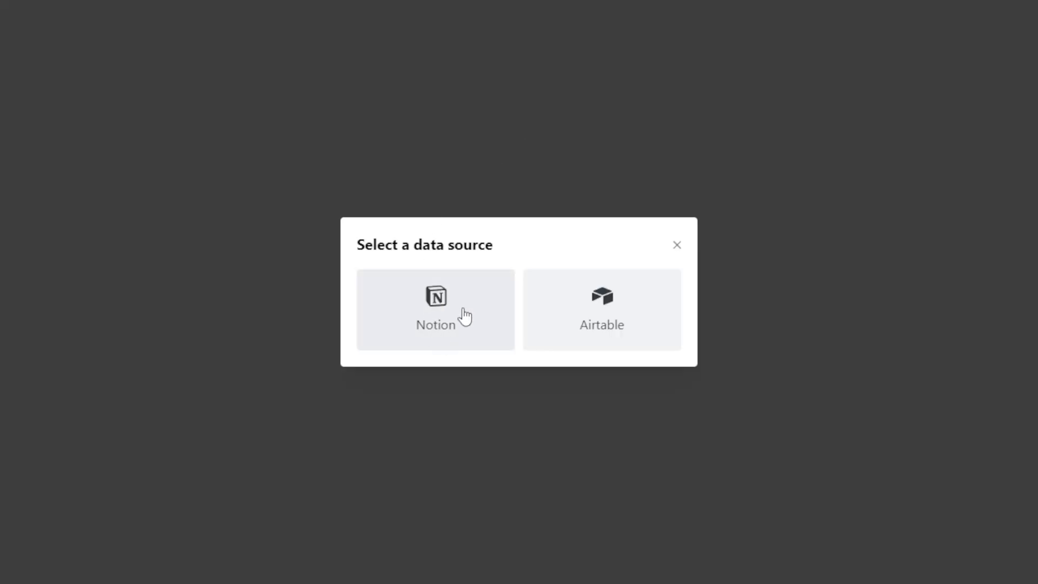
mouse_move(640, 325)
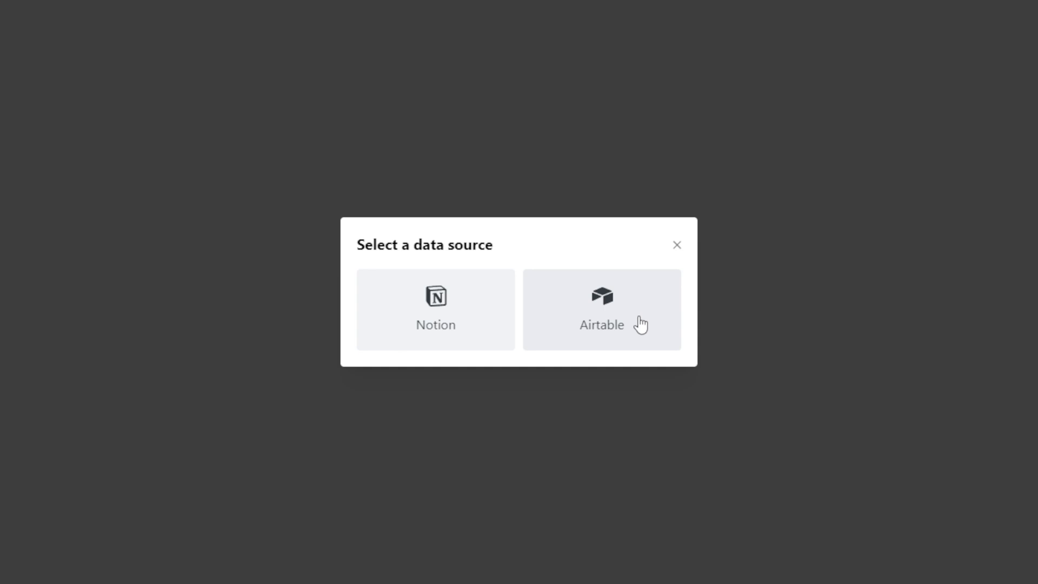
mouse_move(486, 303)
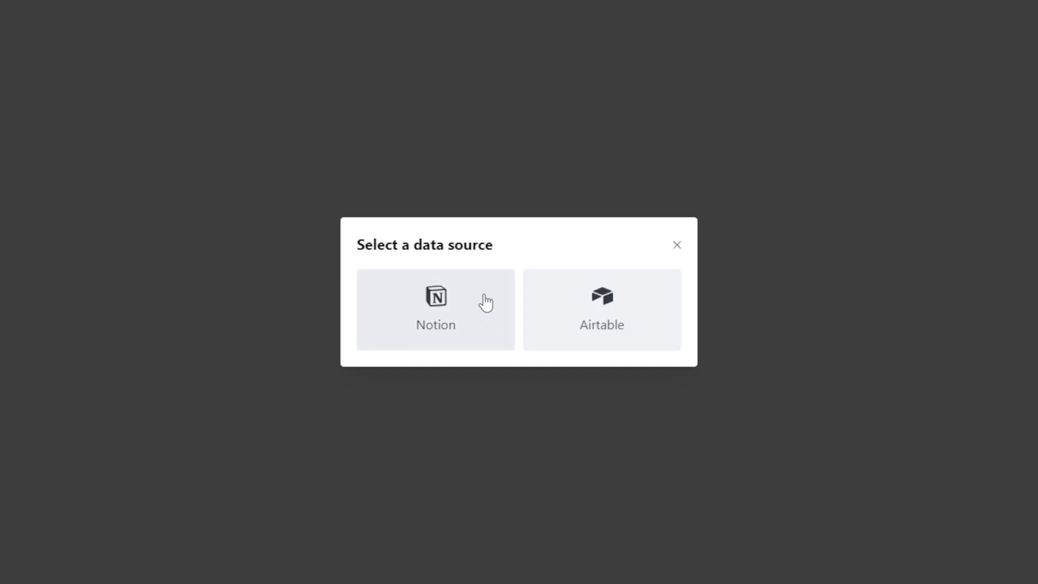
mouse_move(496, 297)
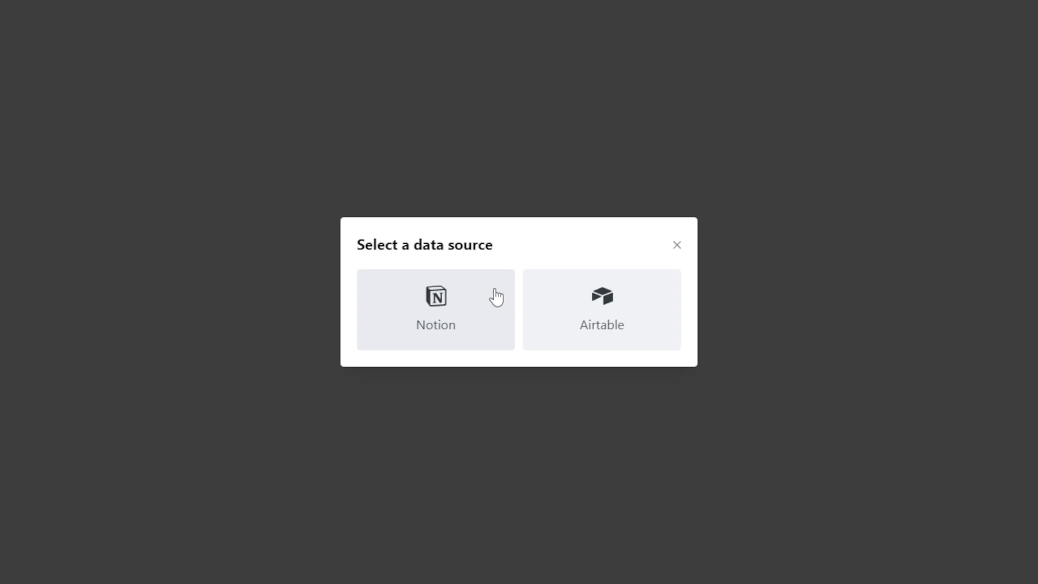
click(435, 308)
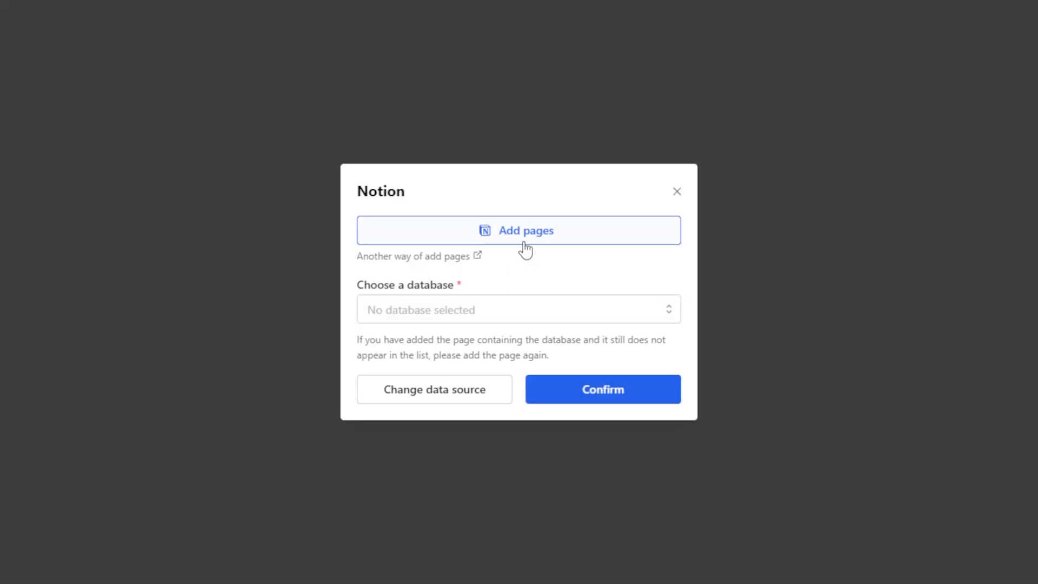
click(519, 230)
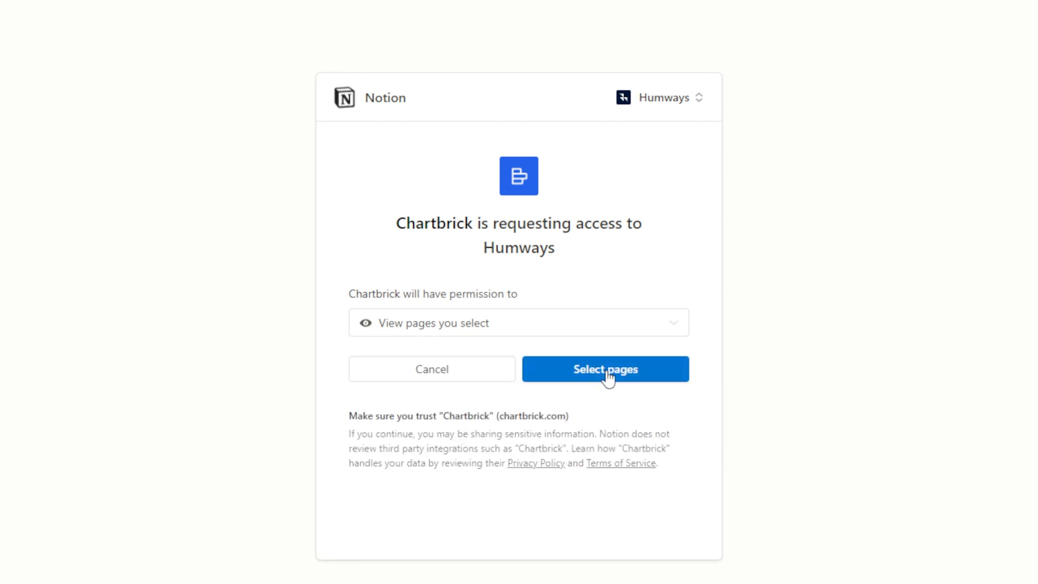
click(605, 369)
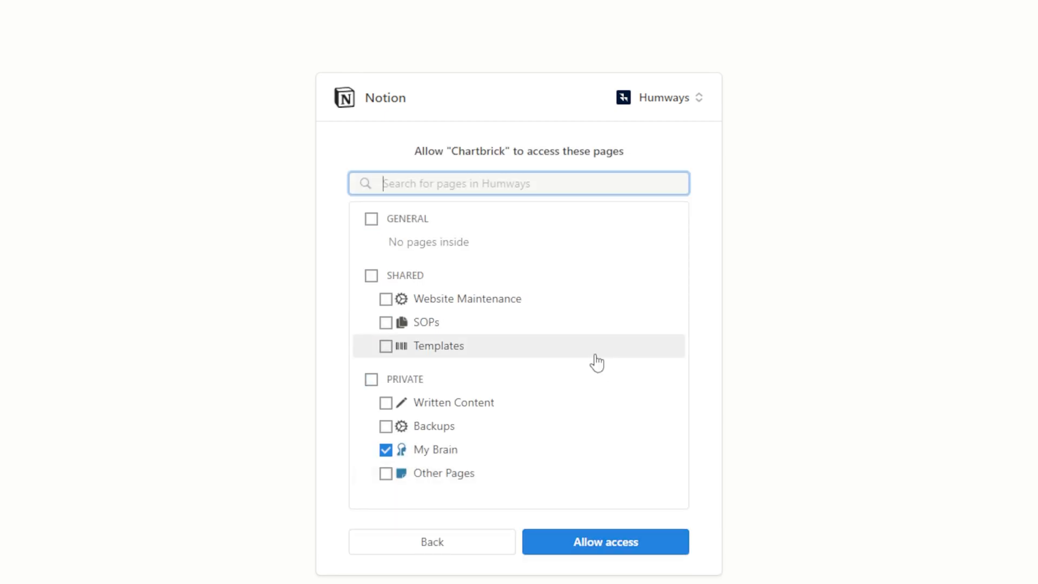
mouse_move(534, 386)
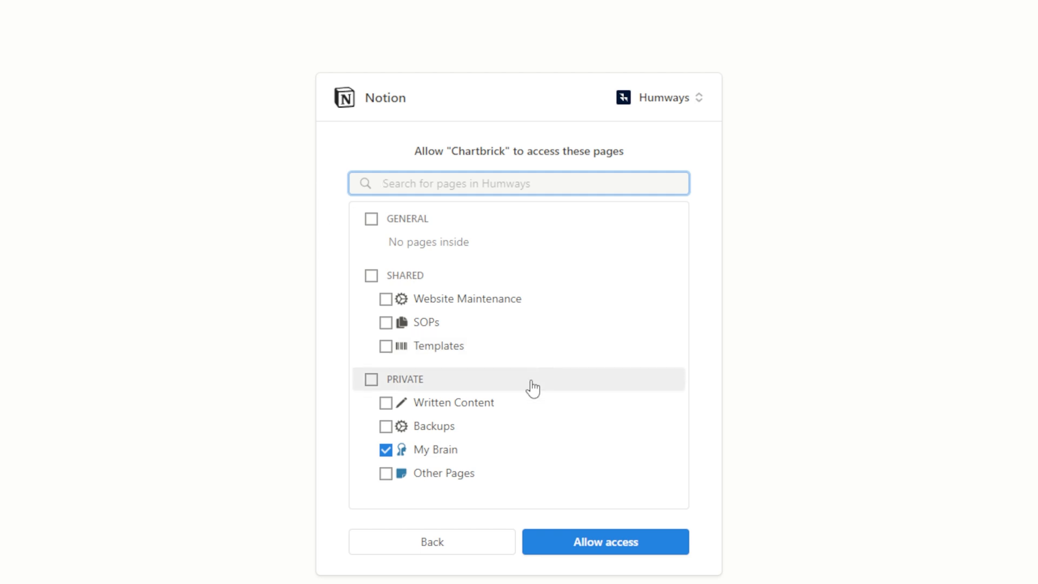
mouse_move(595, 556)
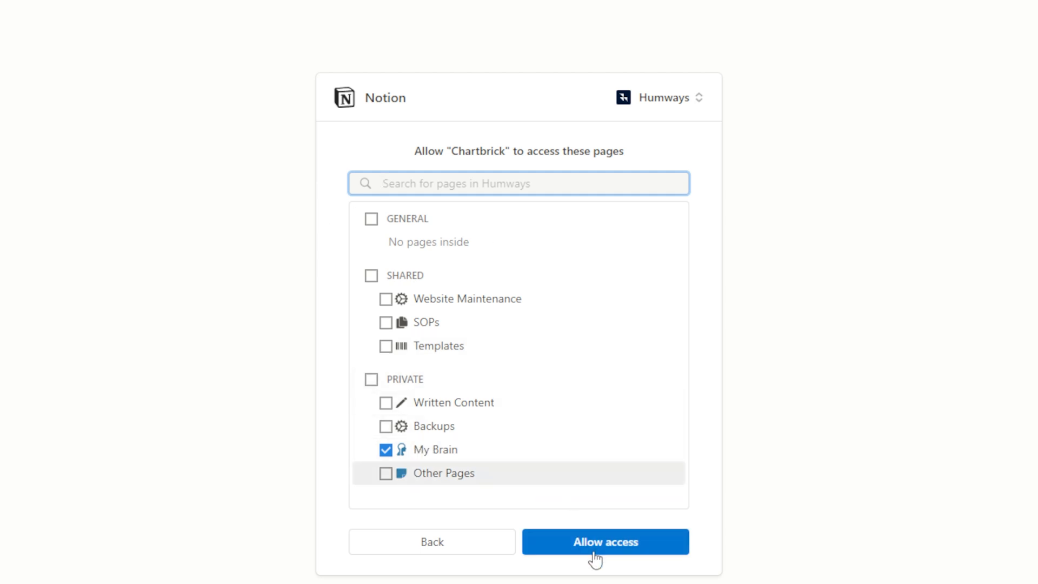
click(604, 541)
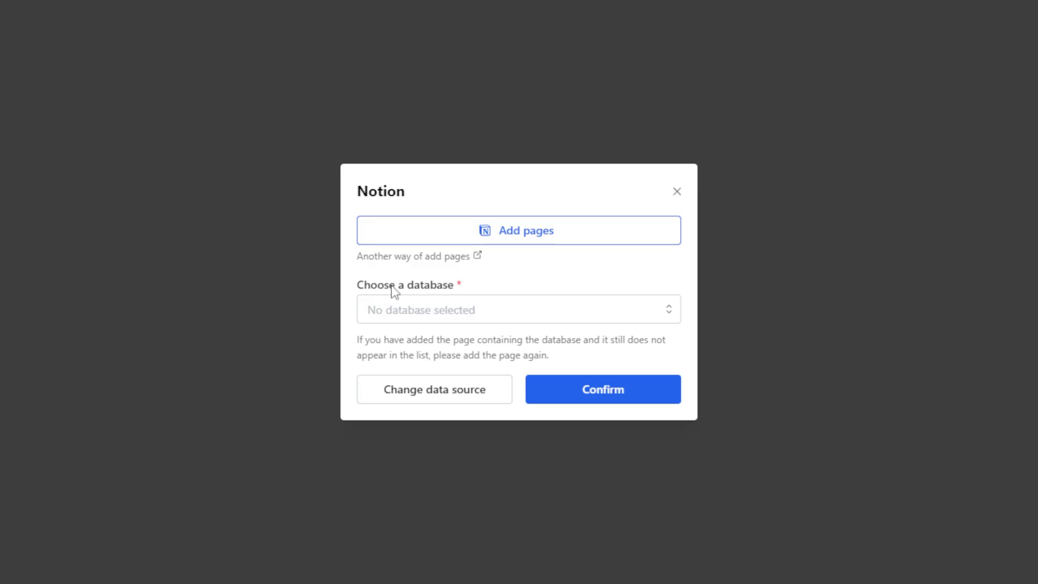
mouse_move(528, 301)
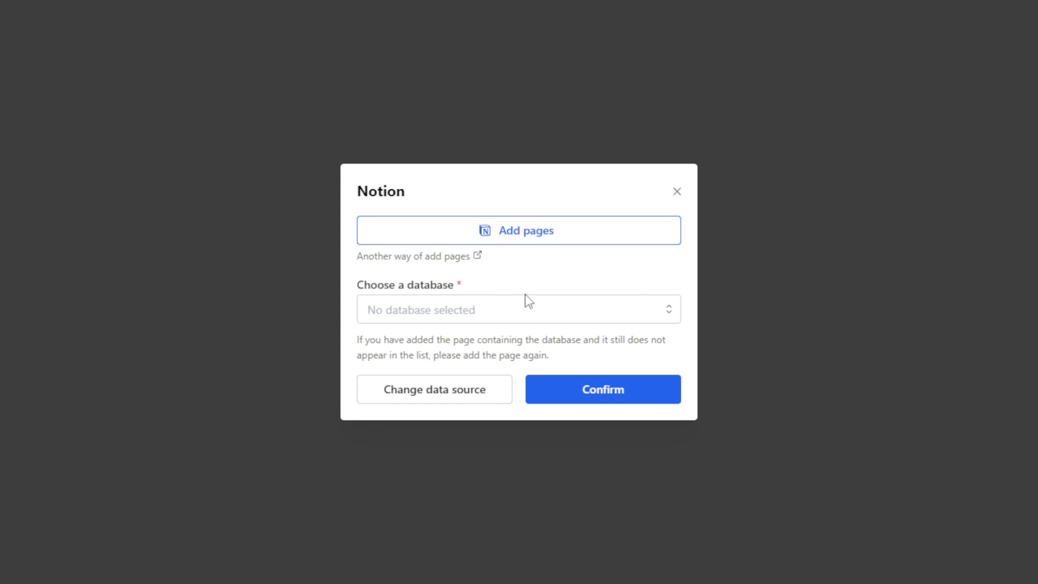
Step: Select and confirm Days as the chart's Notion database
click(518, 309)
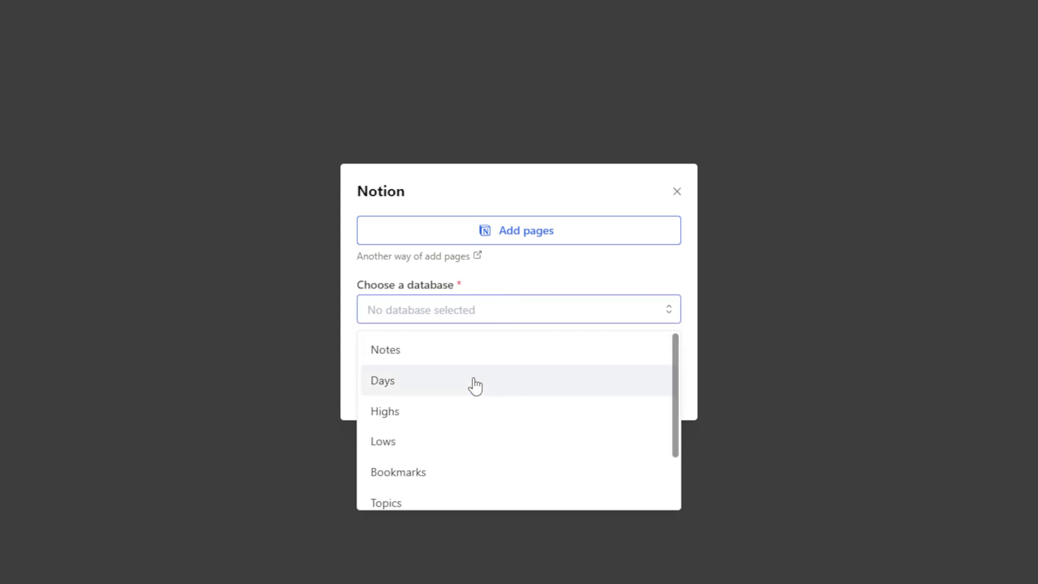
mouse_move(513, 388)
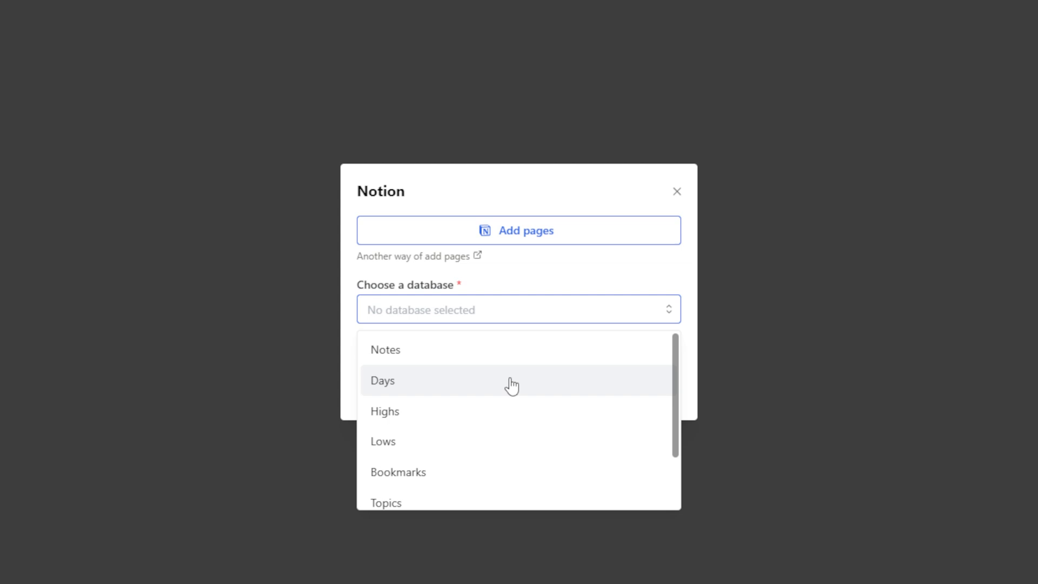
click(382, 380)
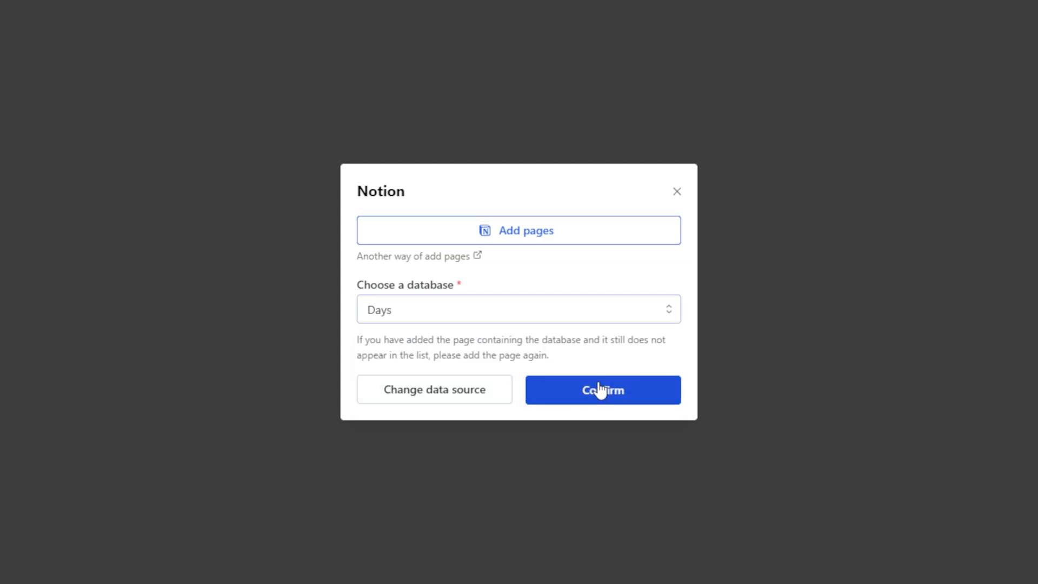
click(602, 390)
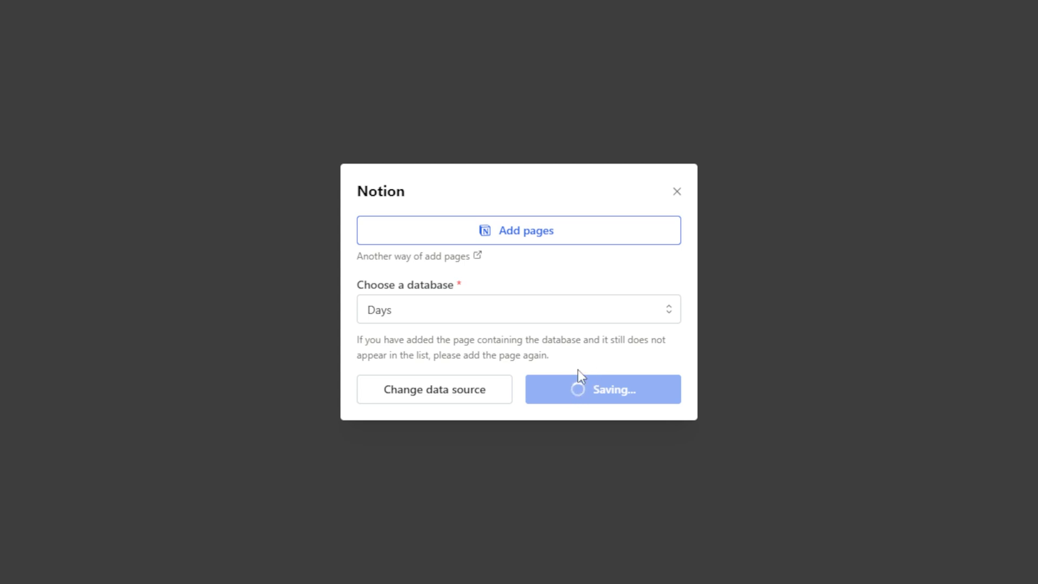
mouse_move(575, 371)
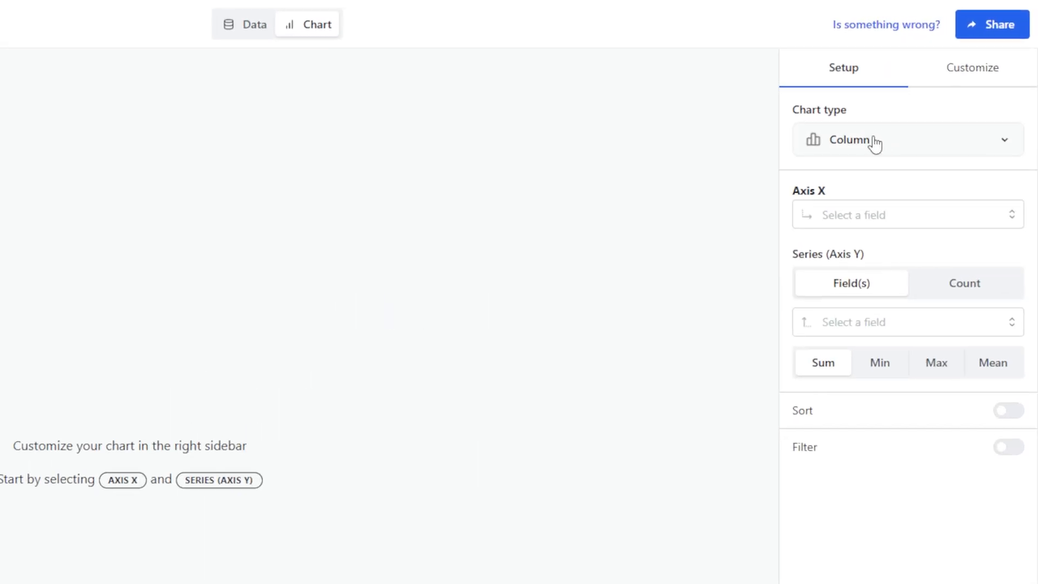
Step: Make it a line chart with Date on the X axis and Hrs on Y
click(906, 140)
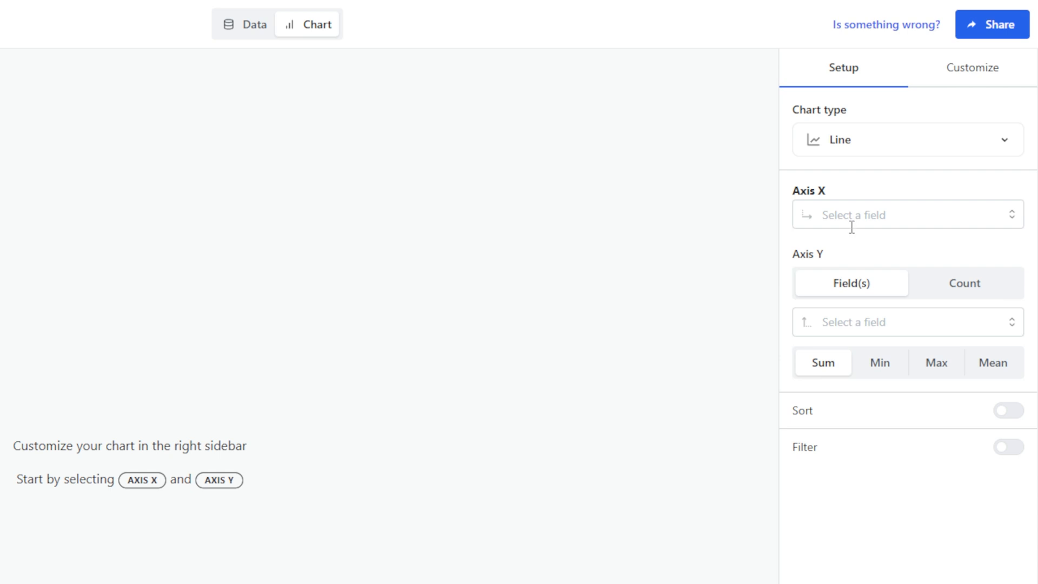
mouse_move(844, 240)
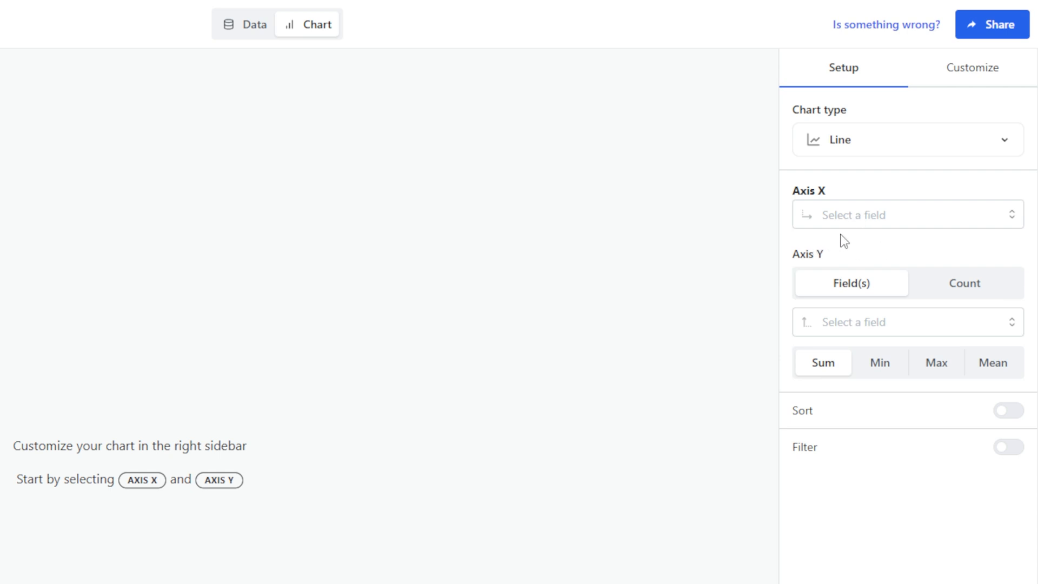
mouse_move(849, 228)
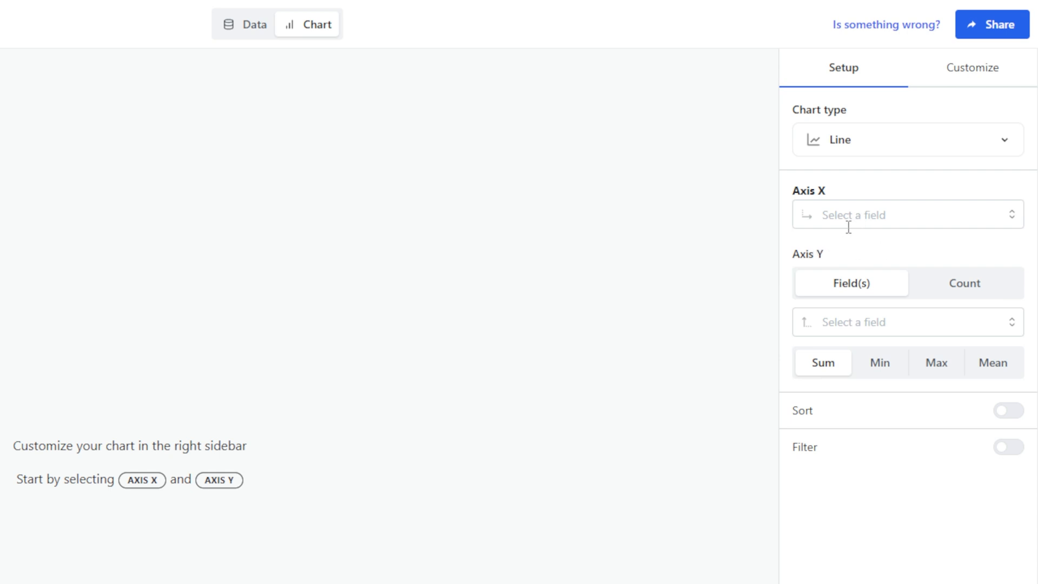
click(907, 214)
text(date)
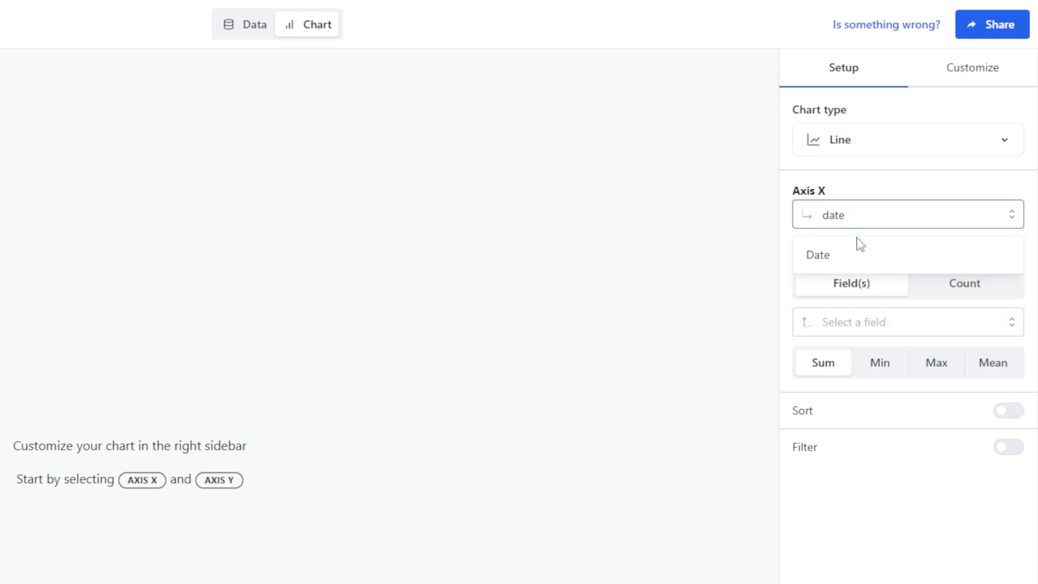
click(817, 254)
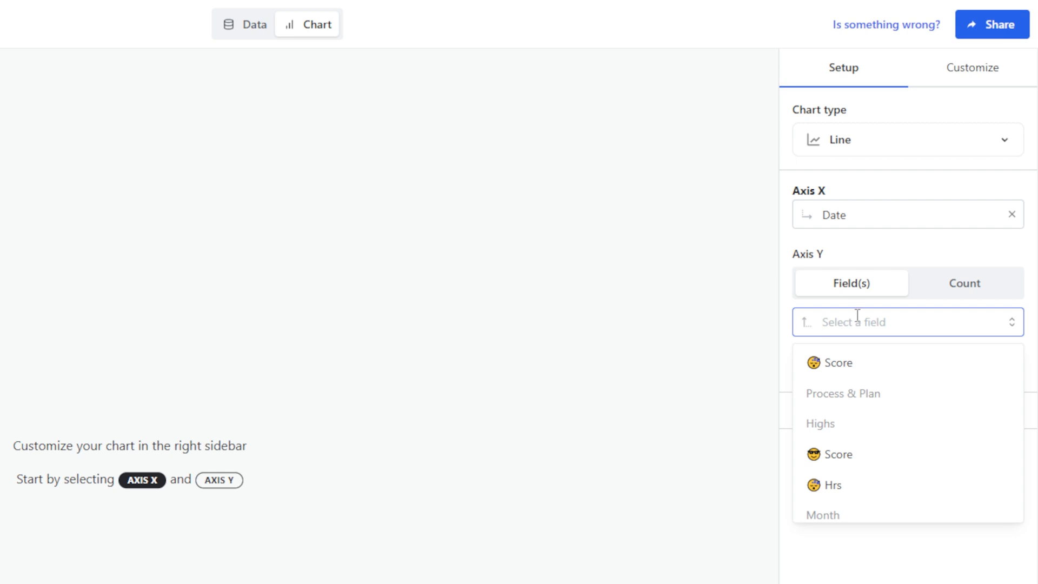
mouse_move(828, 486)
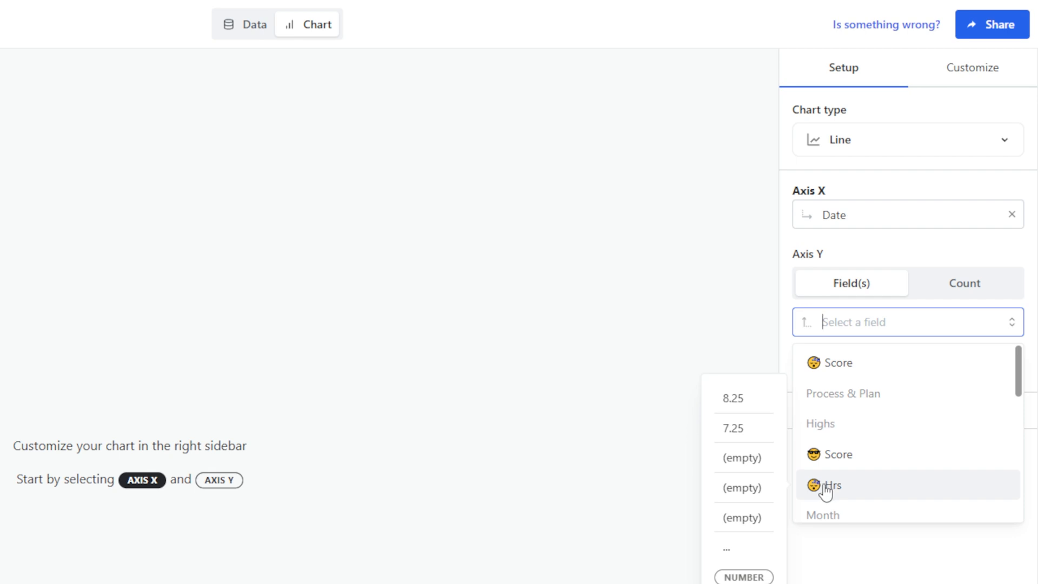
click(826, 485)
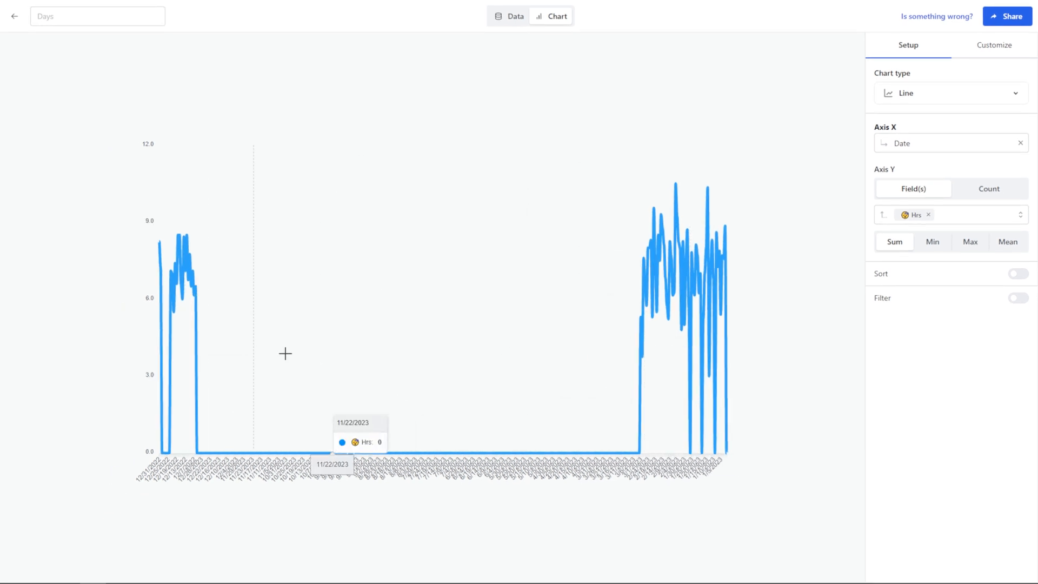
Step: Enable sorting by Date in ascending order
click(1016, 273)
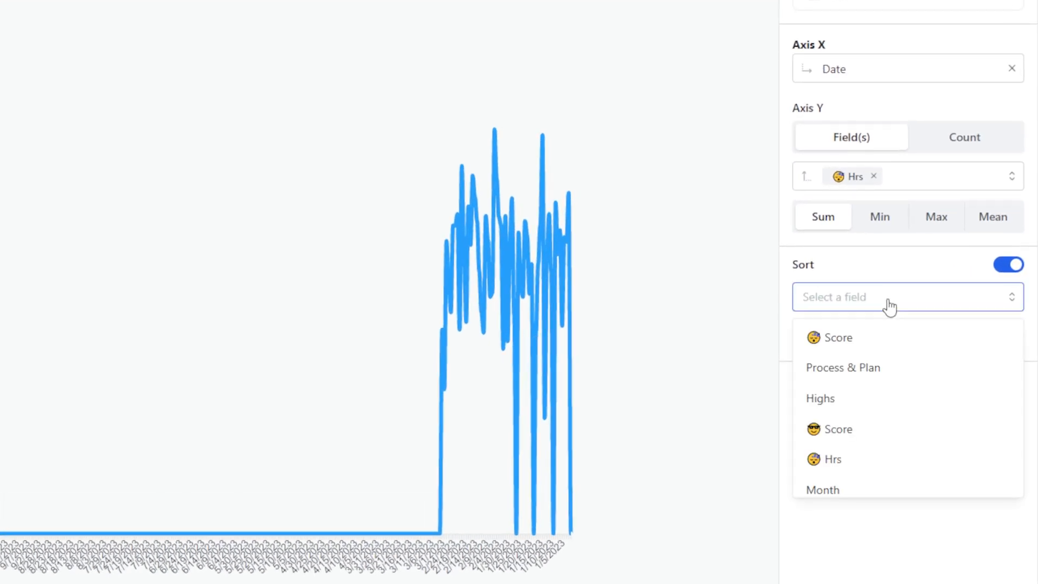
scroll(down, 3)
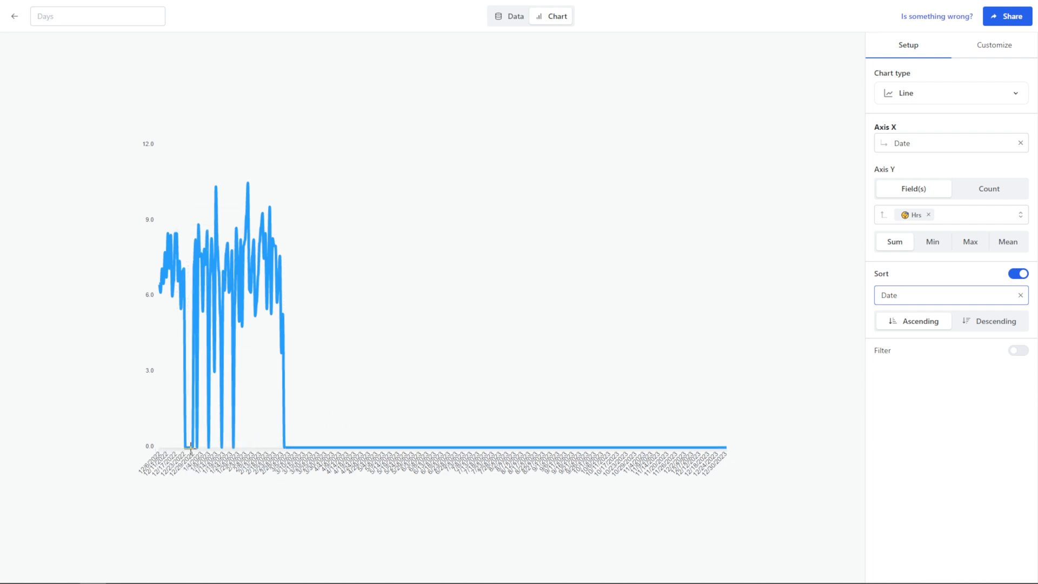
mouse_move(187, 443)
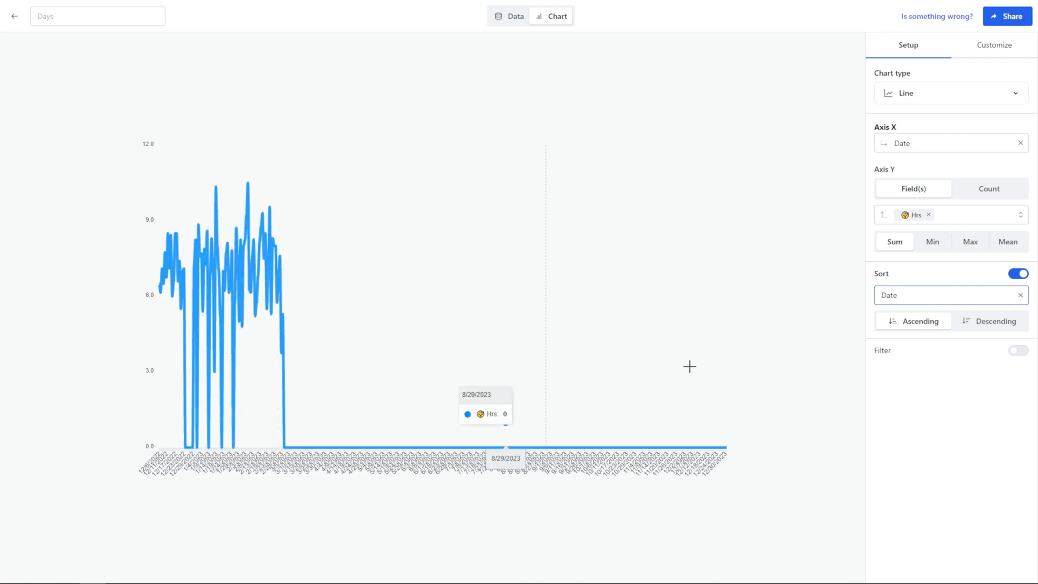
Step: Add a filter excluding days where Score equals 0
click(1017, 350)
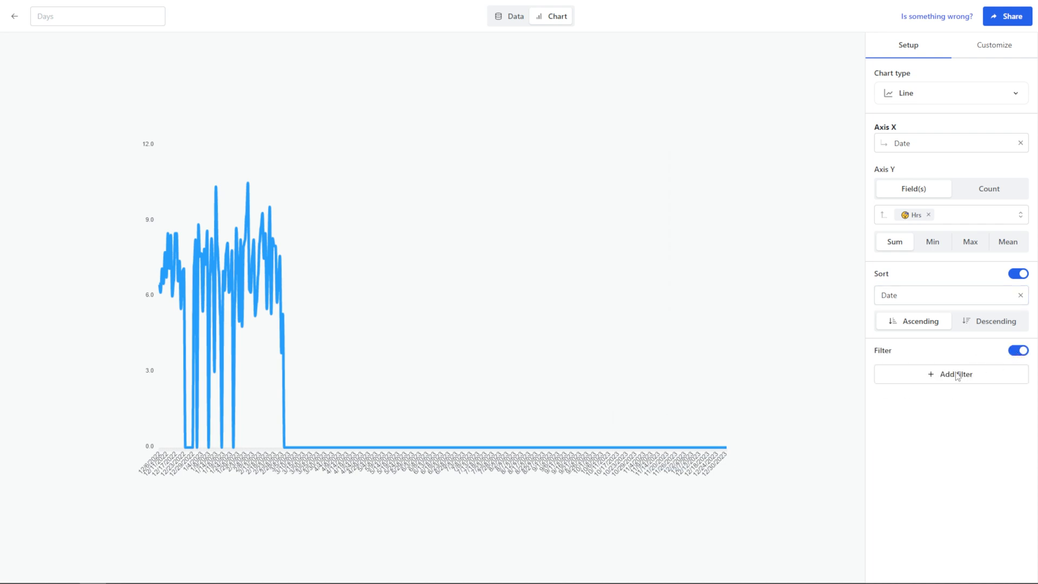
click(950, 374)
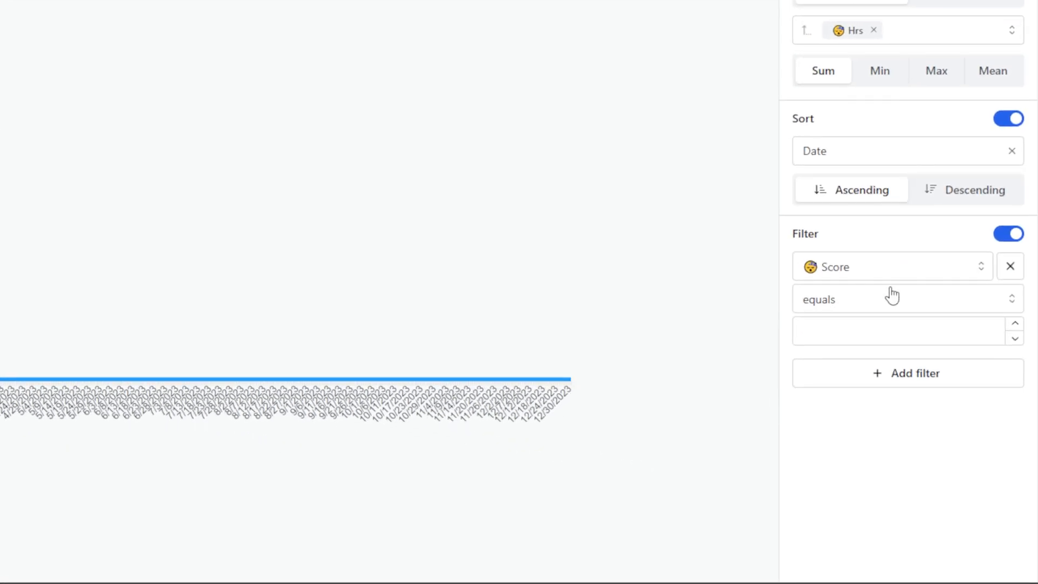
click(908, 298)
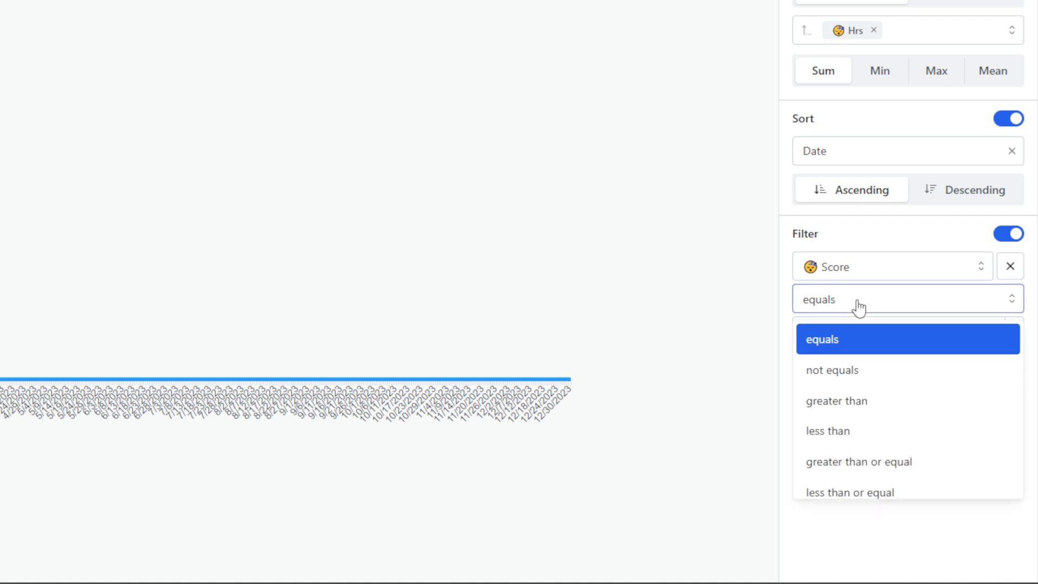
click(832, 370)
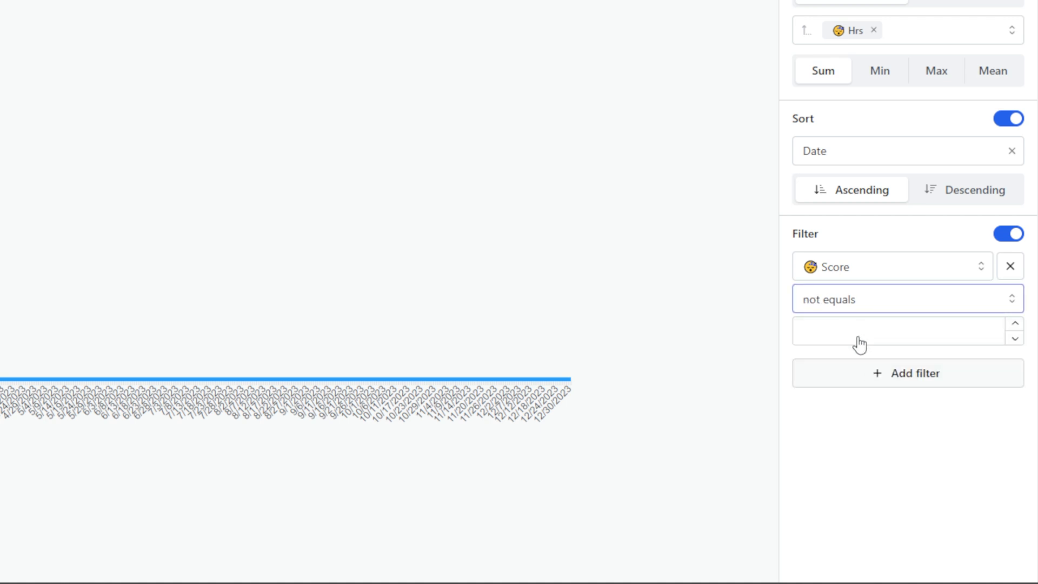
text(0)
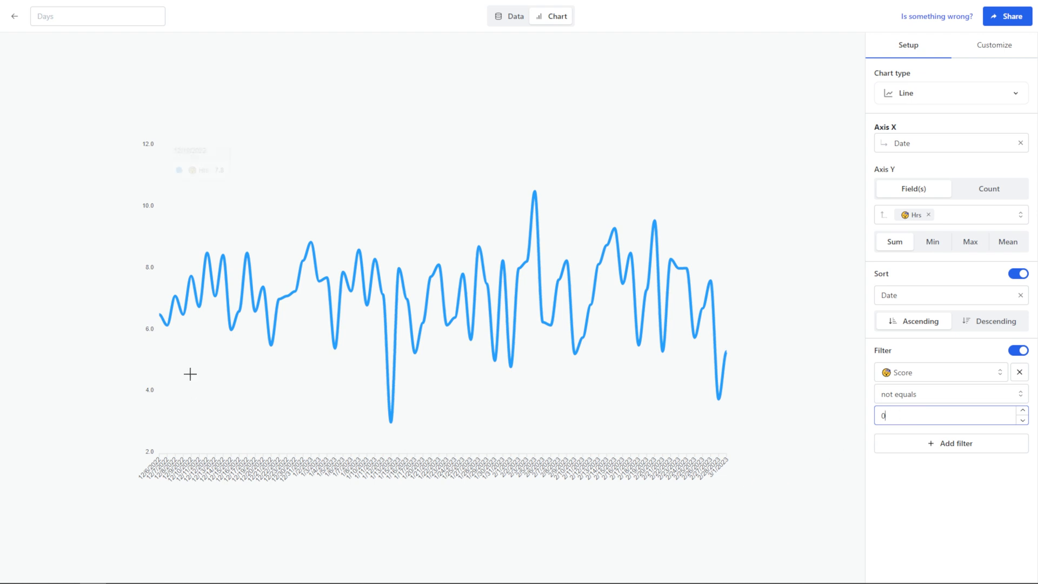
mouse_move(272, 318)
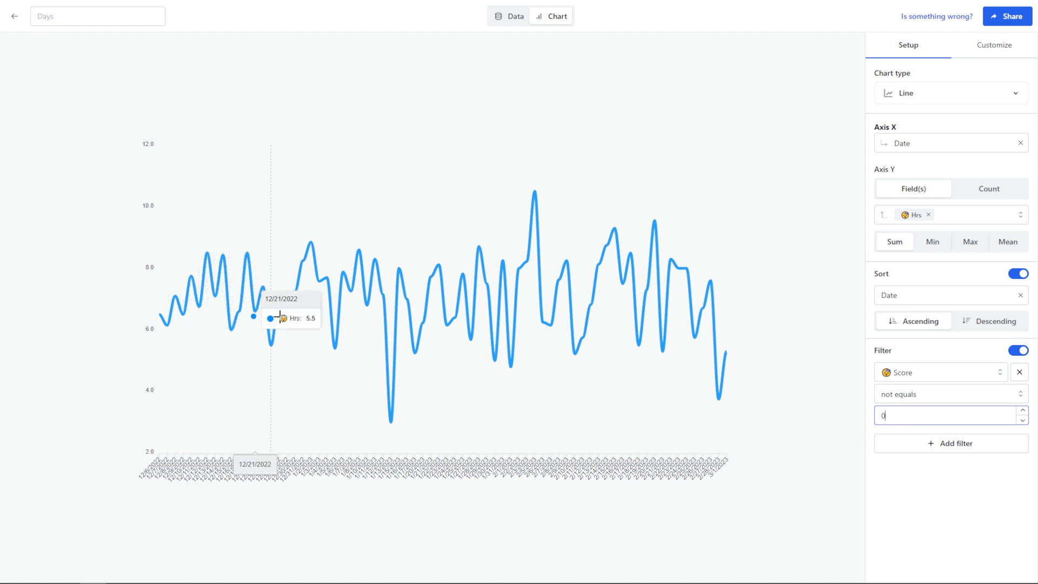
mouse_move(356, 313)
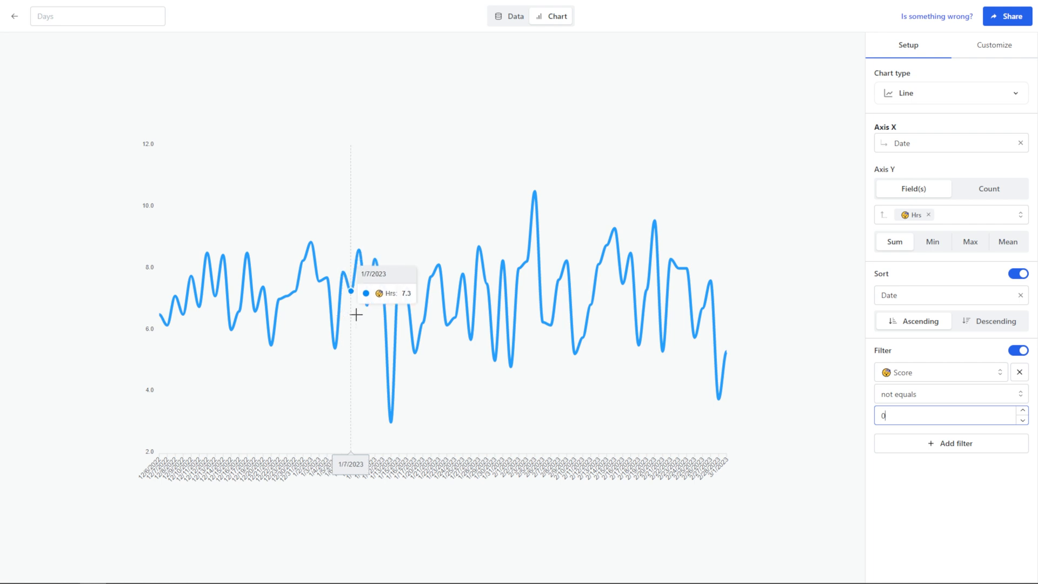
mouse_move(408, 311)
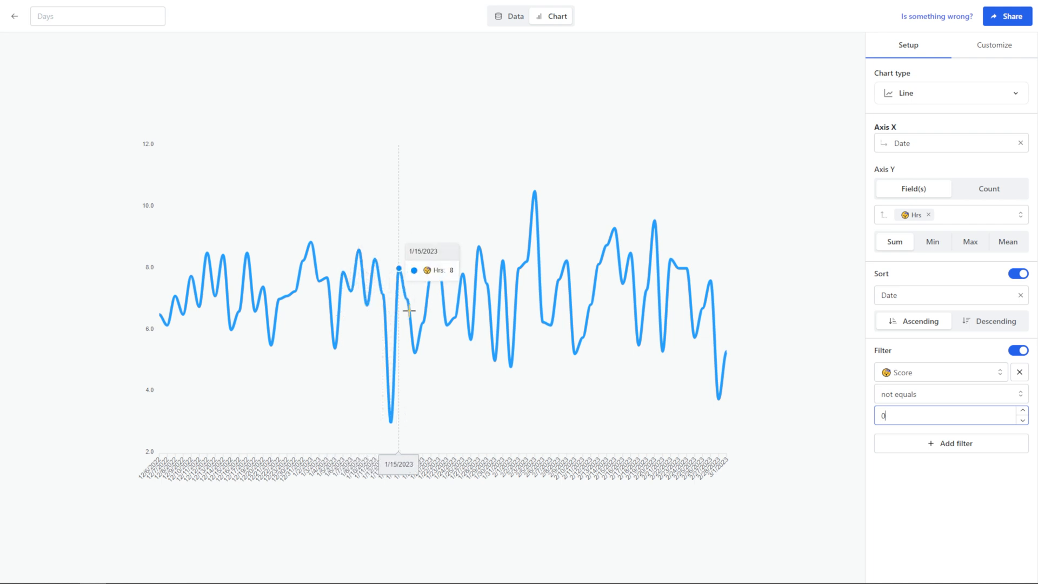
mouse_move(540, 193)
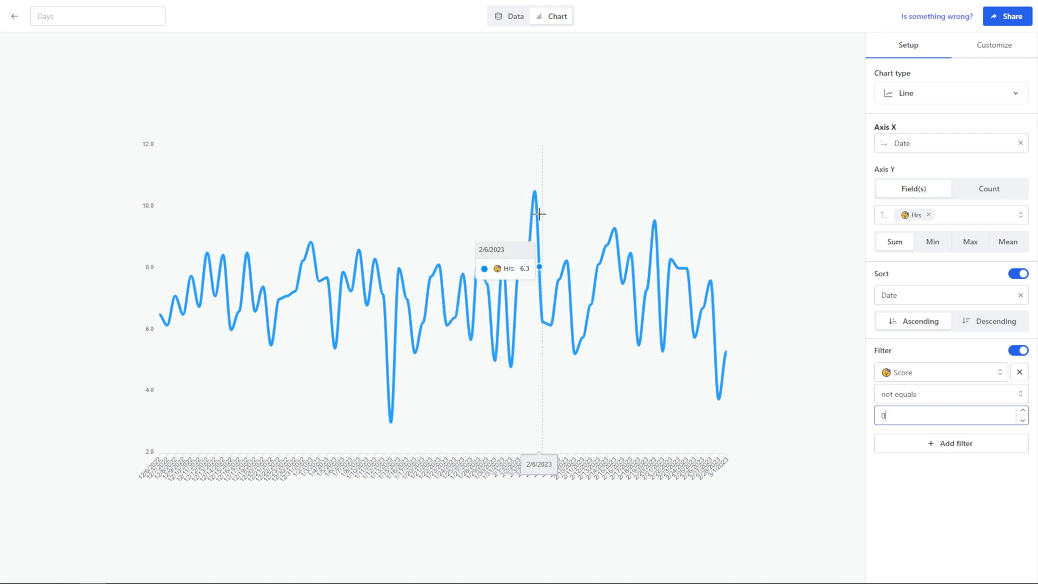
mouse_move(613, 229)
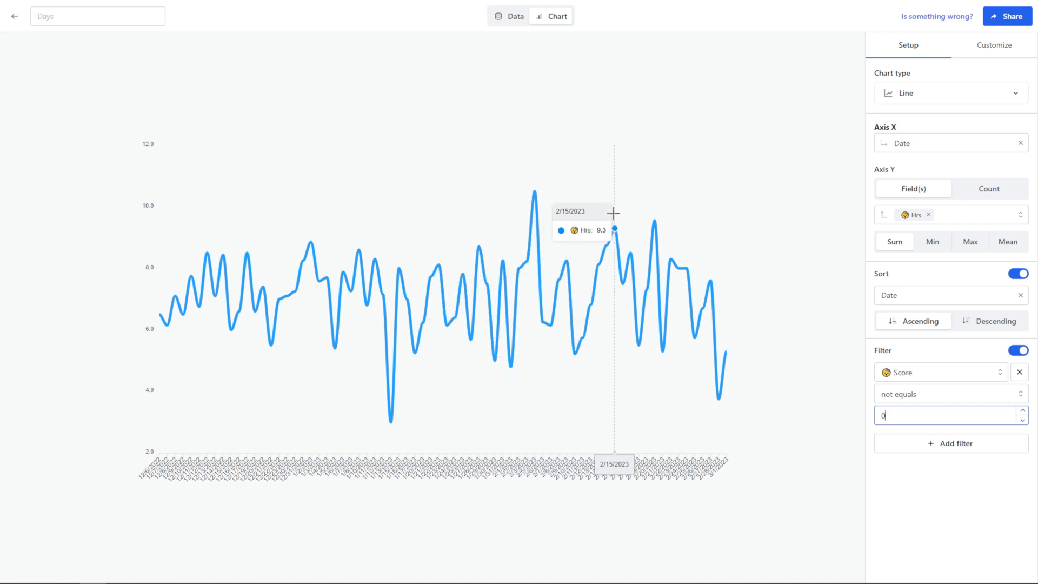
mouse_move(647, 210)
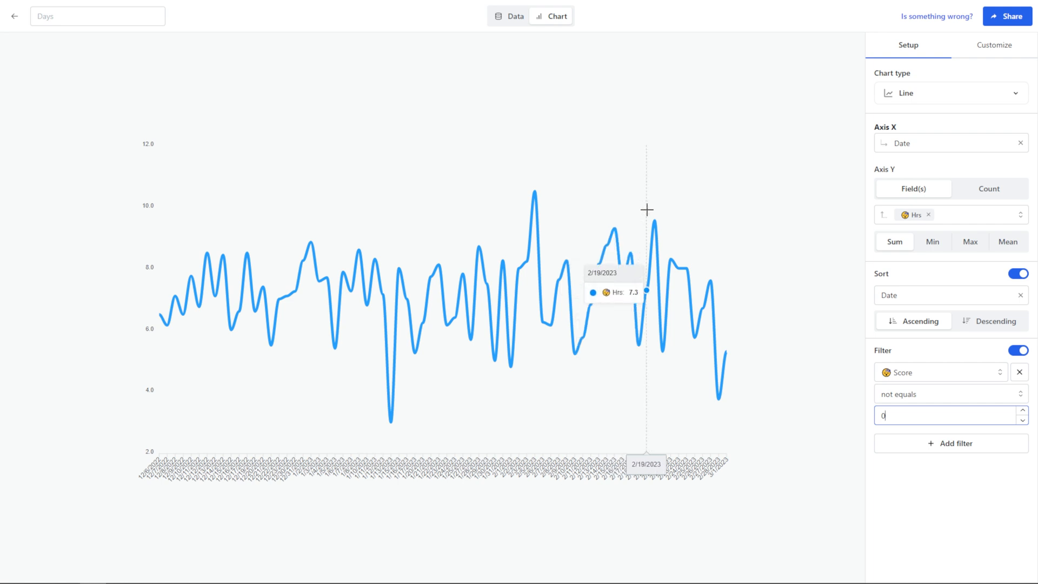
mouse_move(689, 147)
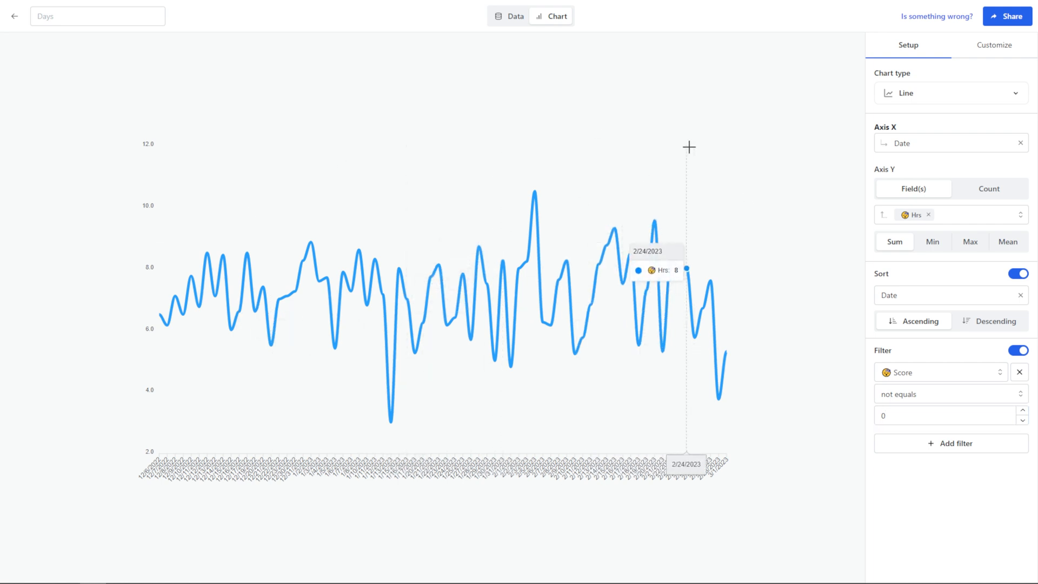
click(993, 45)
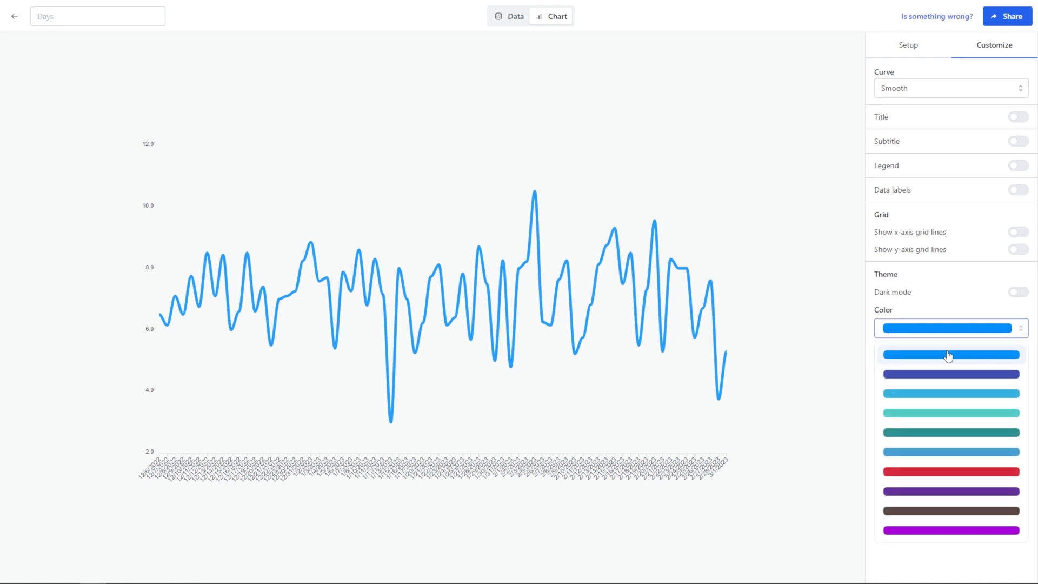
Step: Give the chart a darker blue line, dark mode, and horizontal grid lines only
click(950, 375)
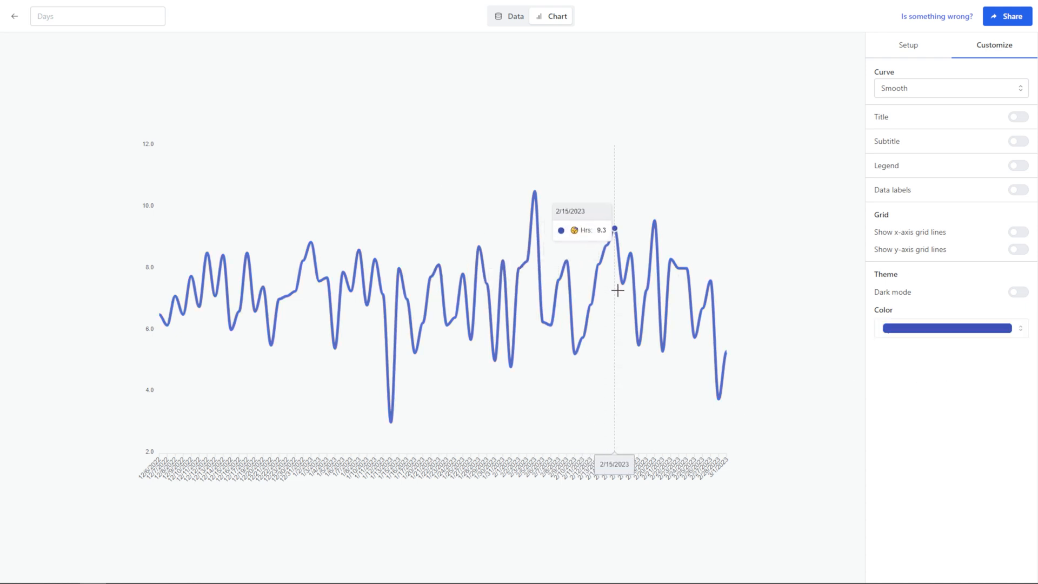
click(1018, 292)
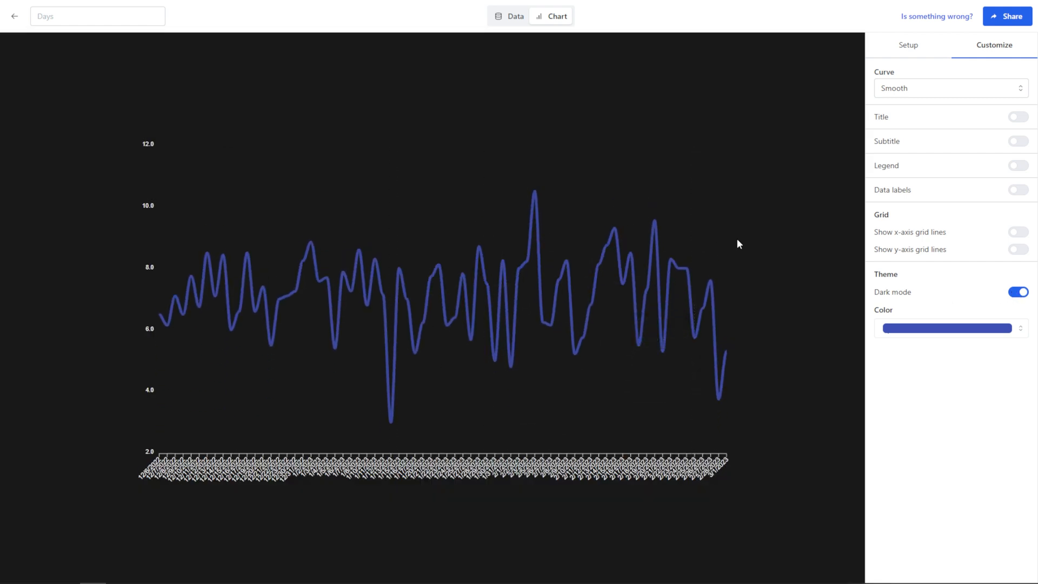
click(1018, 232)
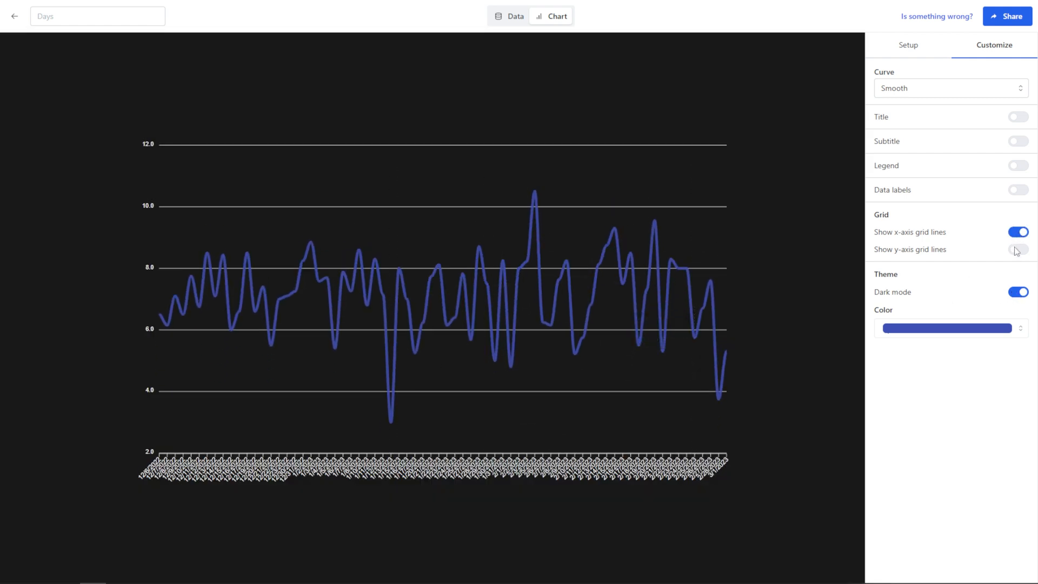
mouse_move(1008, 242)
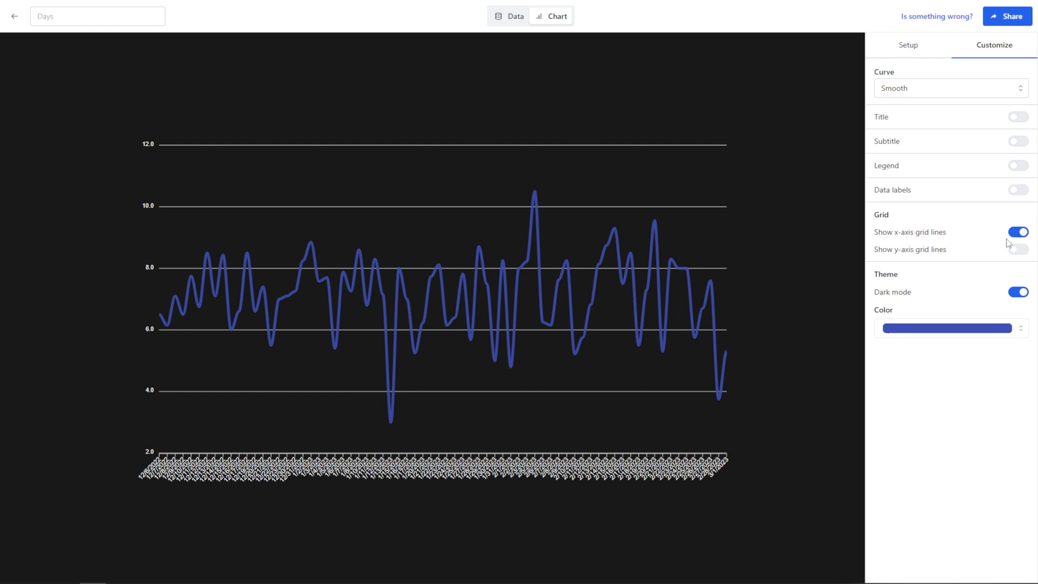
click(1018, 249)
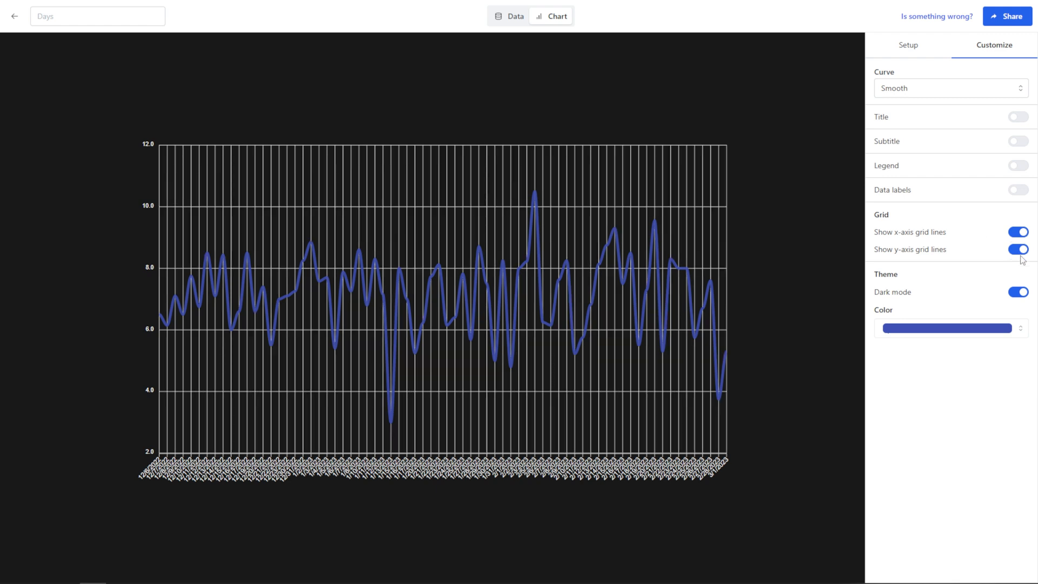
click(1018, 250)
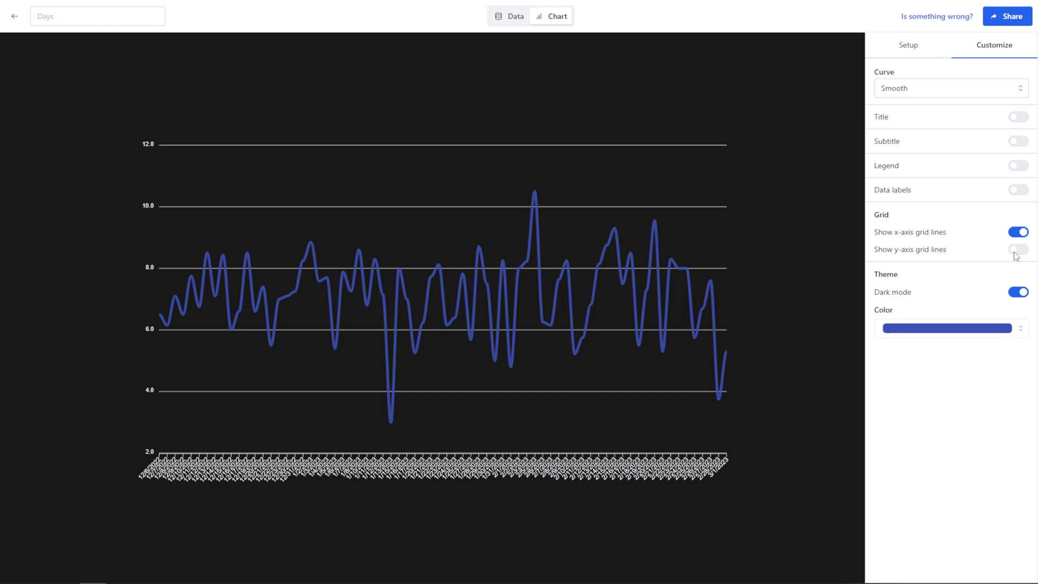
mouse_move(1002, 199)
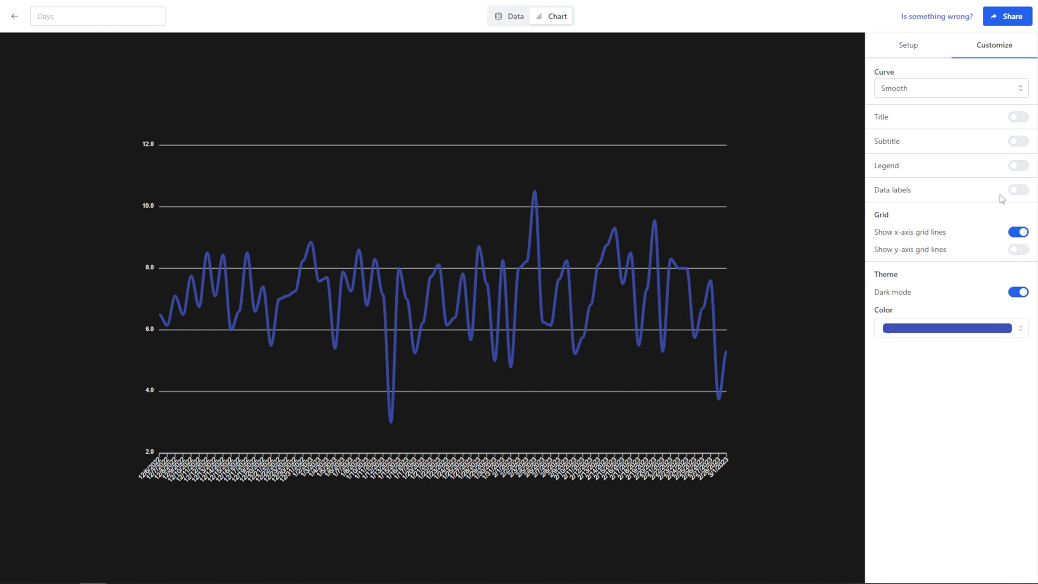
Step: Turn on data labels, a legend and the chart title
click(1018, 189)
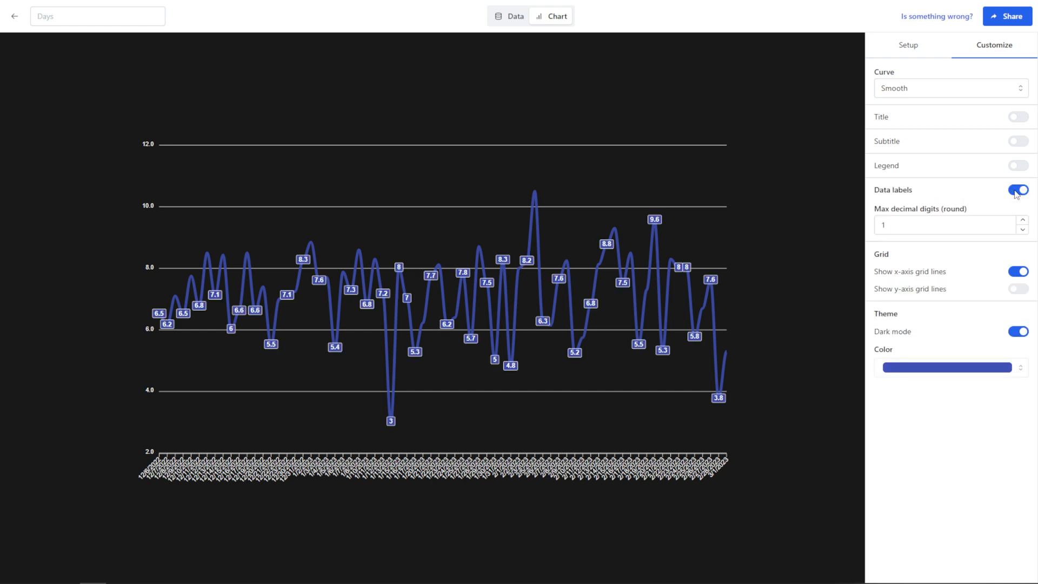
mouse_move(505, 277)
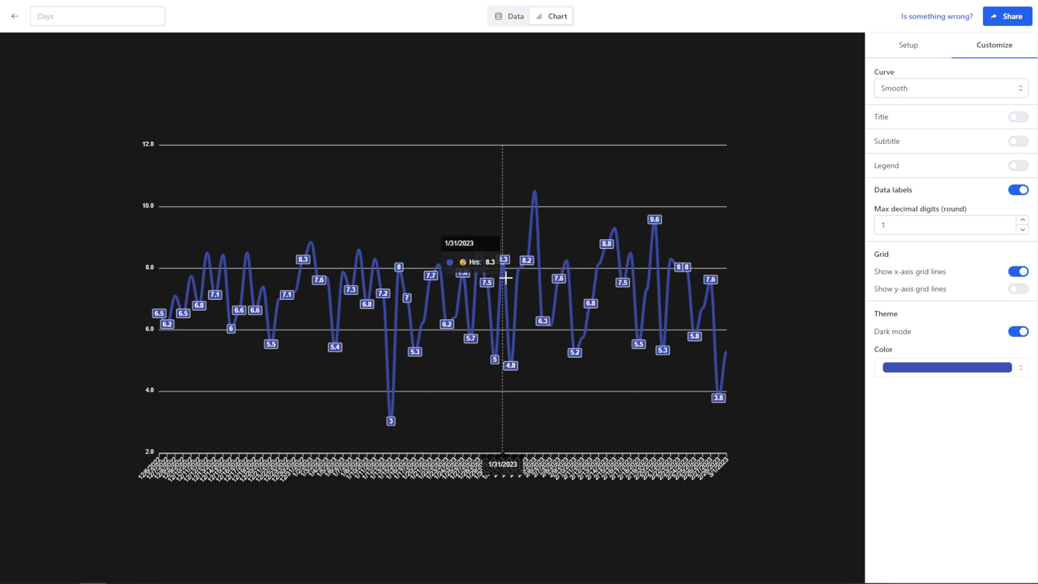
click(1018, 166)
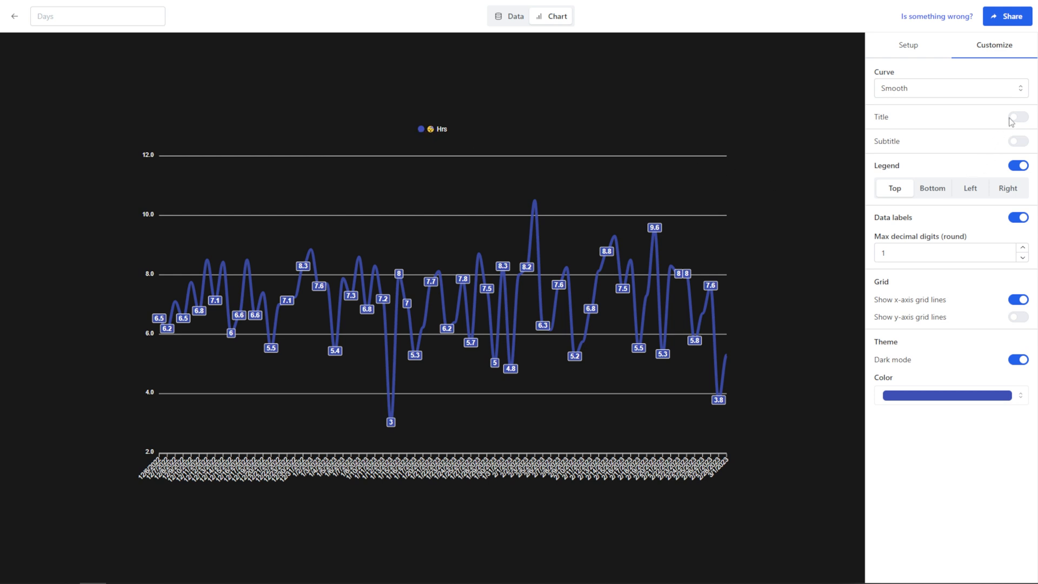
click(1018, 117)
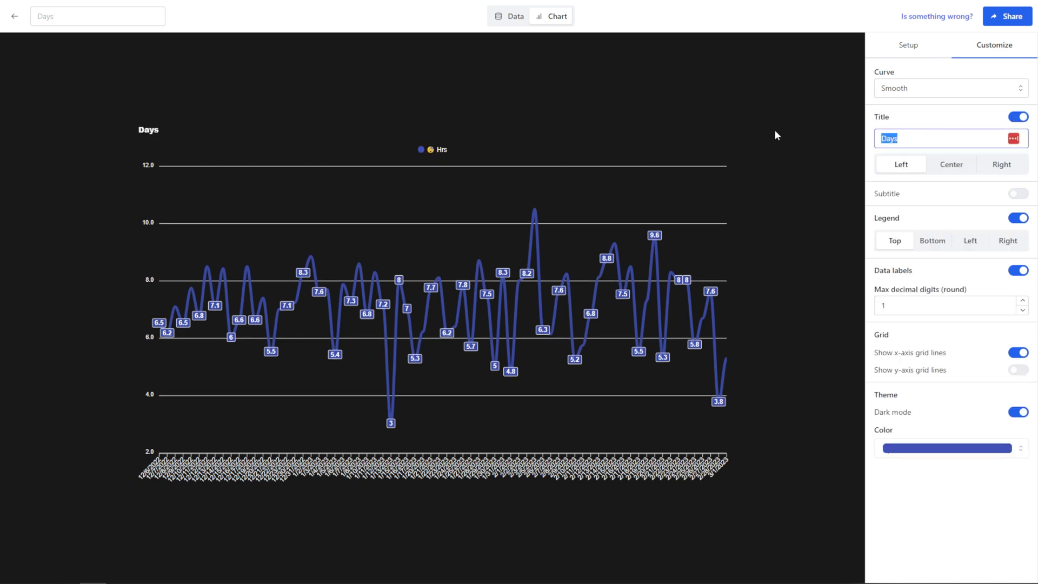
Step: Title the chart 'Sleep Hours by Day' and add a 'These are my sleep hours…' subtitle
text(Sl)
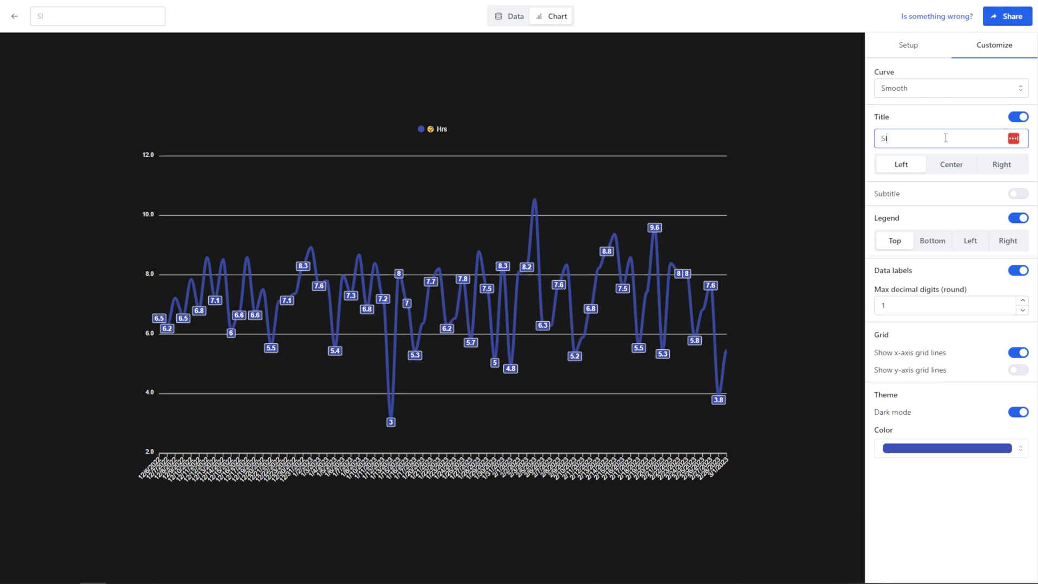
text(leep Hours by Day)
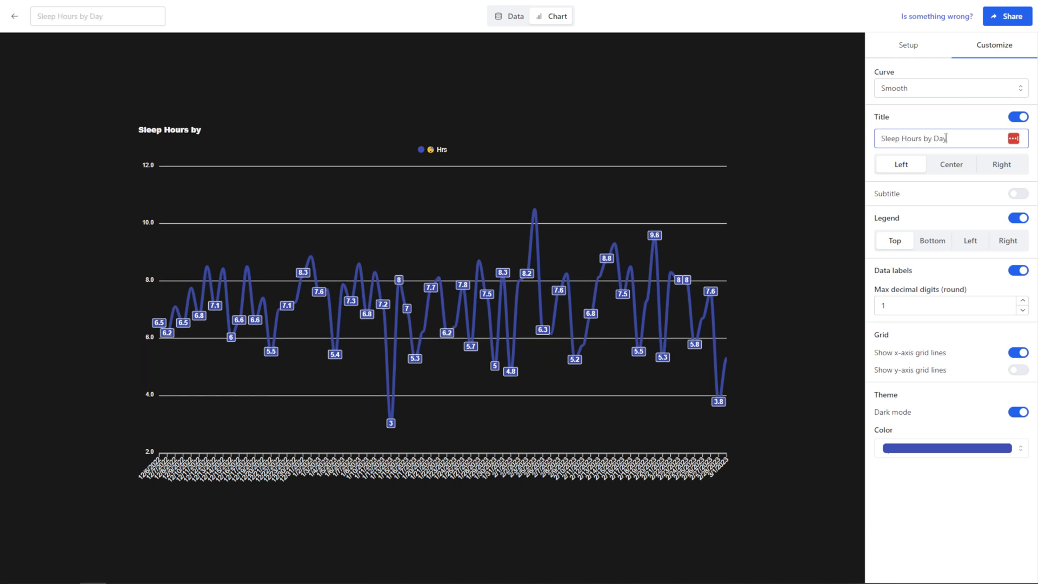
click(1018, 193)
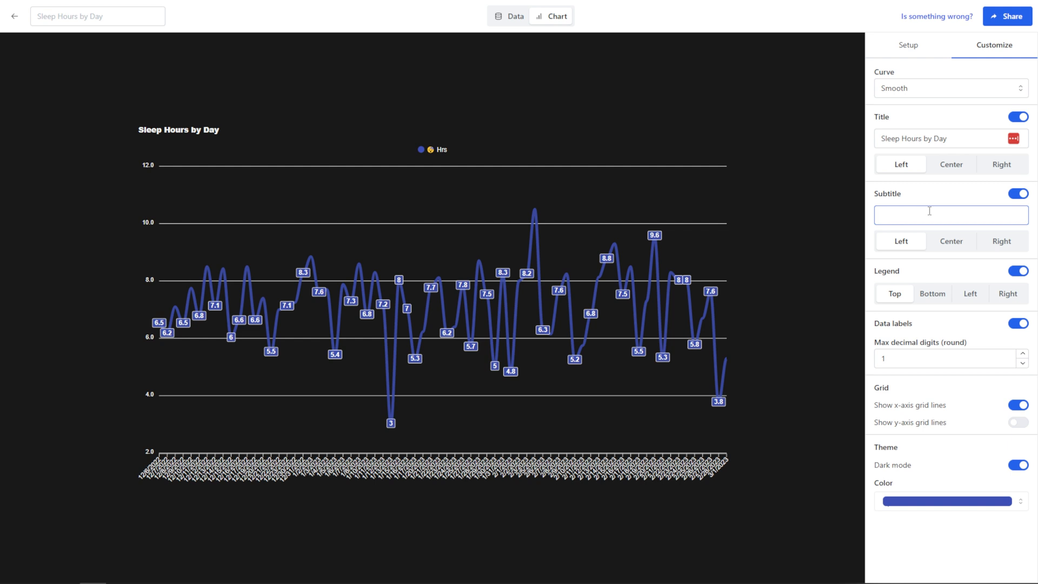
text(These are my)
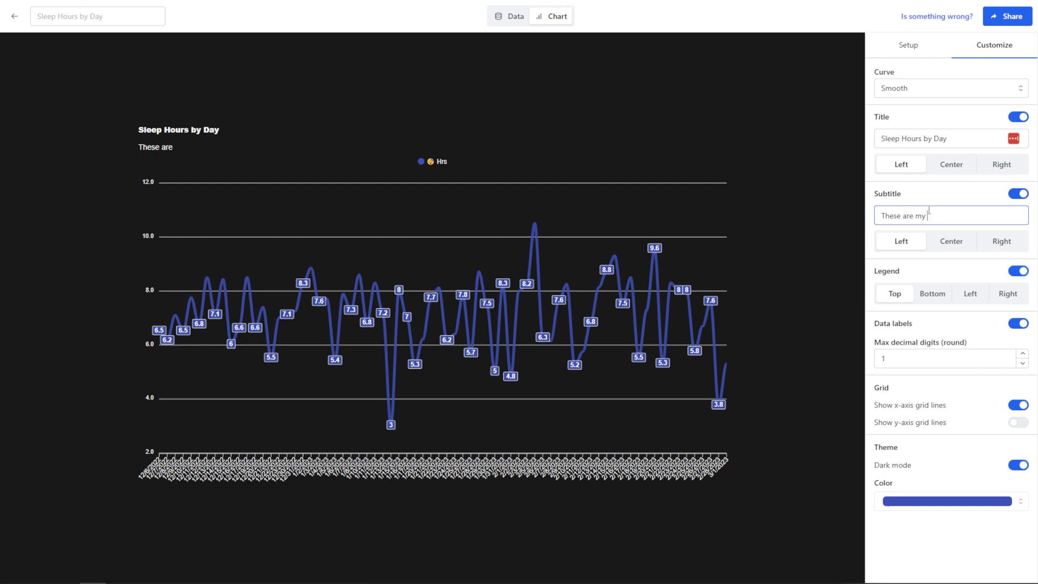
text(sleep hours in my Productive Brain!)
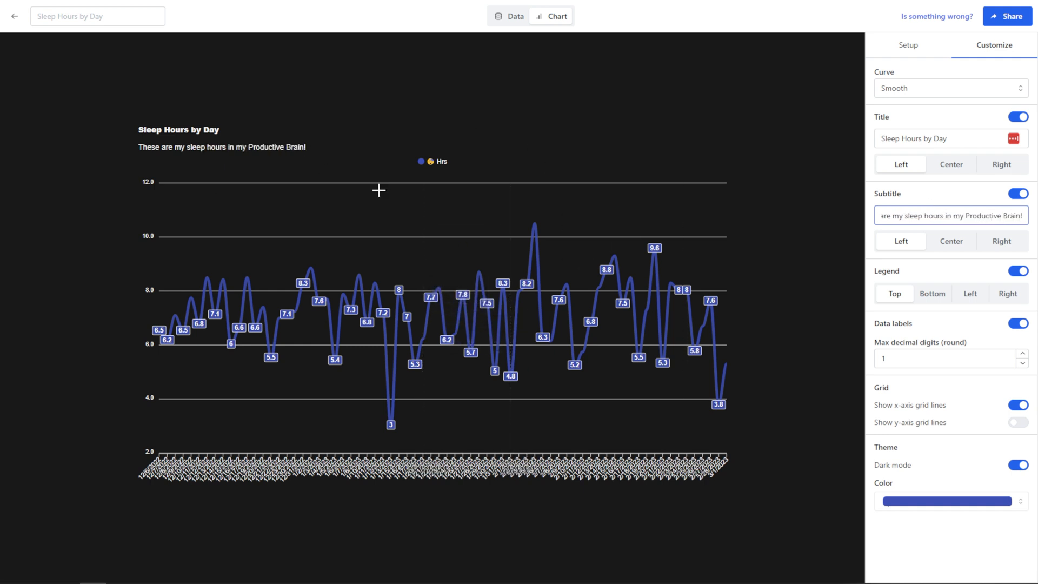
mouse_move(540, 221)
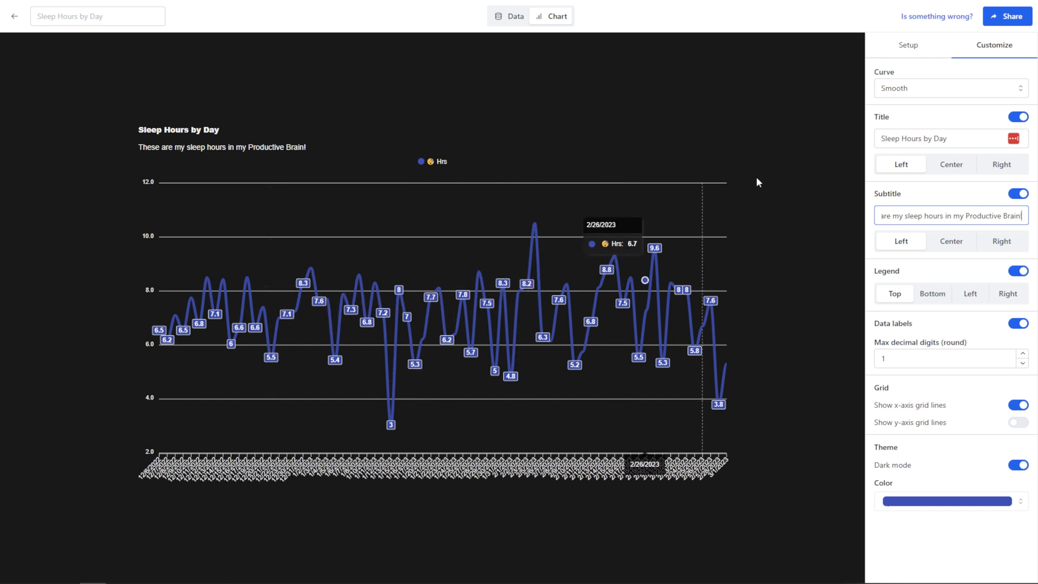
mouse_move(788, 165)
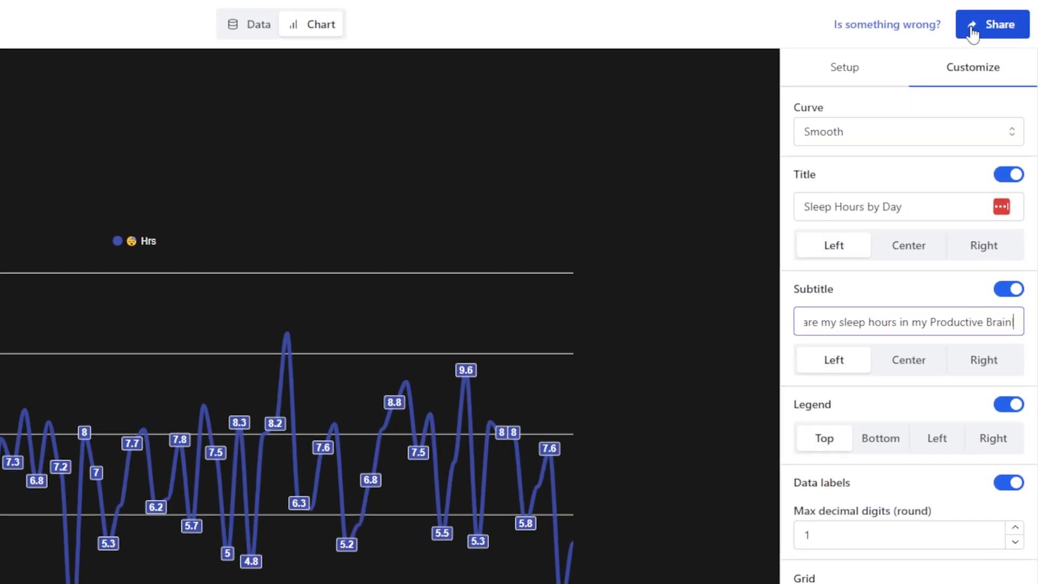
Step: Switch on 'Make chart public for embed' under Share and copy the direct link
click(993, 25)
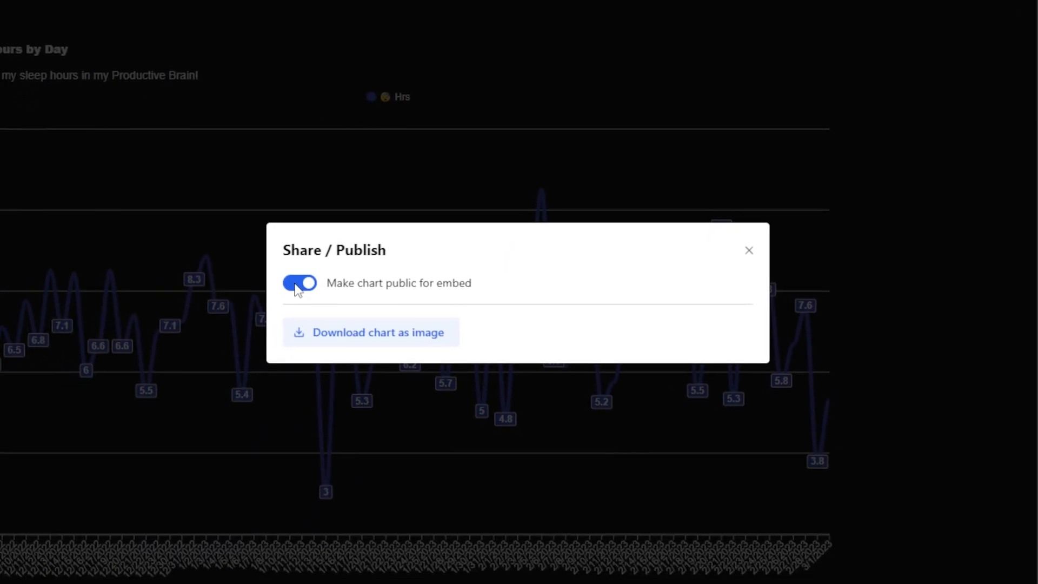
click(300, 283)
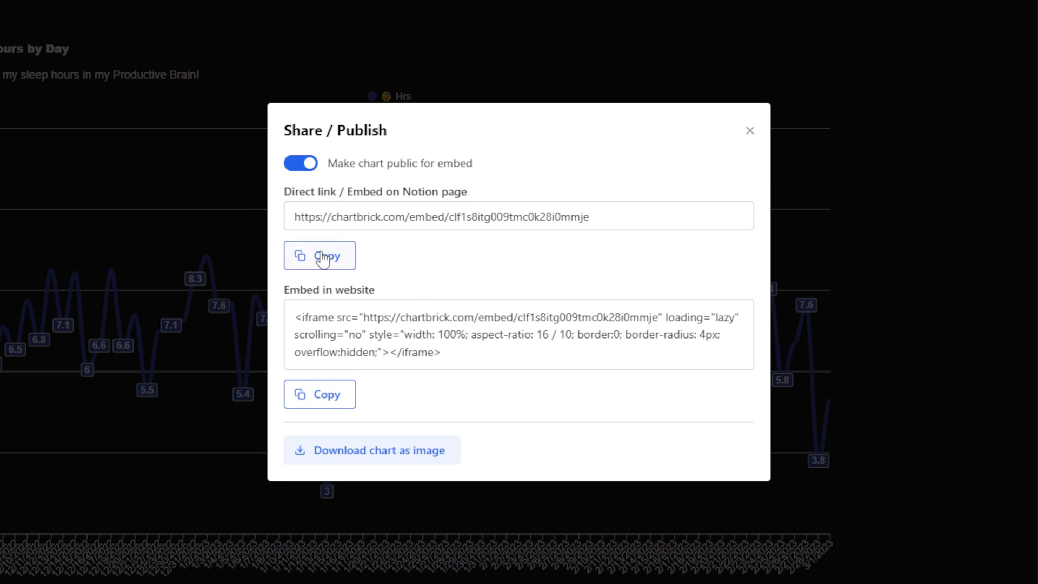
click(750, 130)
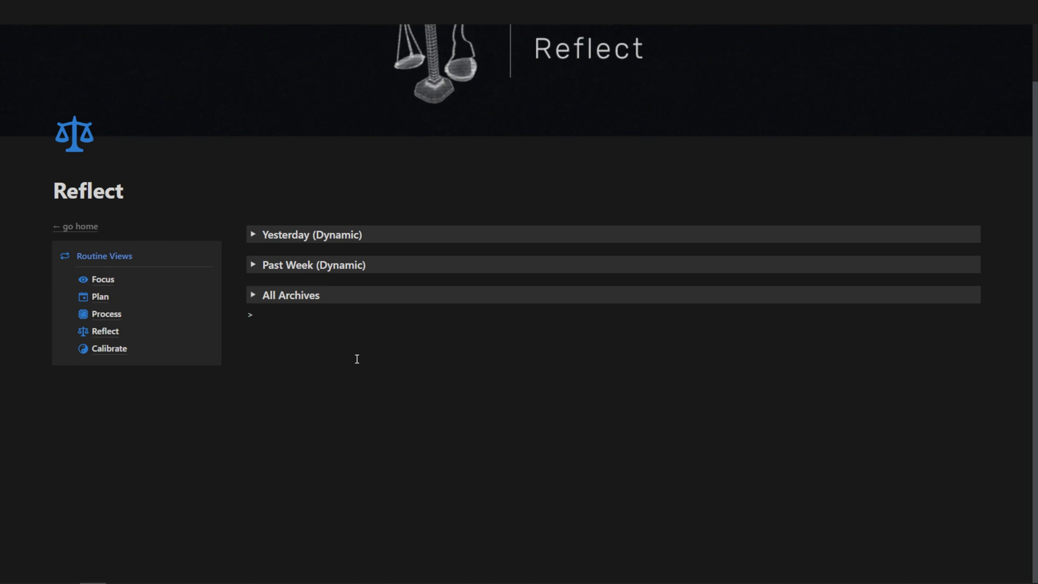
Step: Add a toggle list named 'Sleep Hours Chart' to the Reflect page
text(Toggle List)
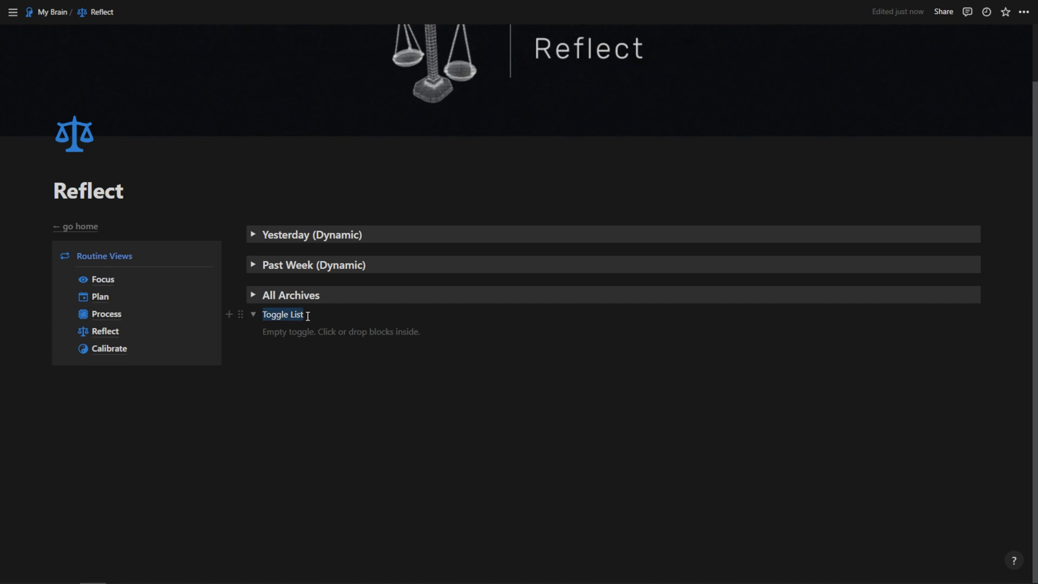
text(Sleep Hours)
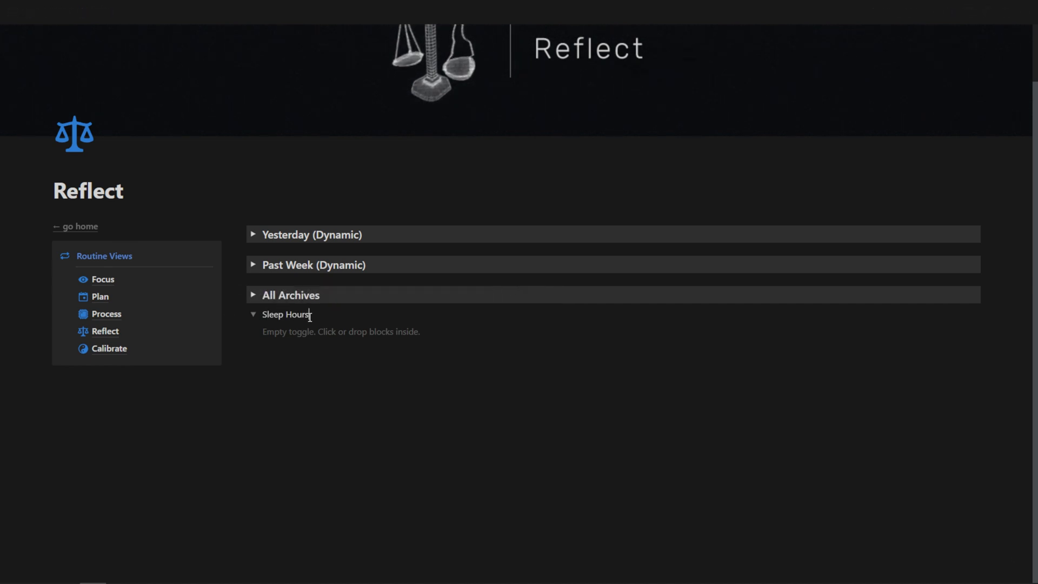
text(Chart)
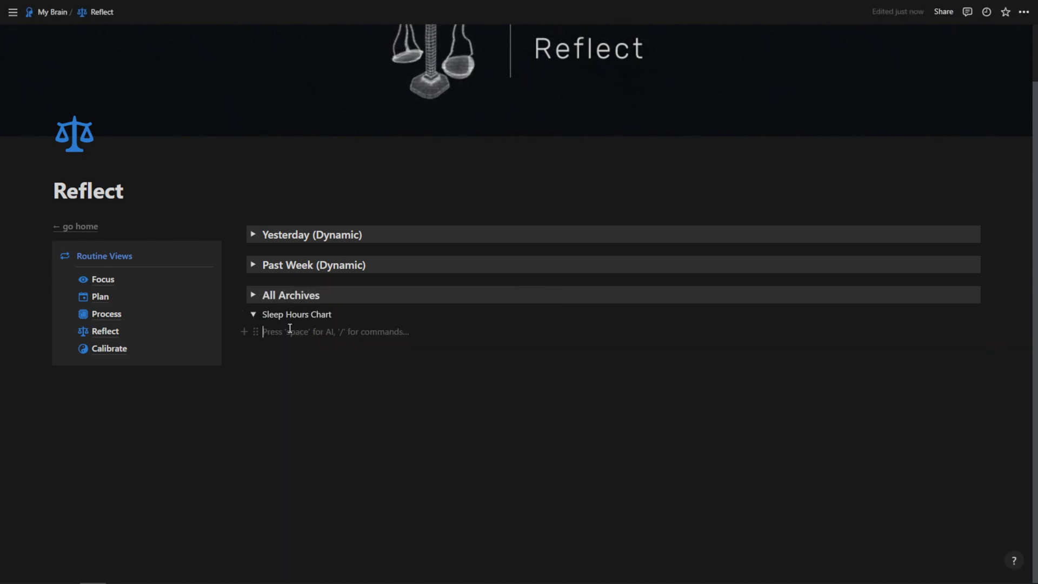
Step: Embed the pasted ChartBrick link inside the toggle with /embed
text(/e)
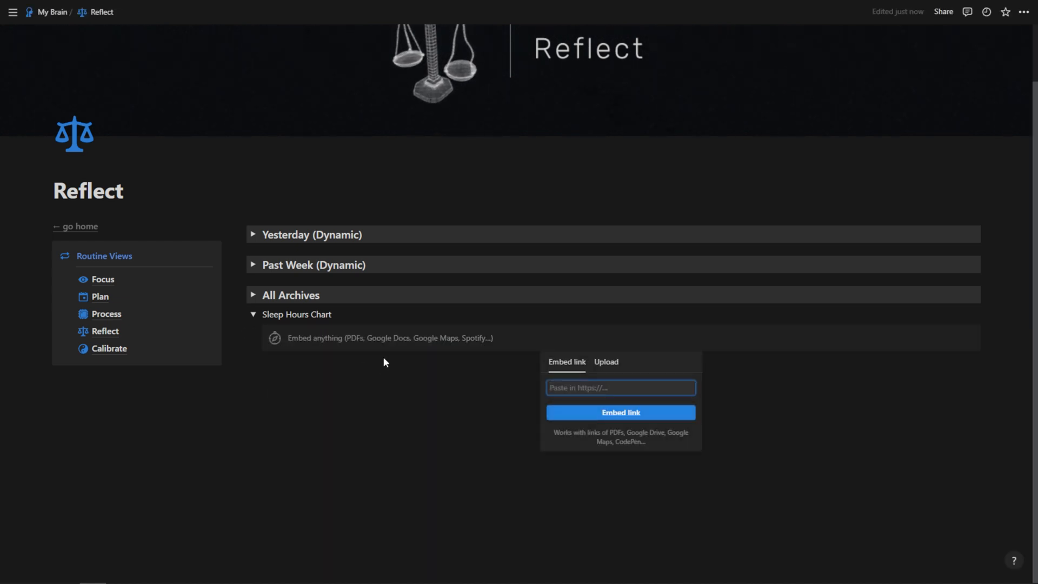
text(k.com/embed/clf1s8itg009tmc0k28i0mr)
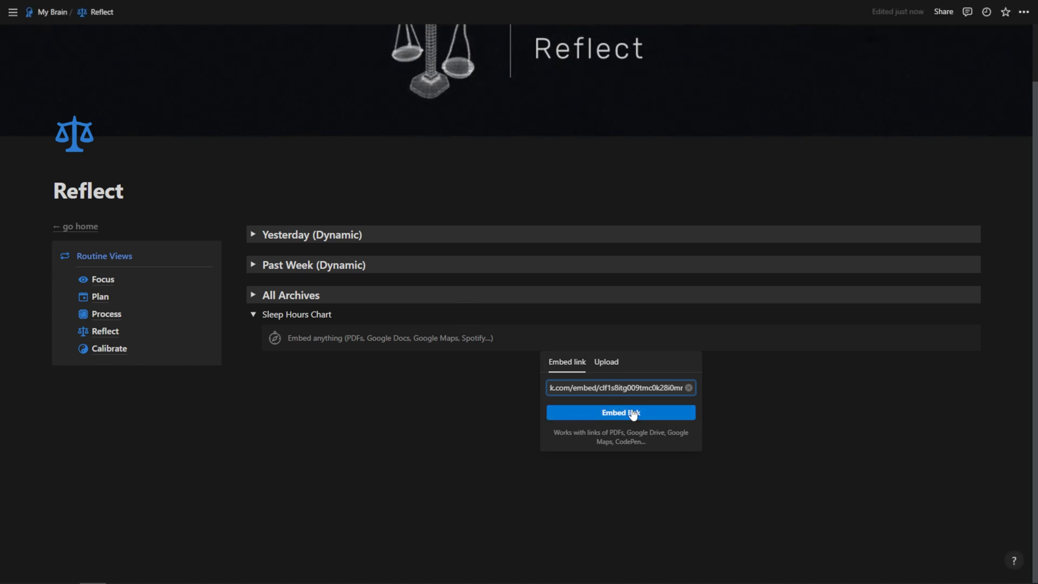
click(620, 412)
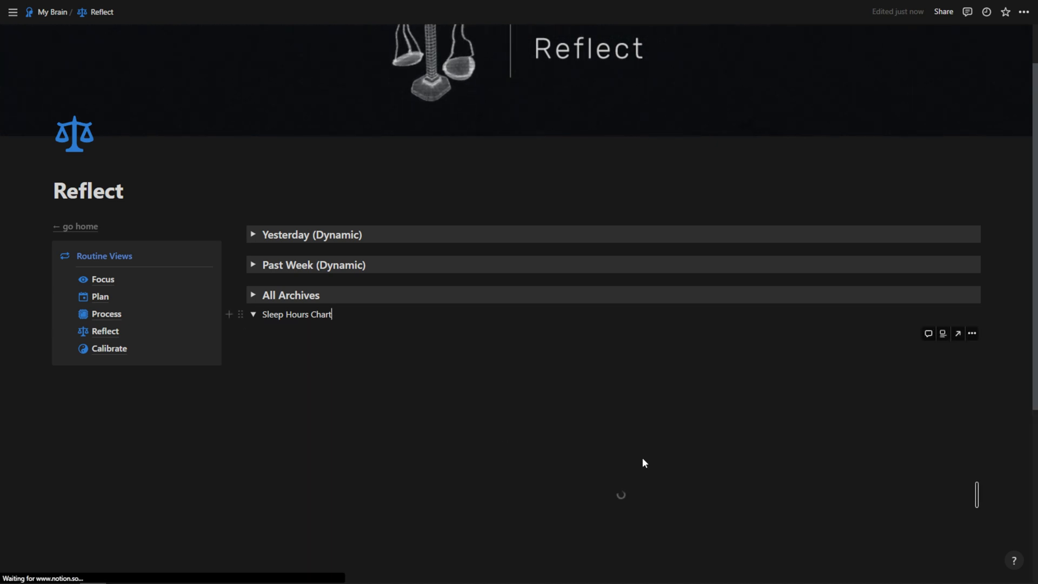
mouse_move(619, 508)
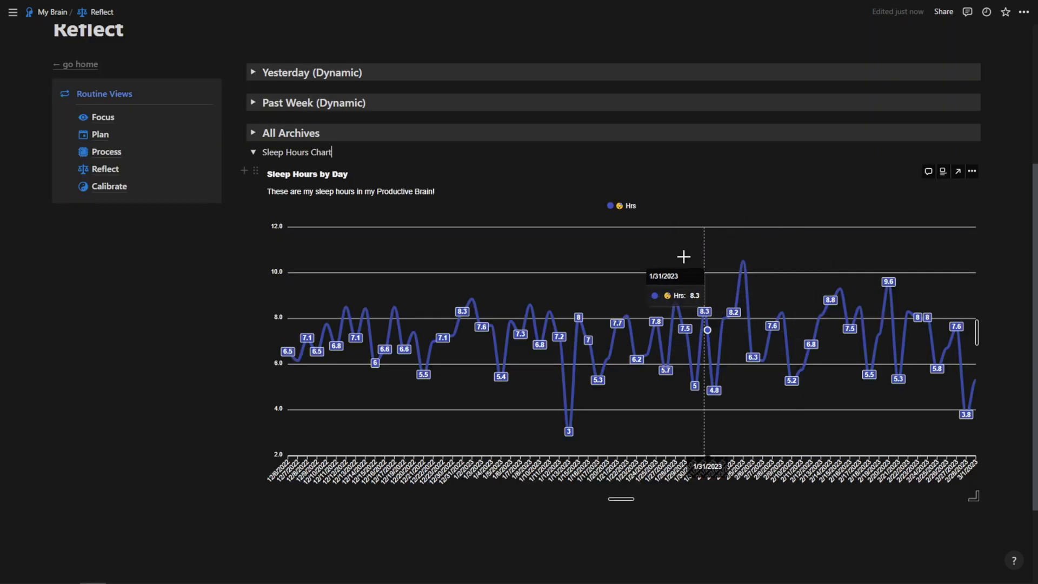
mouse_move(342, 295)
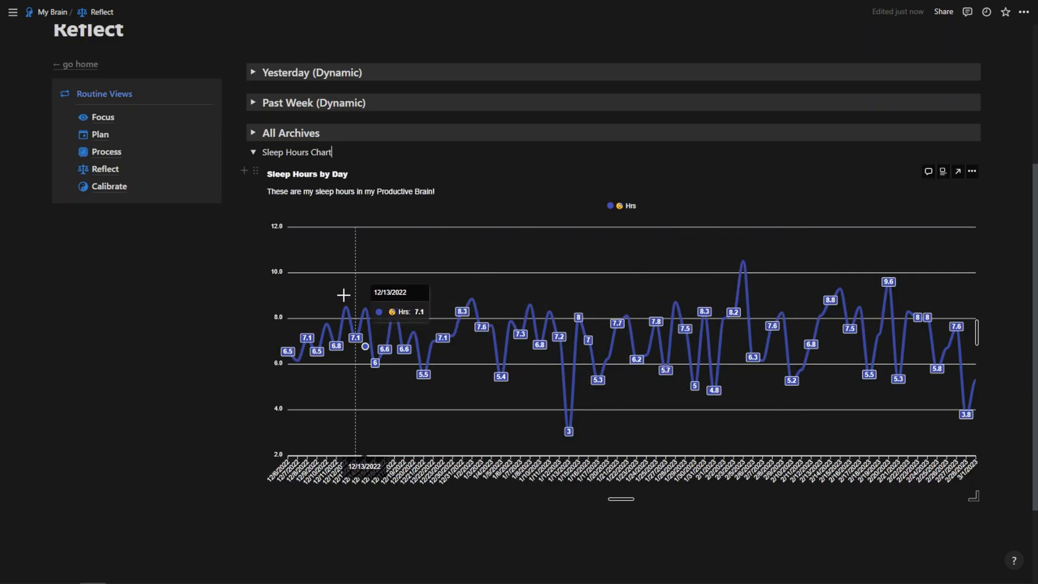
mouse_move(511, 288)
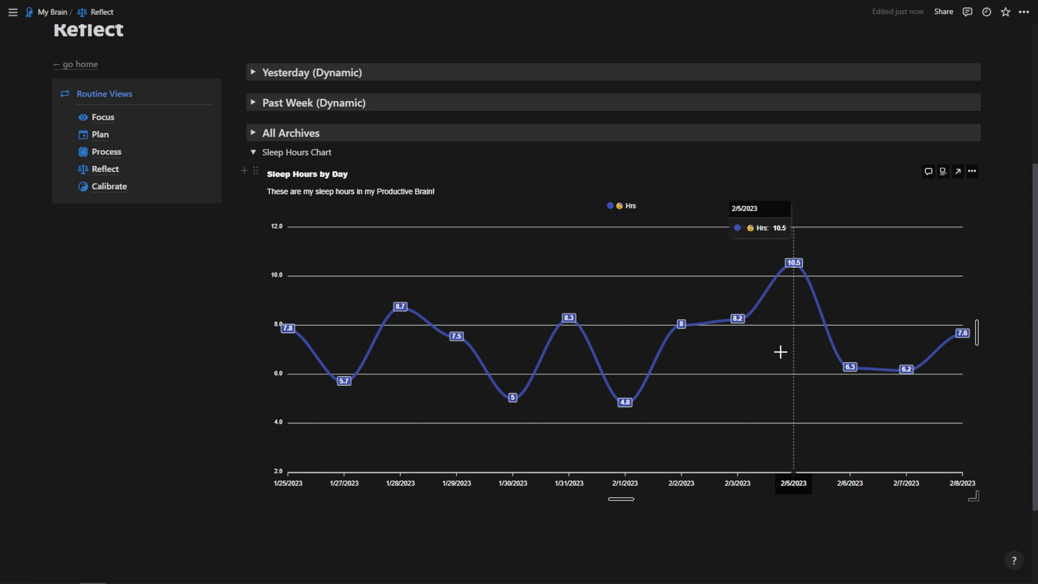
mouse_move(727, 344)
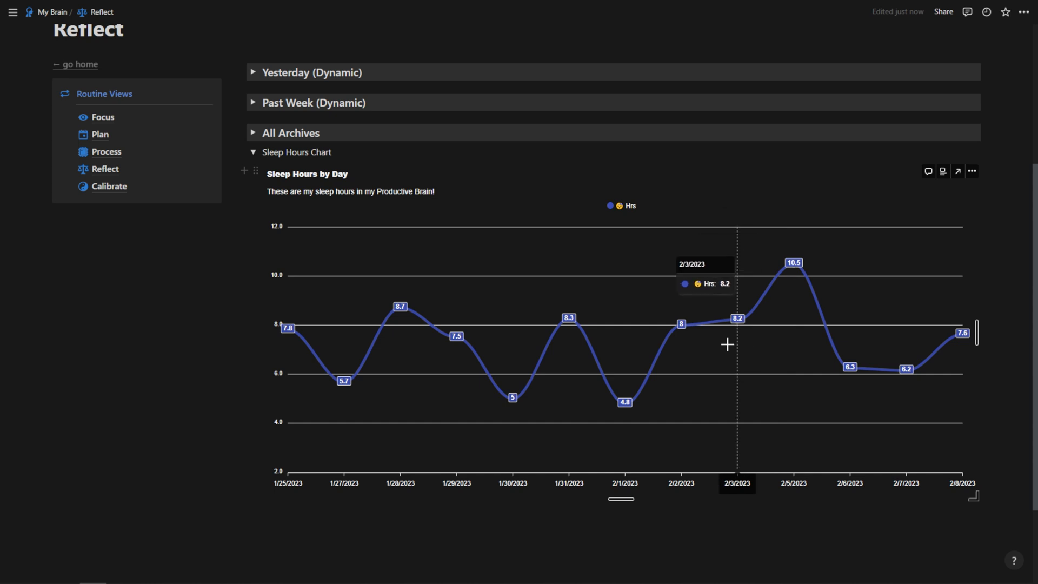
mouse_move(720, 344)
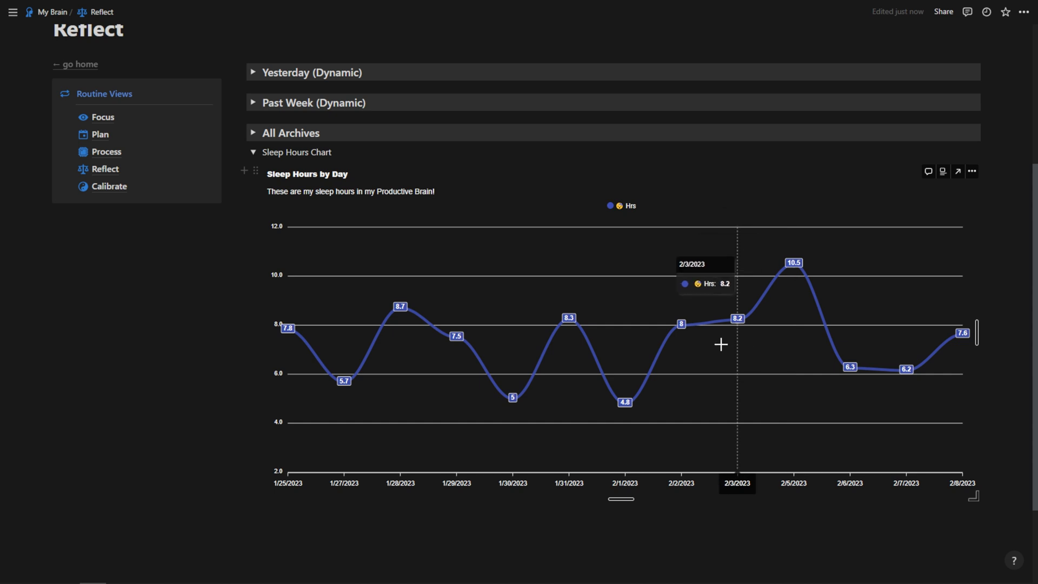
mouse_move(609, 227)
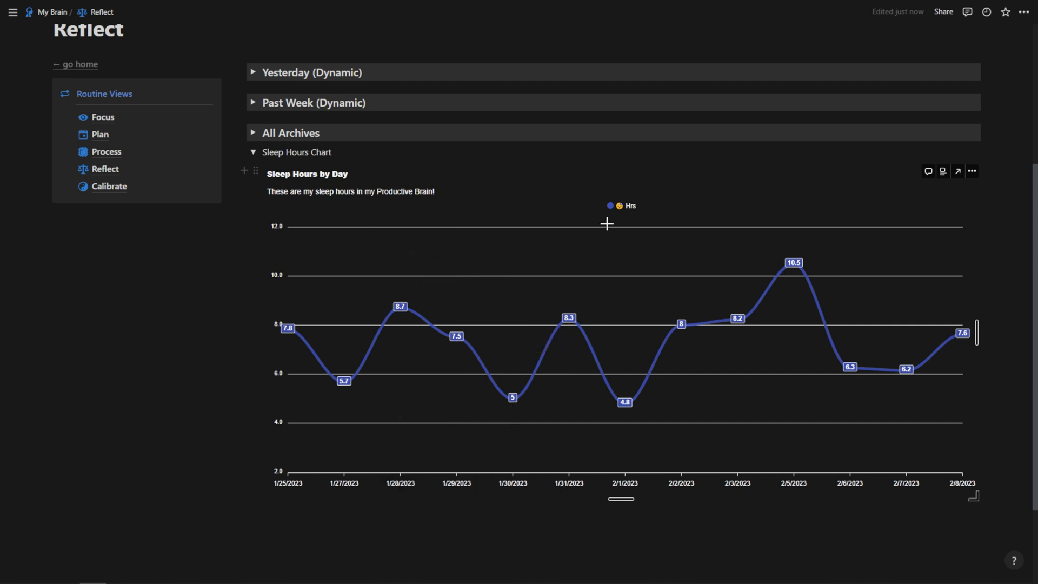
mouse_move(540, 359)
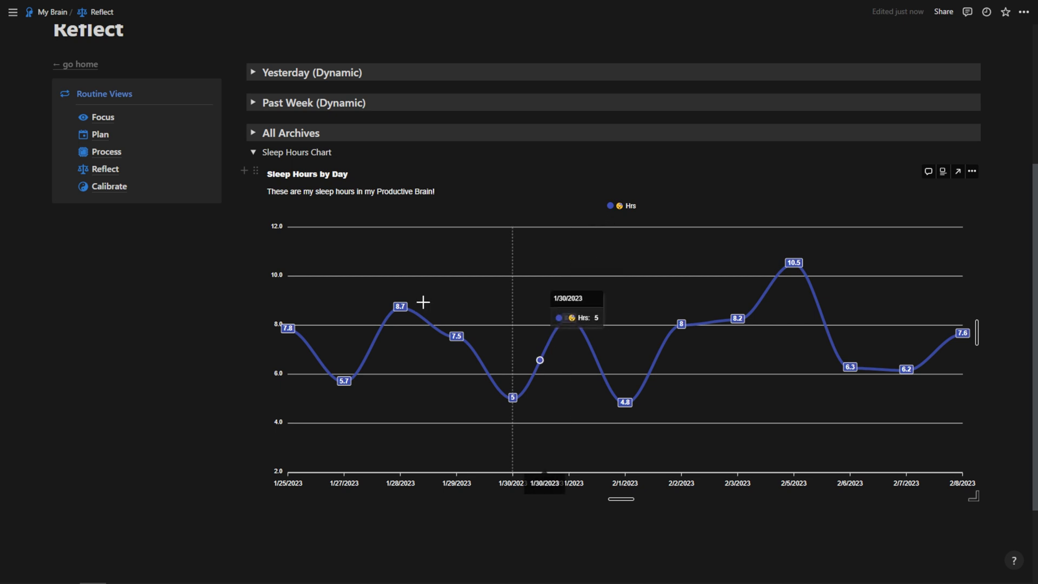
mouse_move(793, 258)
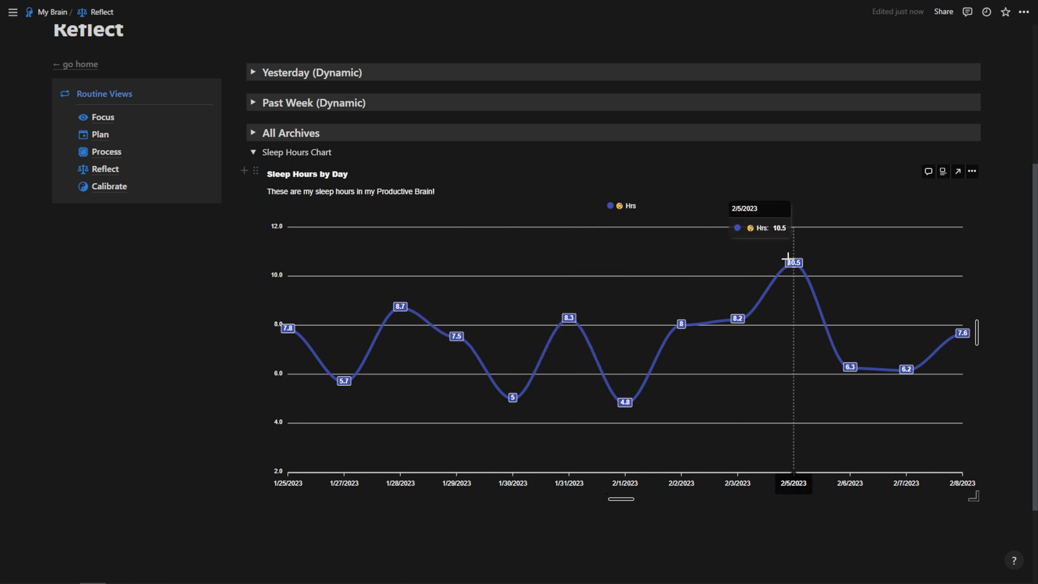
mouse_move(722, 284)
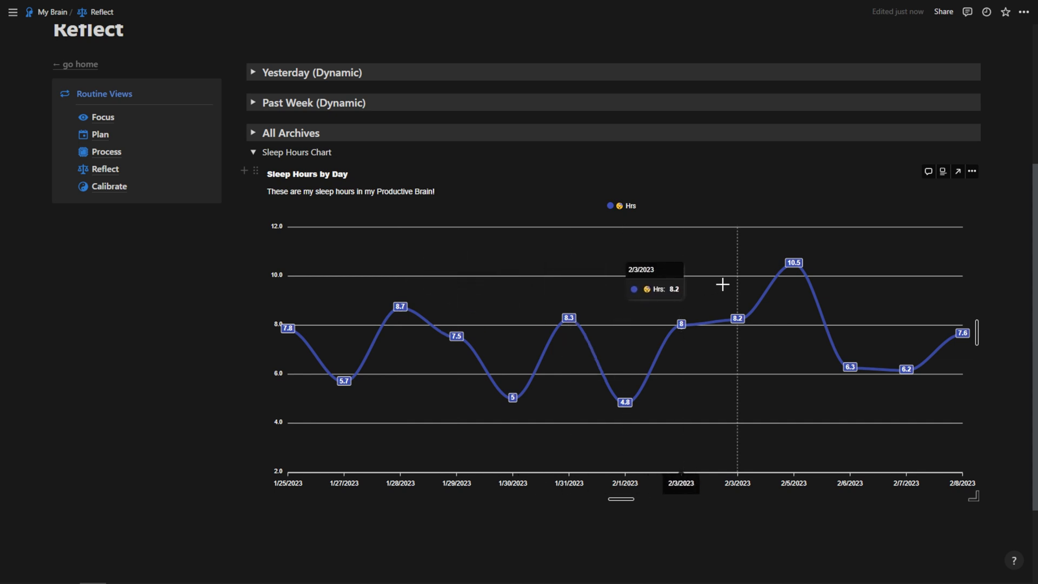
Step: Scroll down to view the loaded Sleep Hours by Day chart inside the toggle
scroll(down, 3)
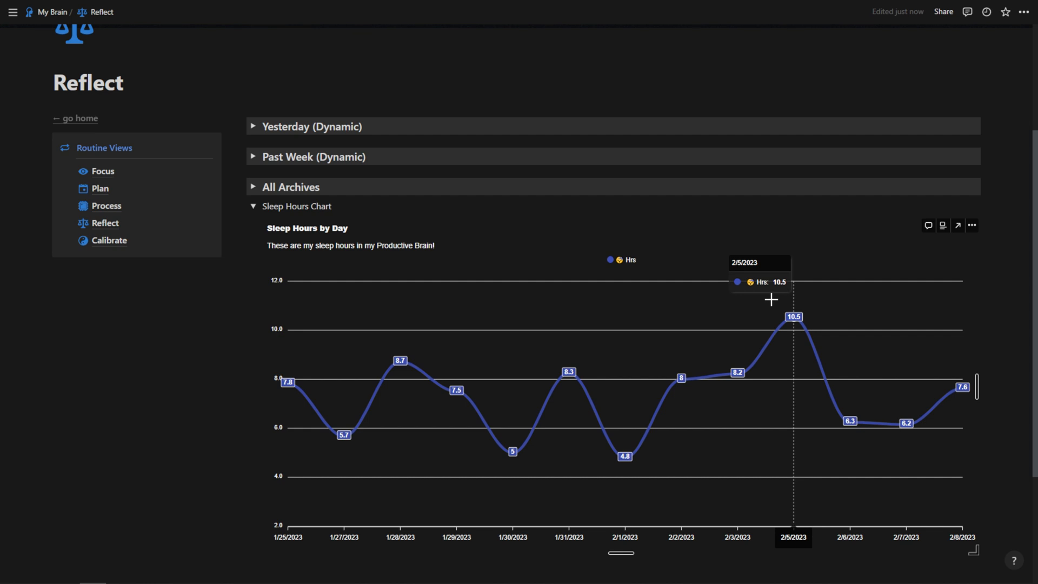
mouse_move(768, 298)
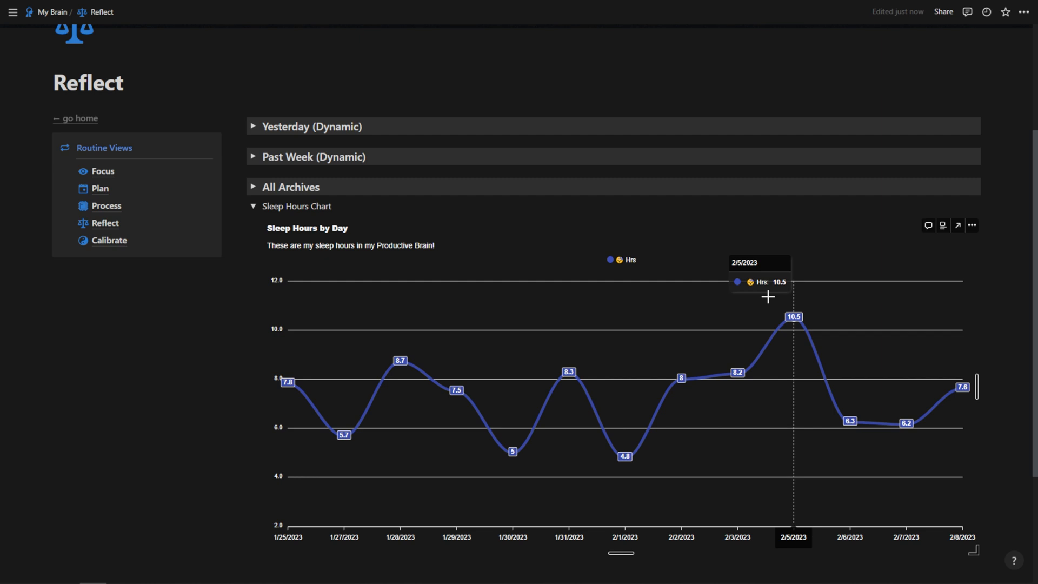
mouse_move(719, 304)
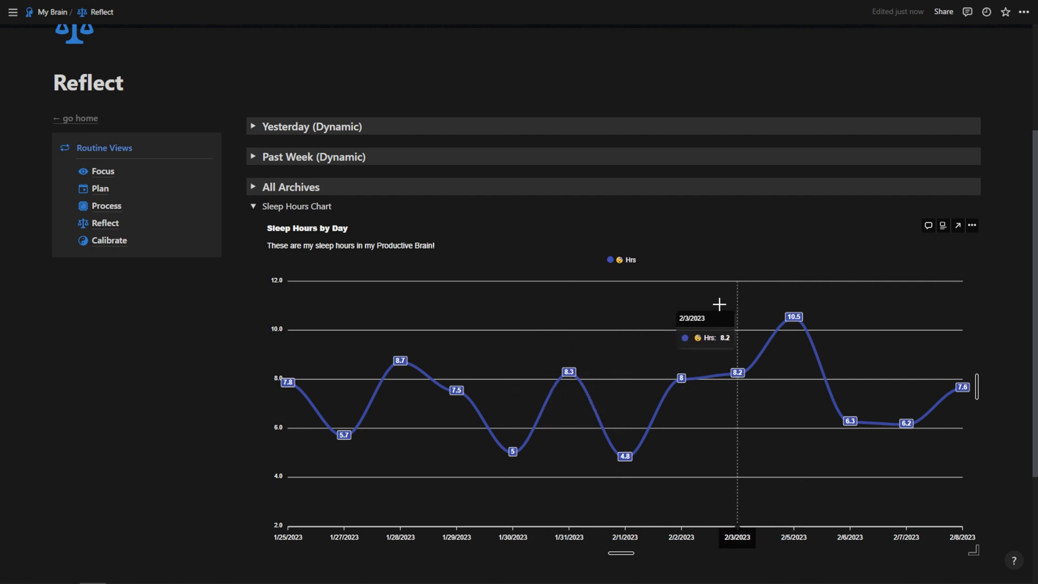
mouse_move(731, 305)
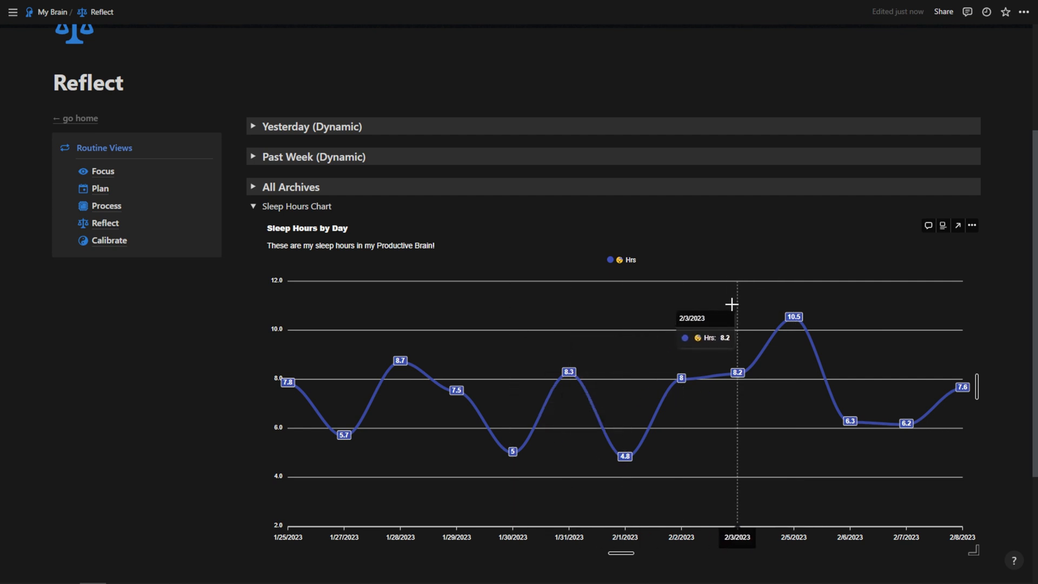